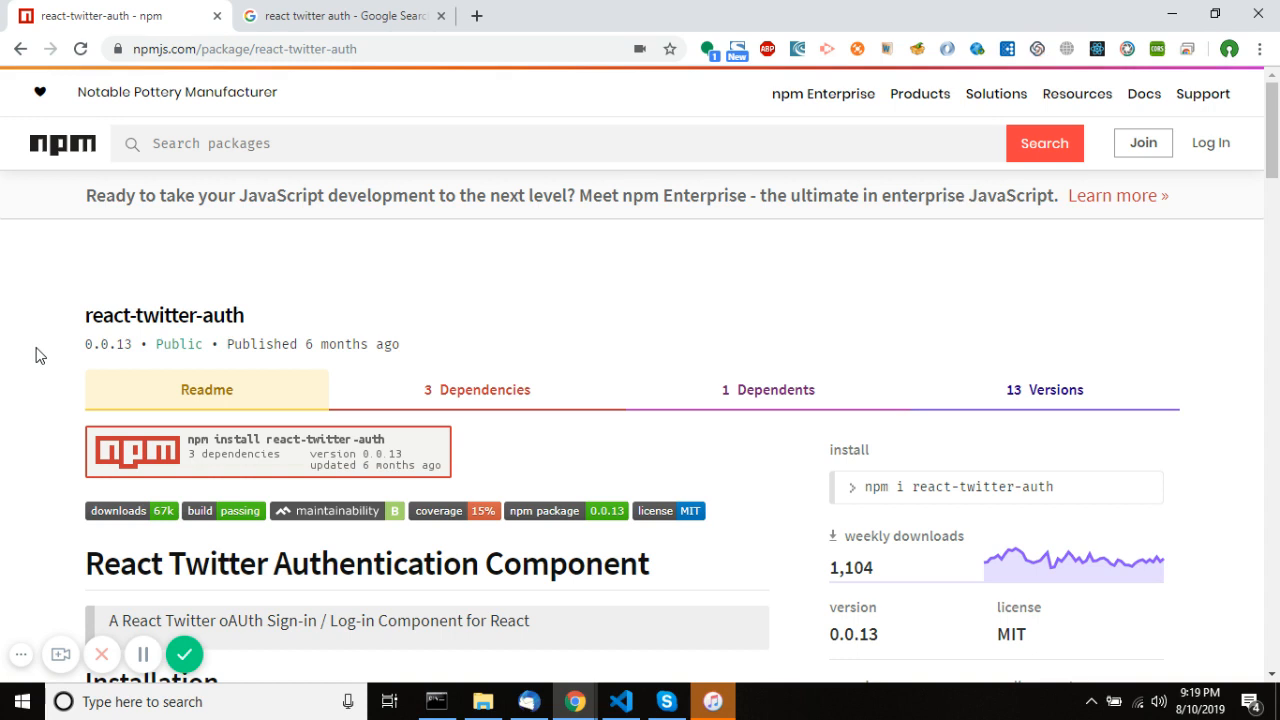
{"action": "mouse_move", "coordinate": [106, 320]}
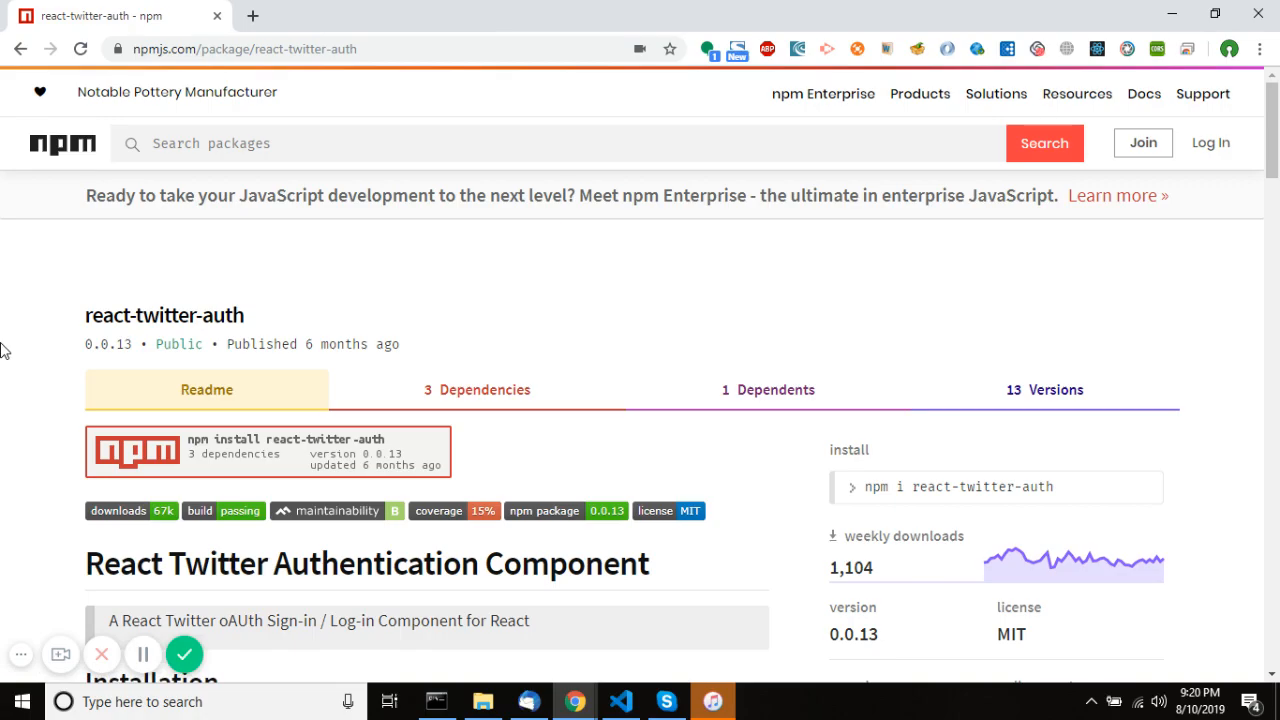
- In the Node.js prompt, enter the test folder and run npm start for the dev server
{"action": "left_click", "coordinate": [436, 700]}
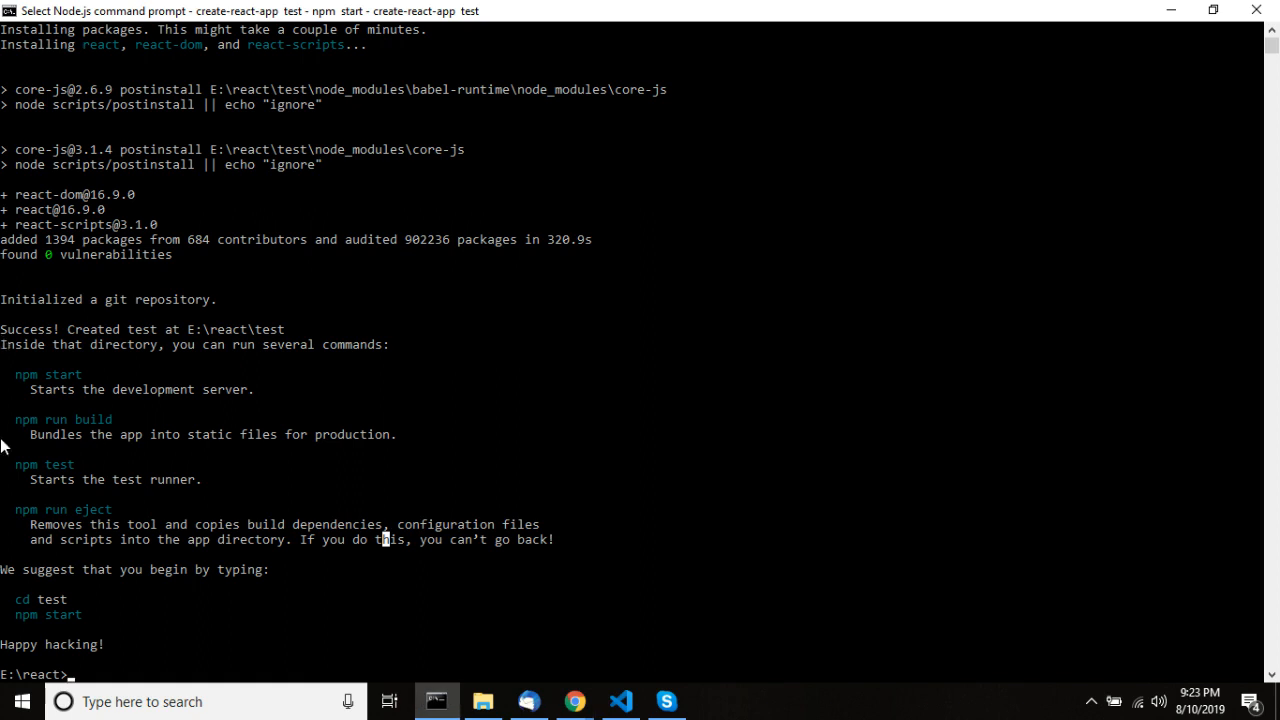
{"action": "mouse_move", "coordinate": [196, 566]}
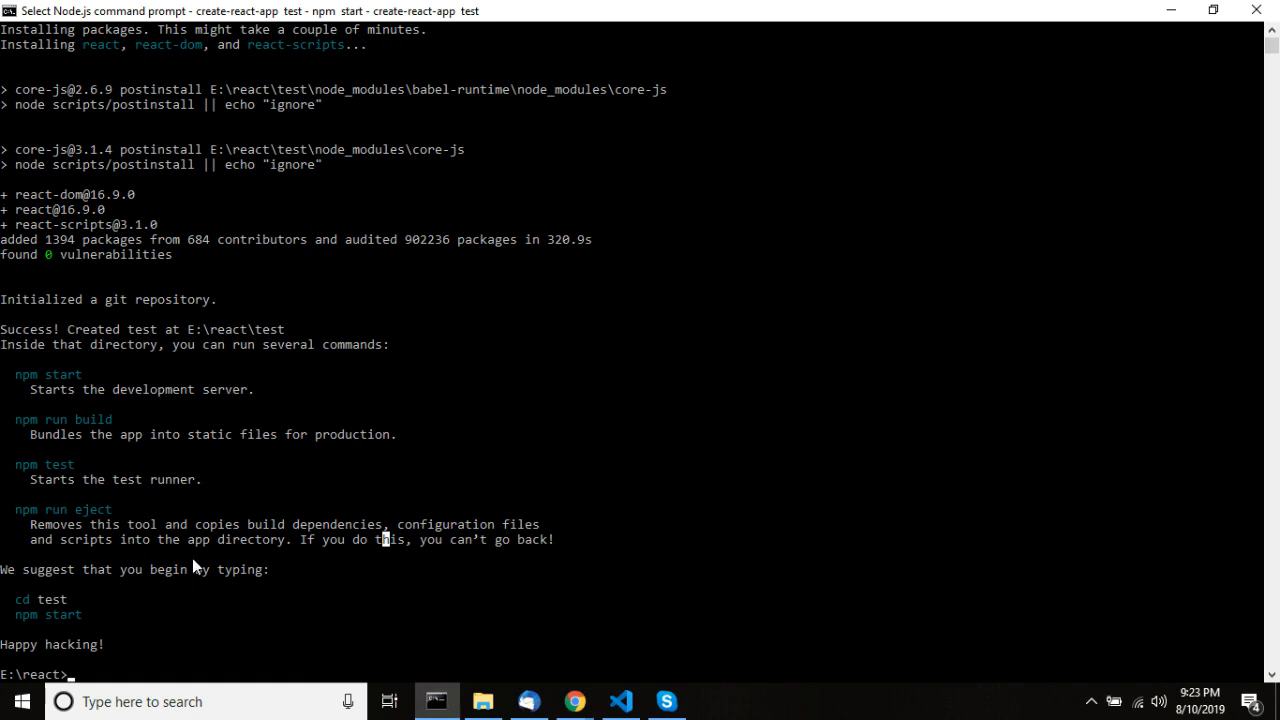
{"action": "type", "text": "n"}
{"action": "type", "text": "cd test"}
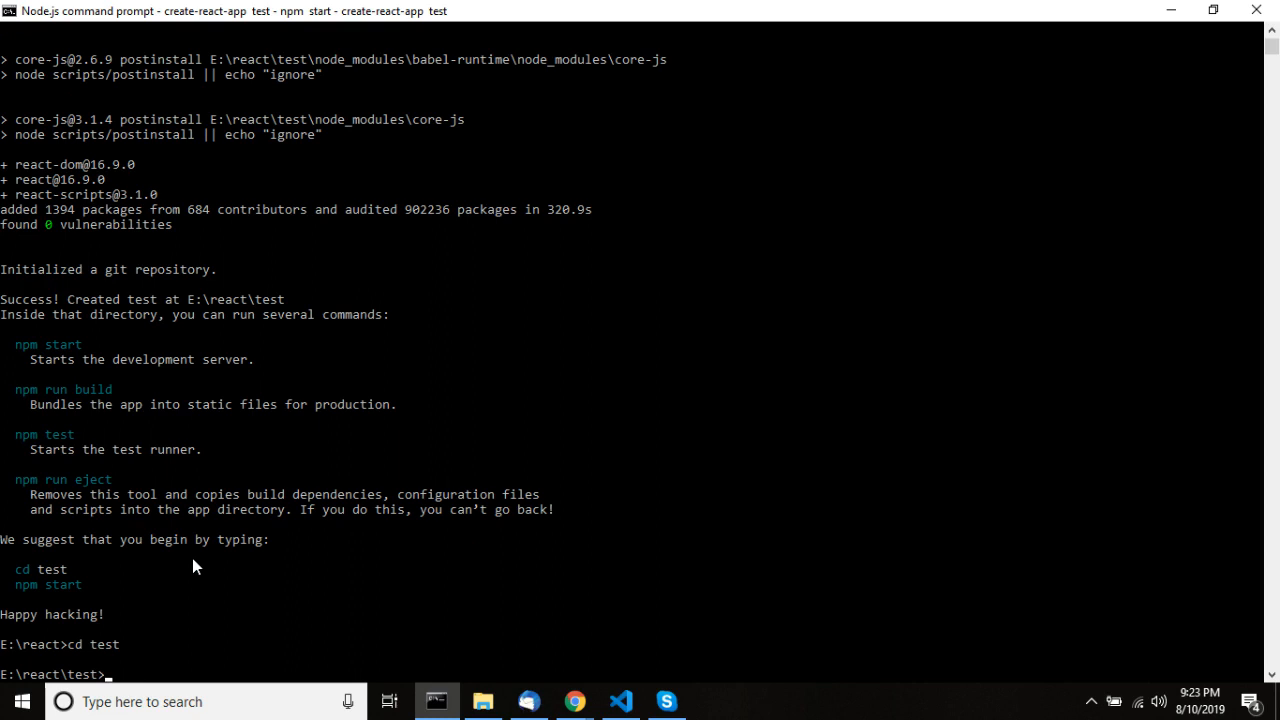
{"action": "type", "text": "npm start"}
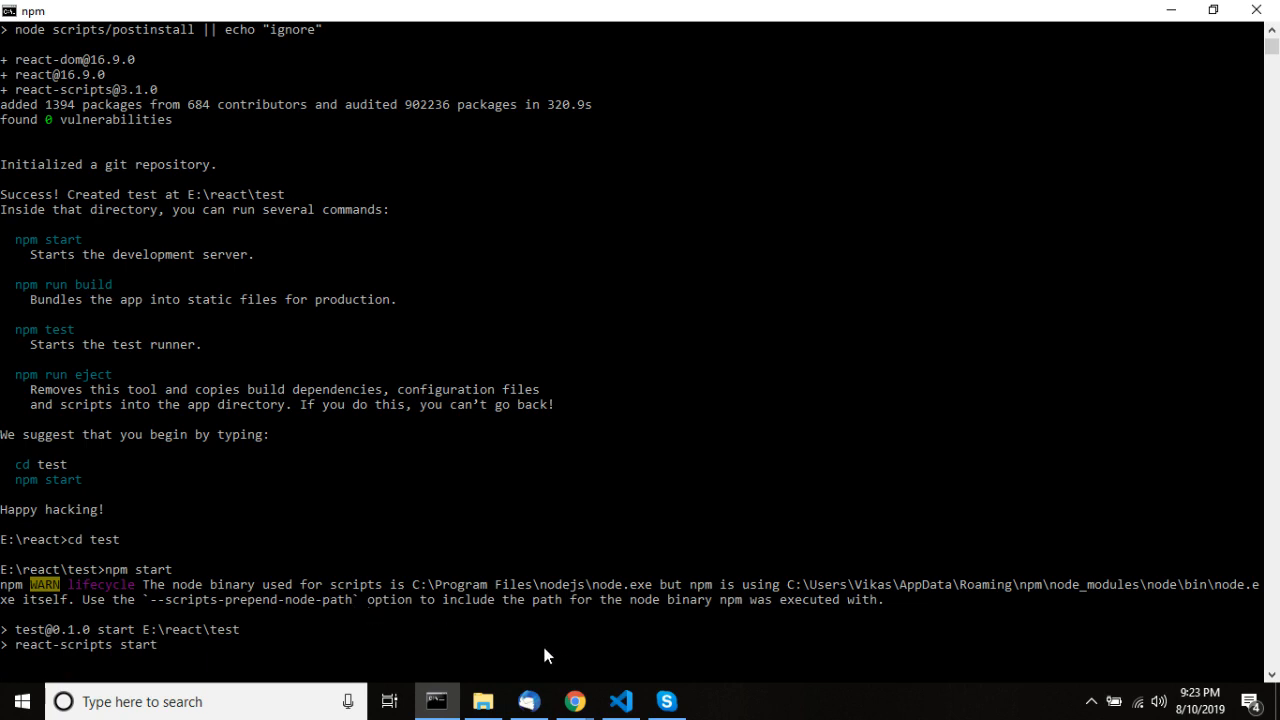
{"action": "mouse_move", "coordinate": [310, 588]}
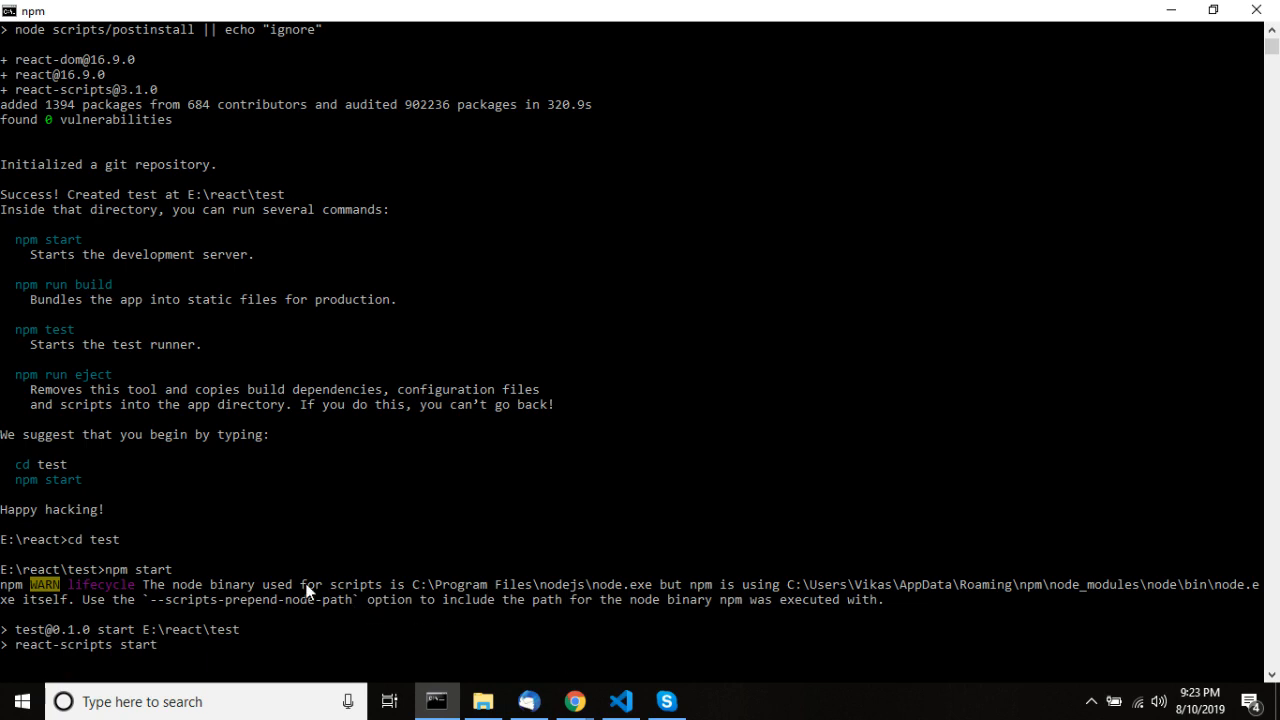
{"action": "mouse_move", "coordinate": [204, 624]}
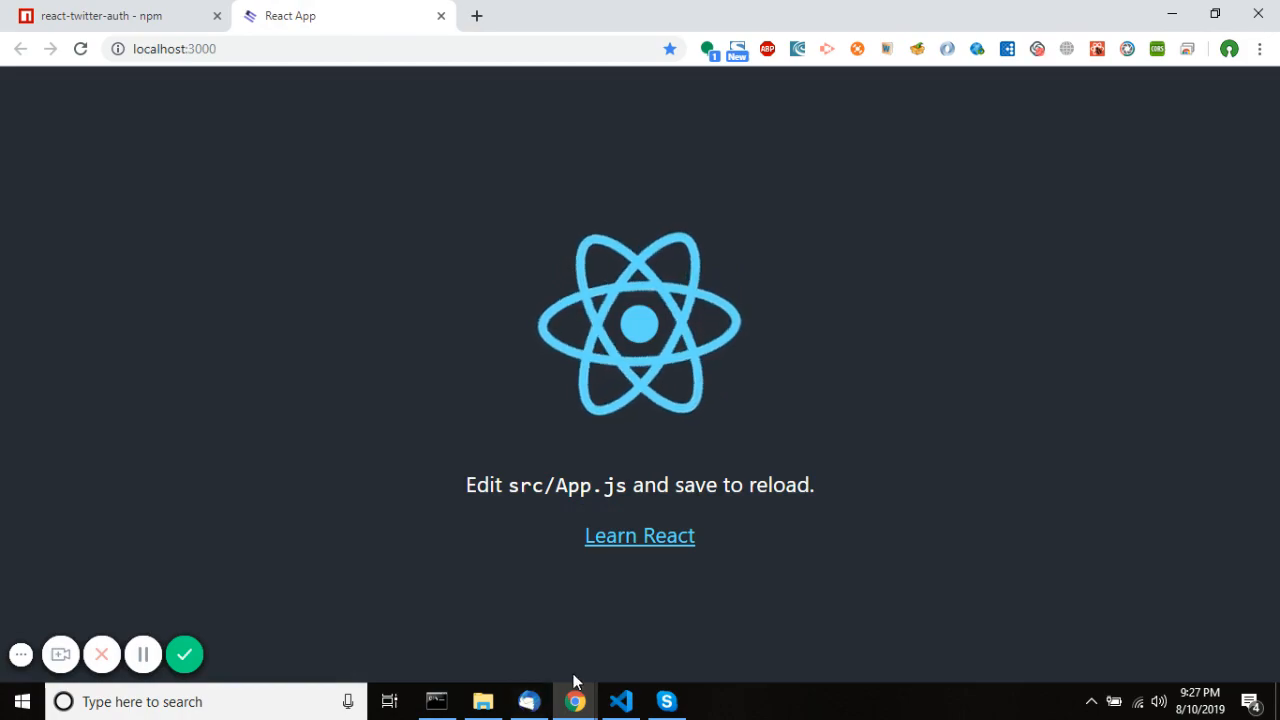
- Open the test folder under E:\react as the workspace in VS Code
{"action": "left_click", "coordinate": [620, 700]}
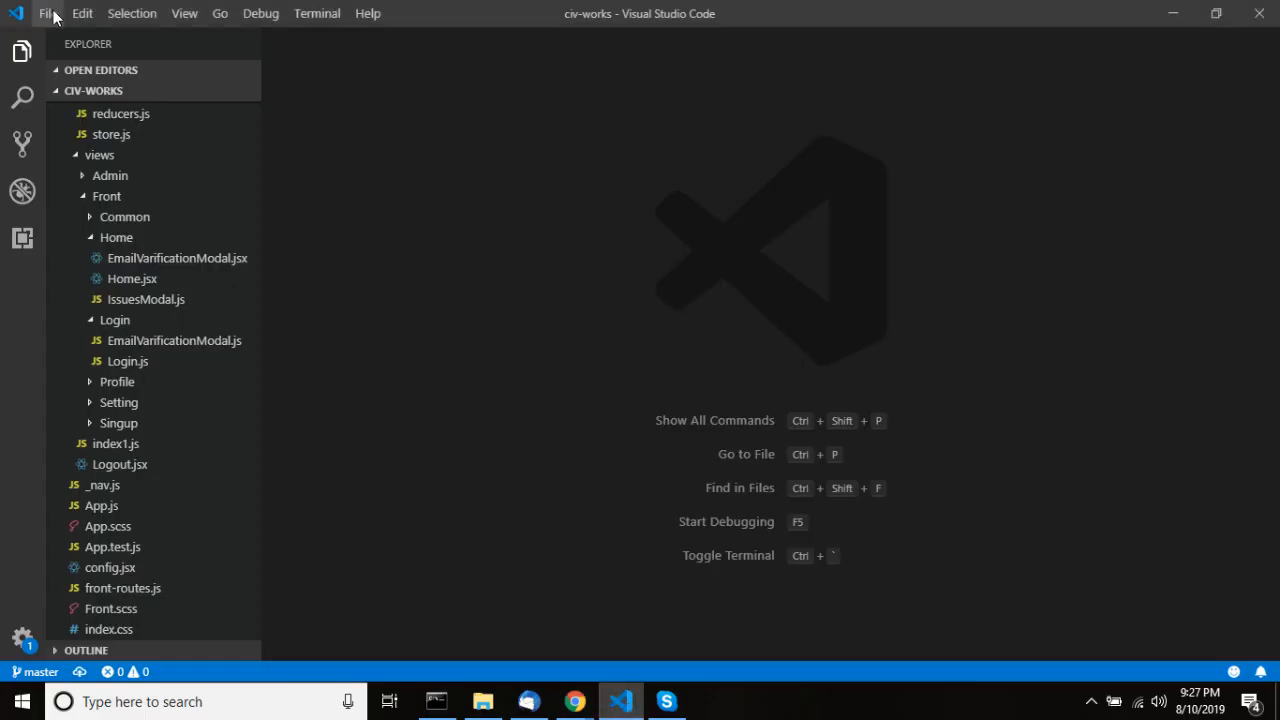
{"action": "left_click", "coordinate": [48, 12]}
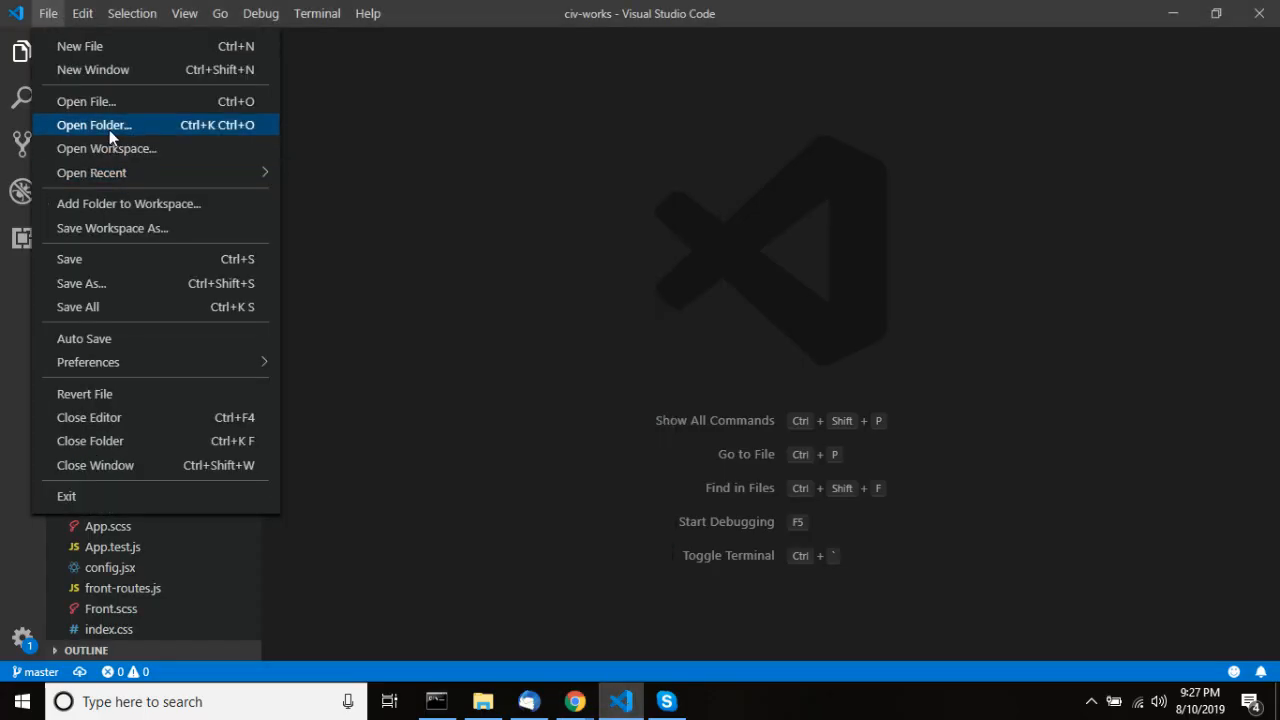
{"action": "left_click", "coordinate": [94, 124]}
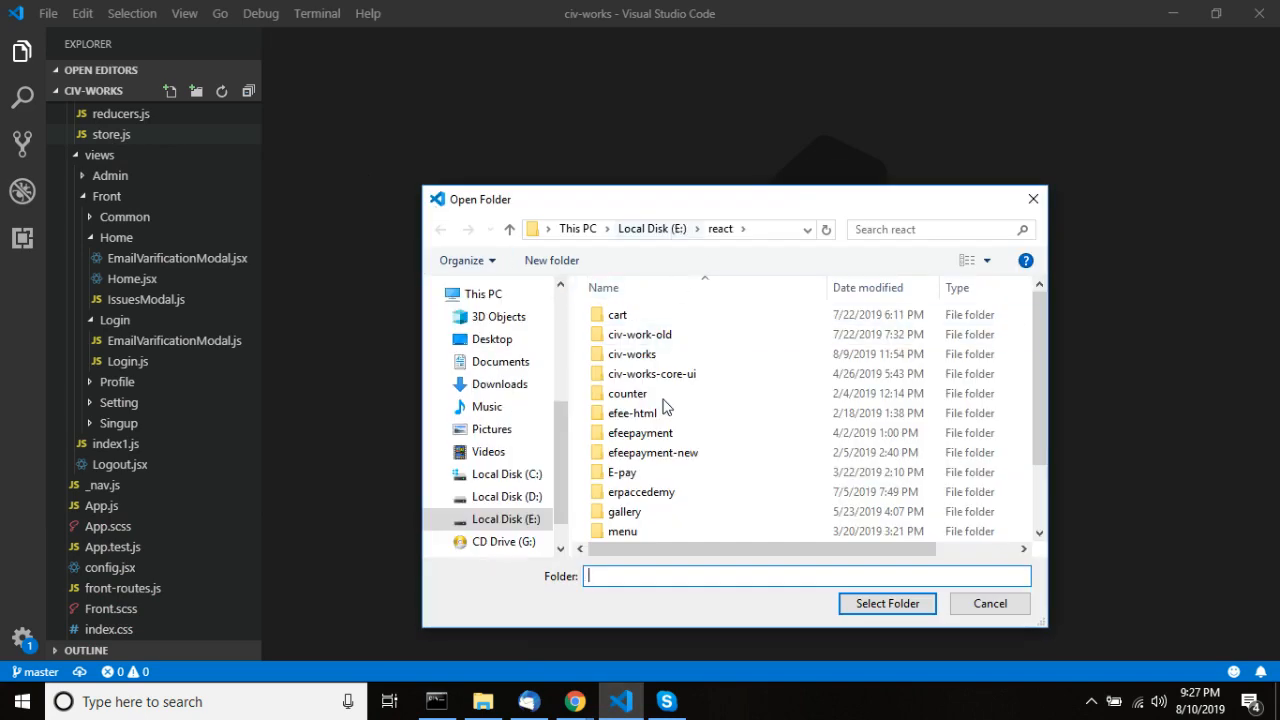
{"action": "left_click", "coordinate": [640, 432]}
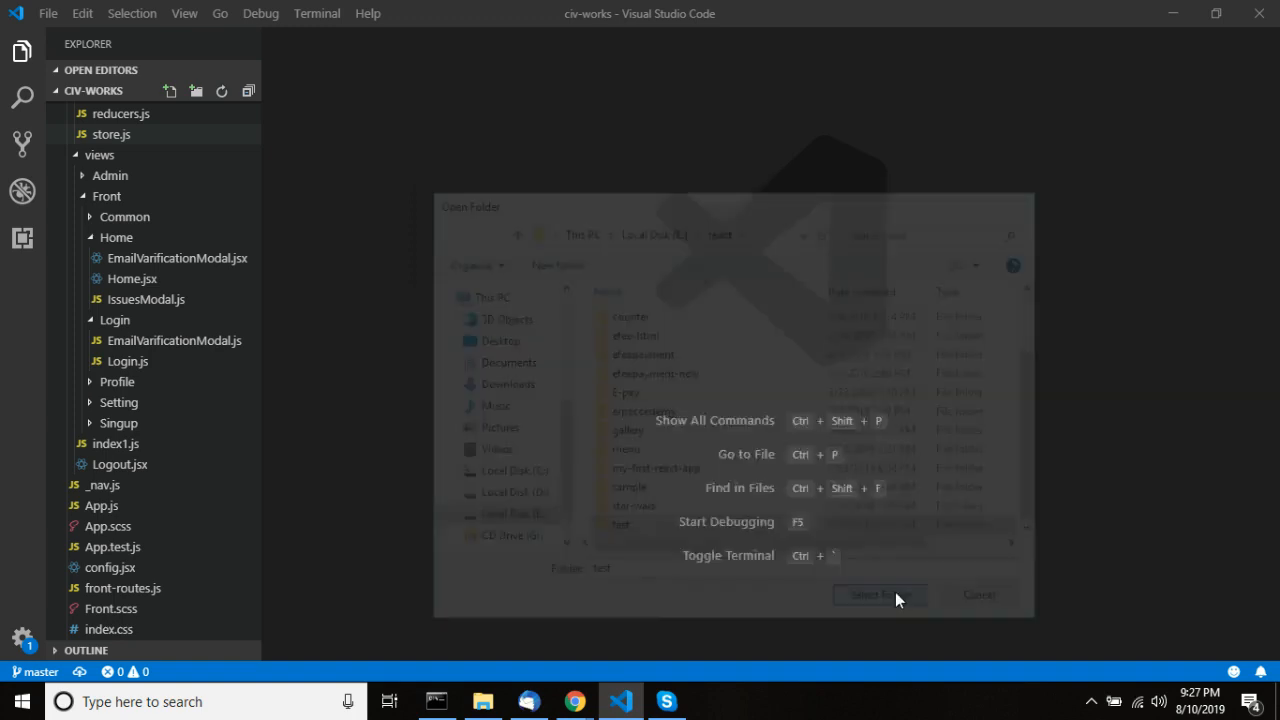
{"action": "left_click", "coordinate": [880, 594]}
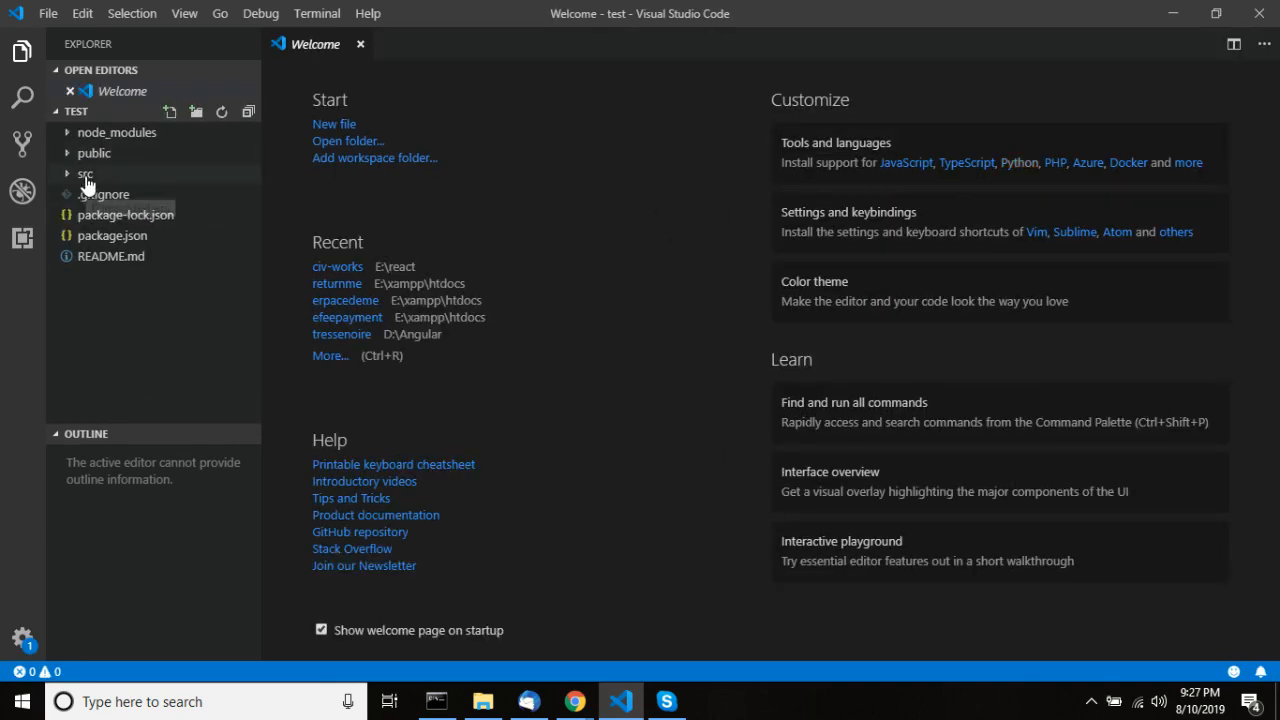
- Replace the <header> block in src/App.js with the text Hello
{"action": "left_click", "coordinate": [84, 172]}
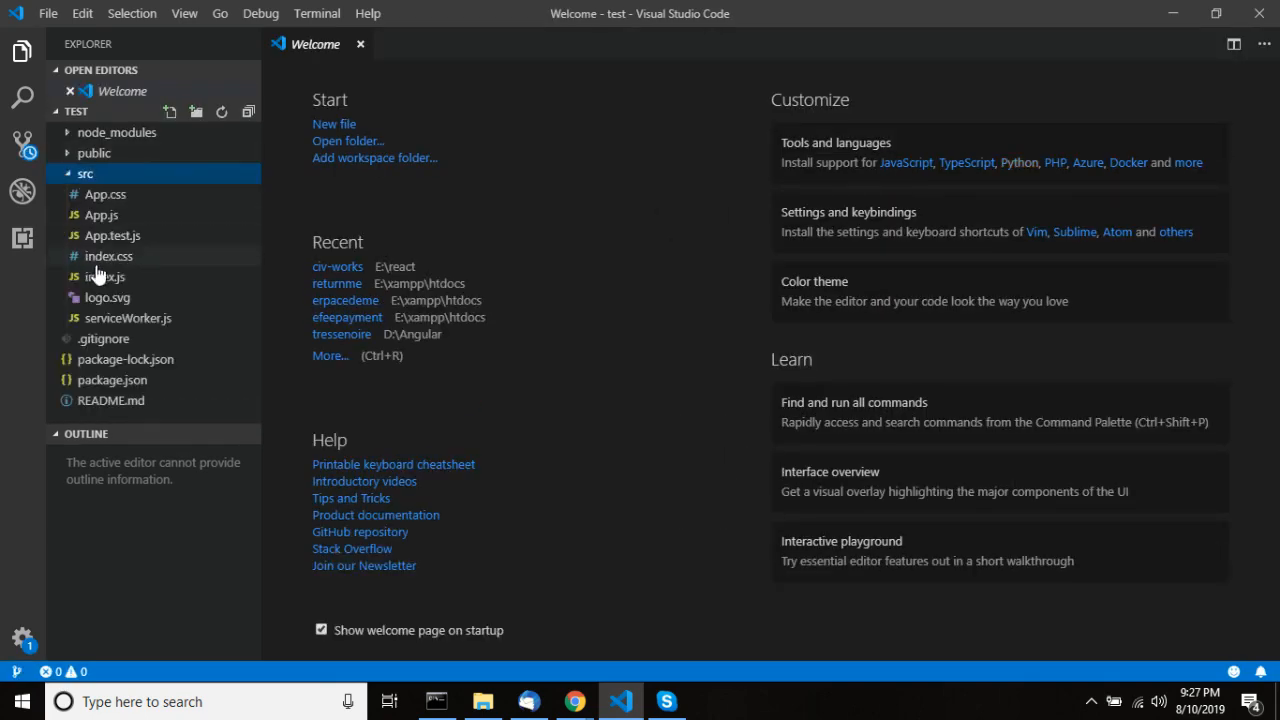
{"action": "left_click", "coordinate": [100, 216]}
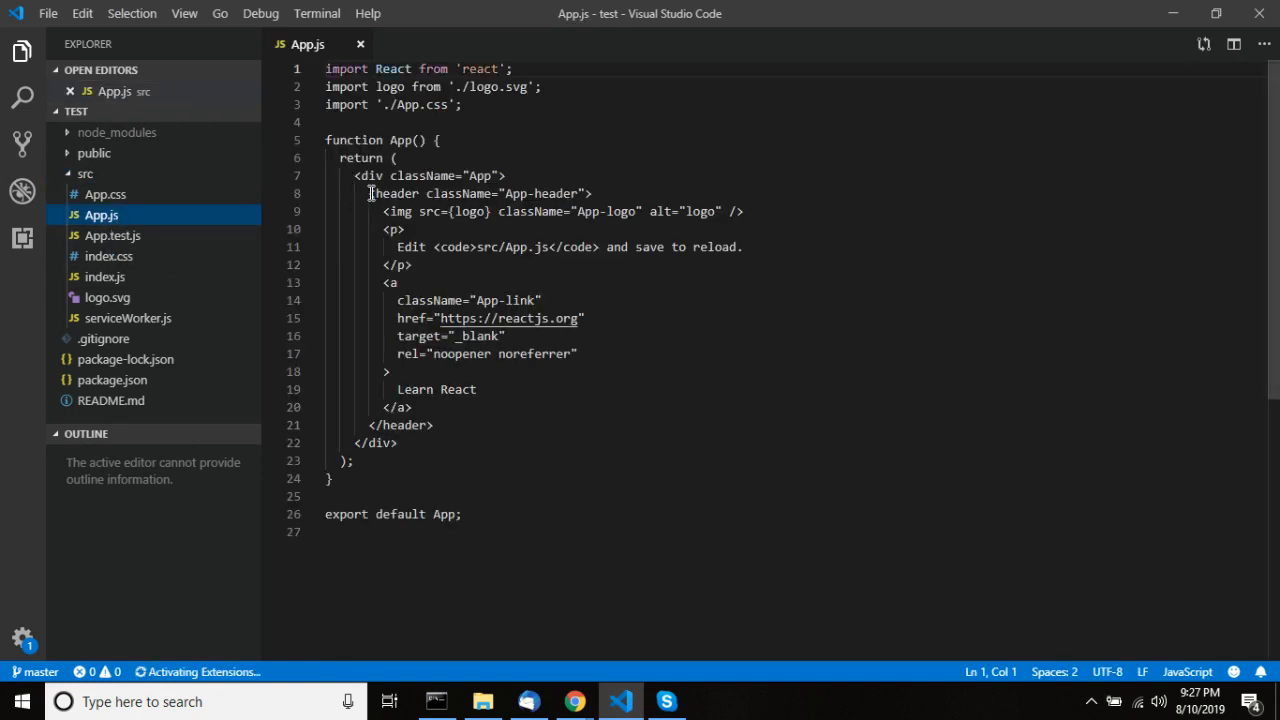
{"action": "left_click_drag", "start_coordinate": [368, 192], "coordinate": [434, 424]}
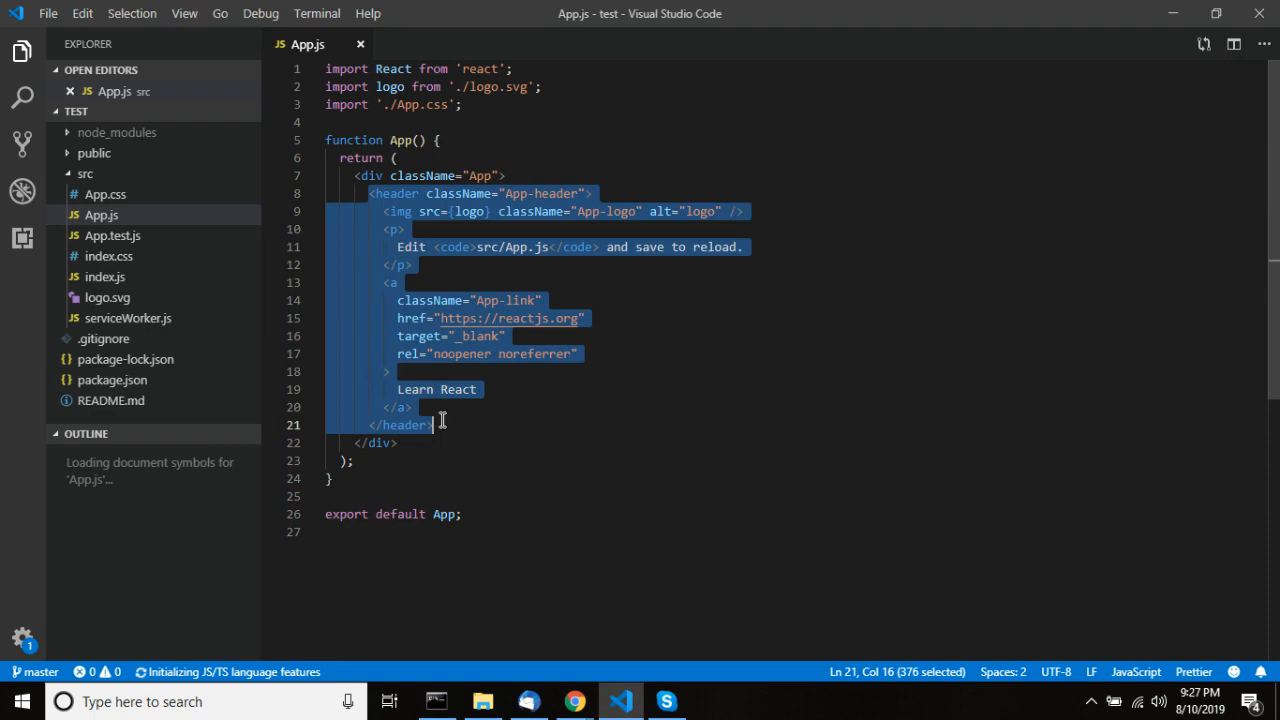
{"action": "type", "text": "Hello"}
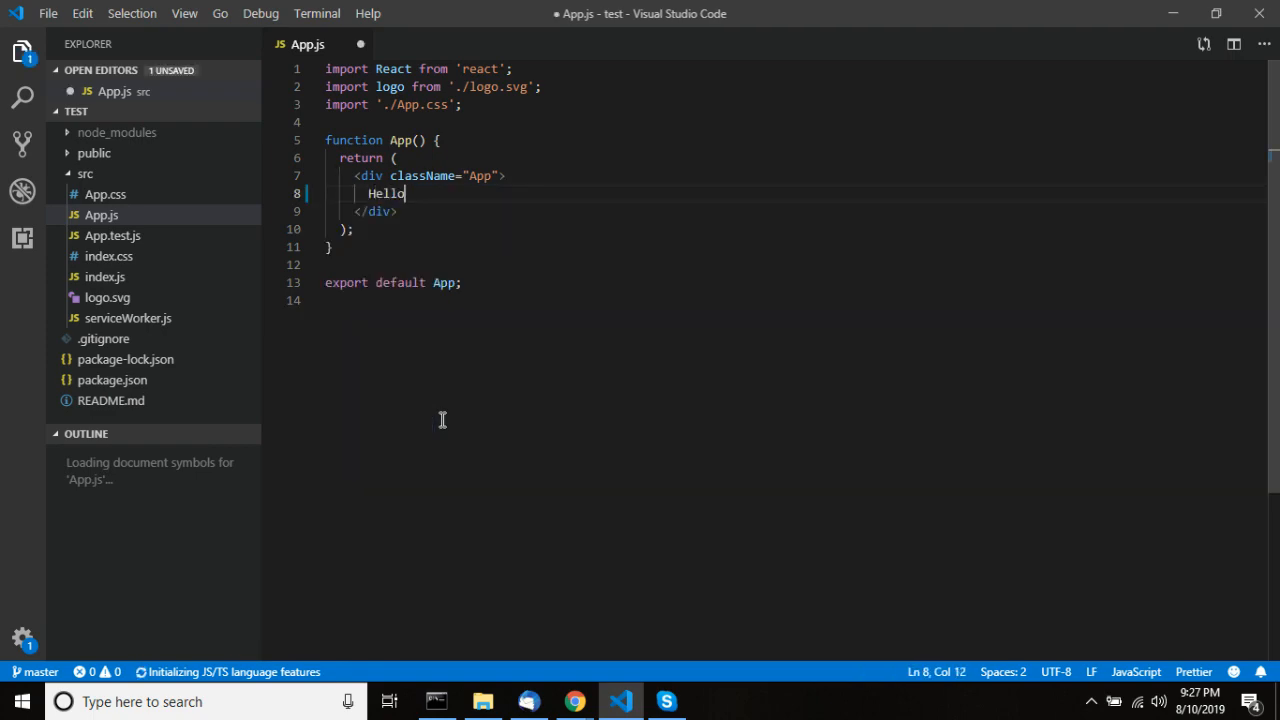
- Check the app in Chrome and return to the react-twitter-auth npm tab
{"action": "left_click", "coordinate": [572, 700]}
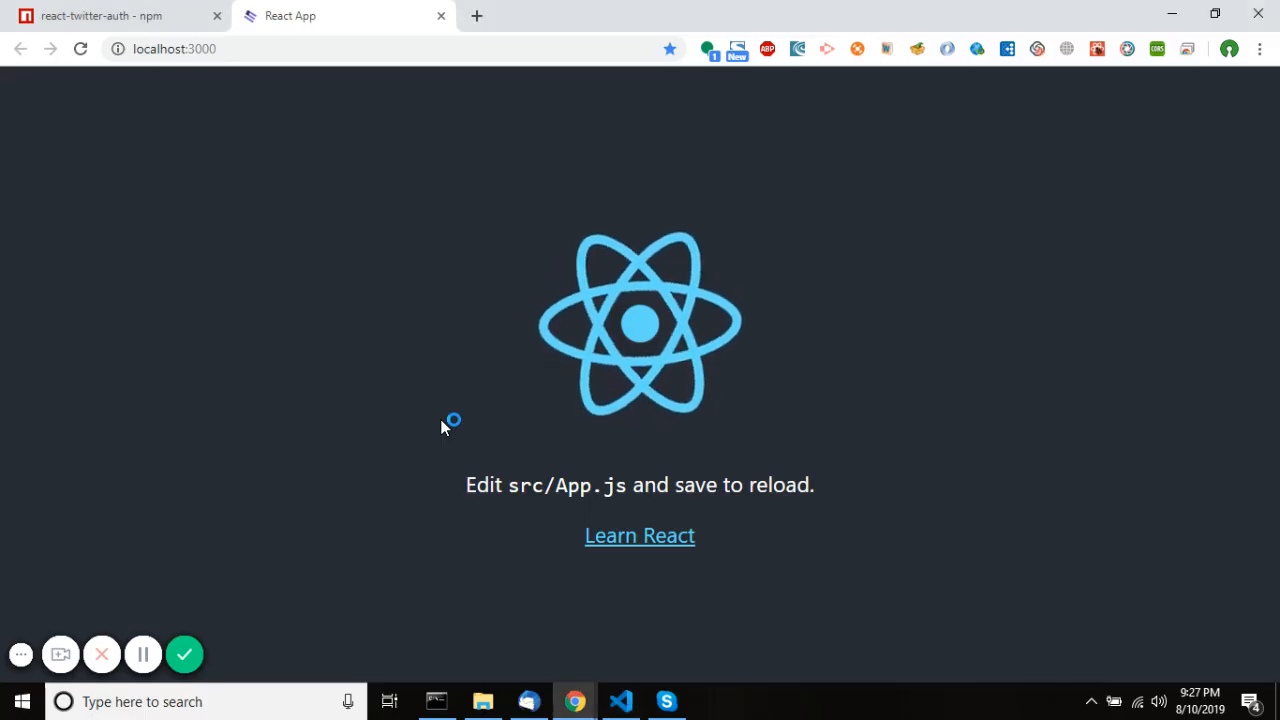
{"action": "mouse_move", "coordinate": [332, 170]}
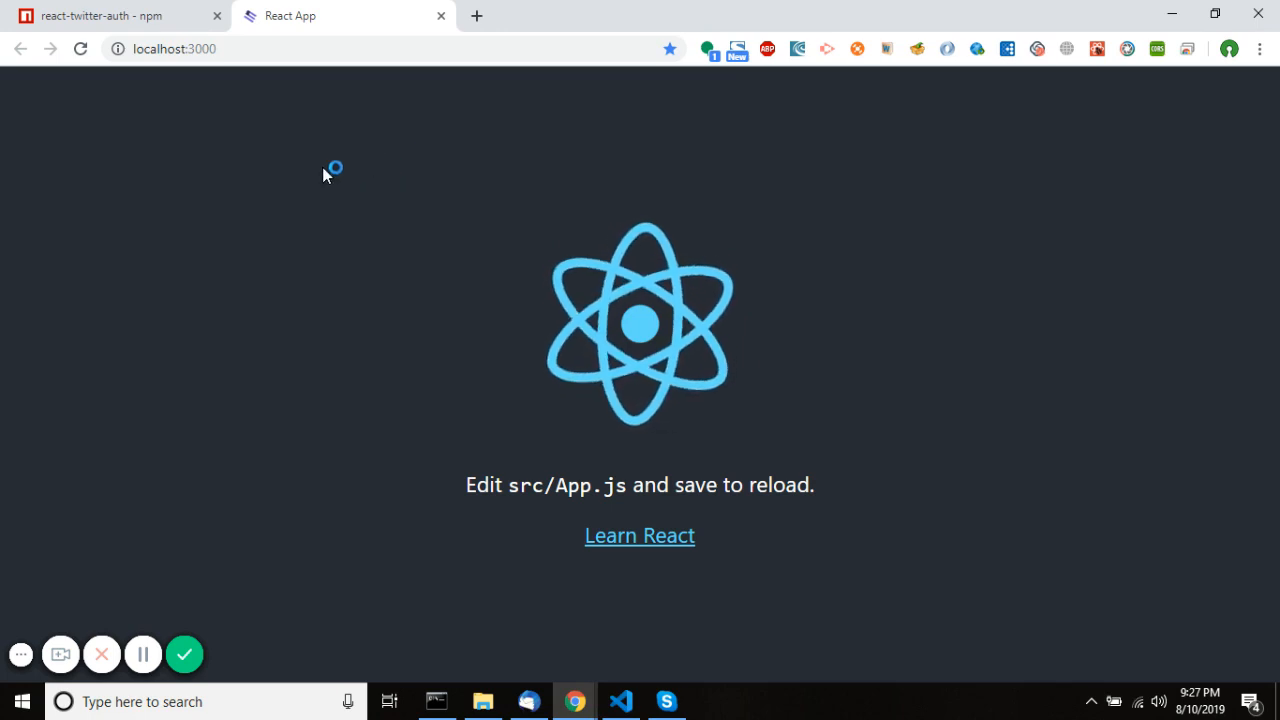
{"action": "mouse_move", "coordinate": [348, 288]}
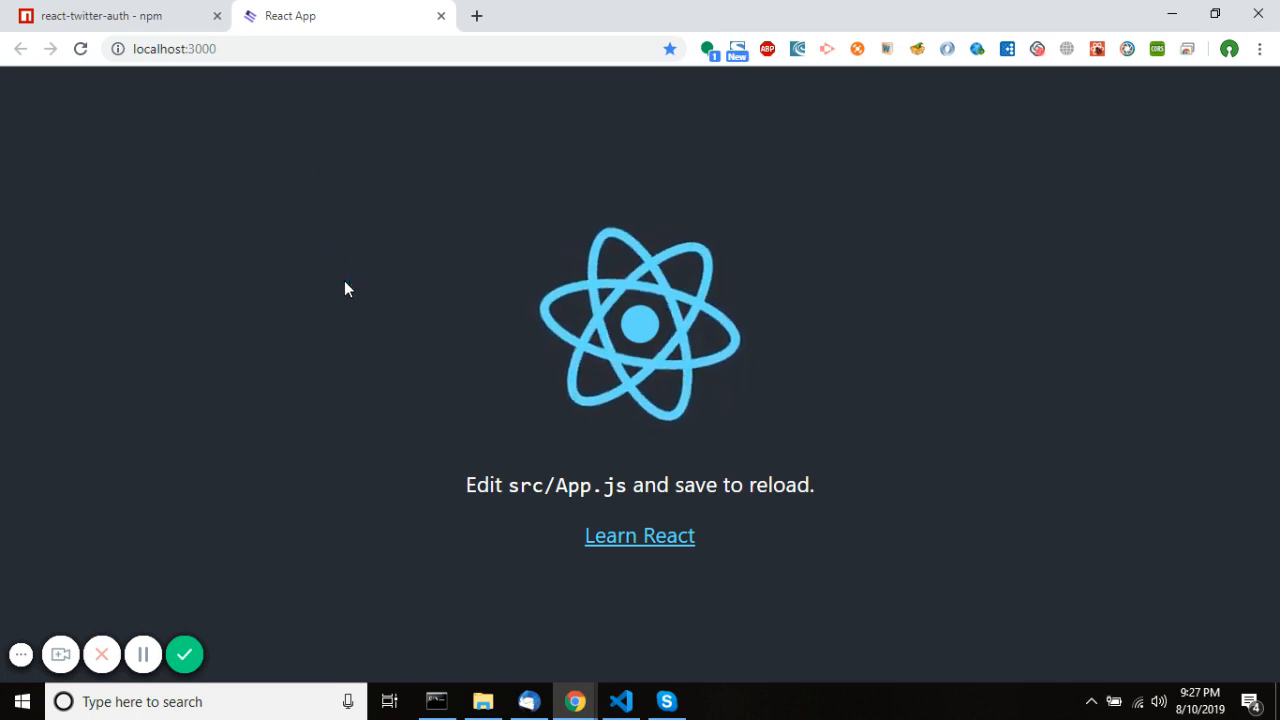
{"action": "left_click", "coordinate": [620, 700]}
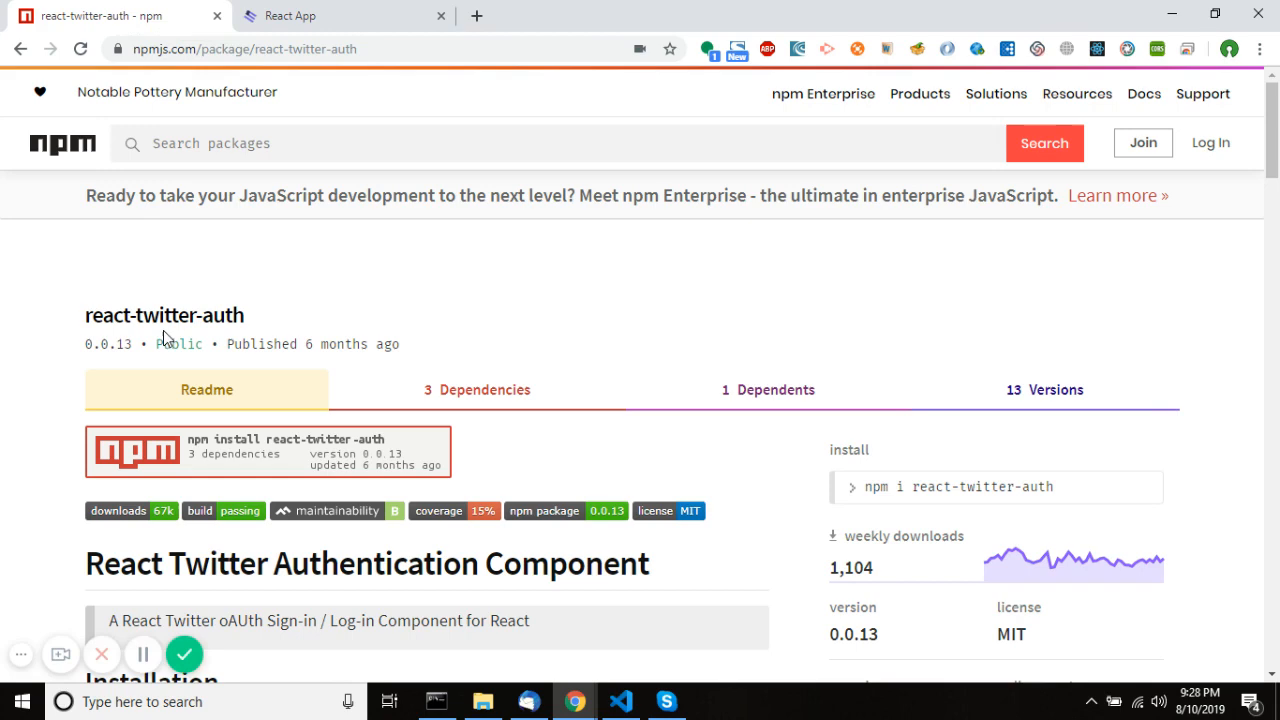
- Run npm install react-twitter-auth in the VS Code integrated terminal
{"action": "scroll", "scroll_direction": "down", "scroll_amount": 3}
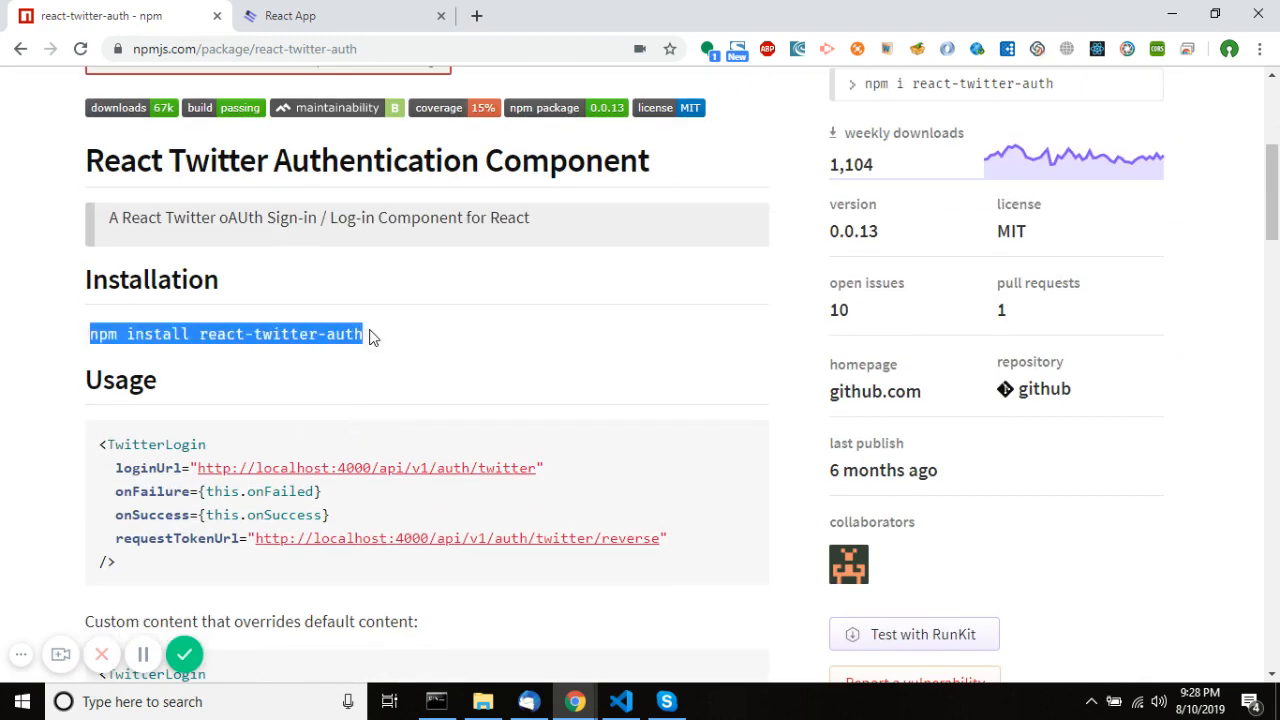
{"action": "left_click", "coordinate": [620, 700]}
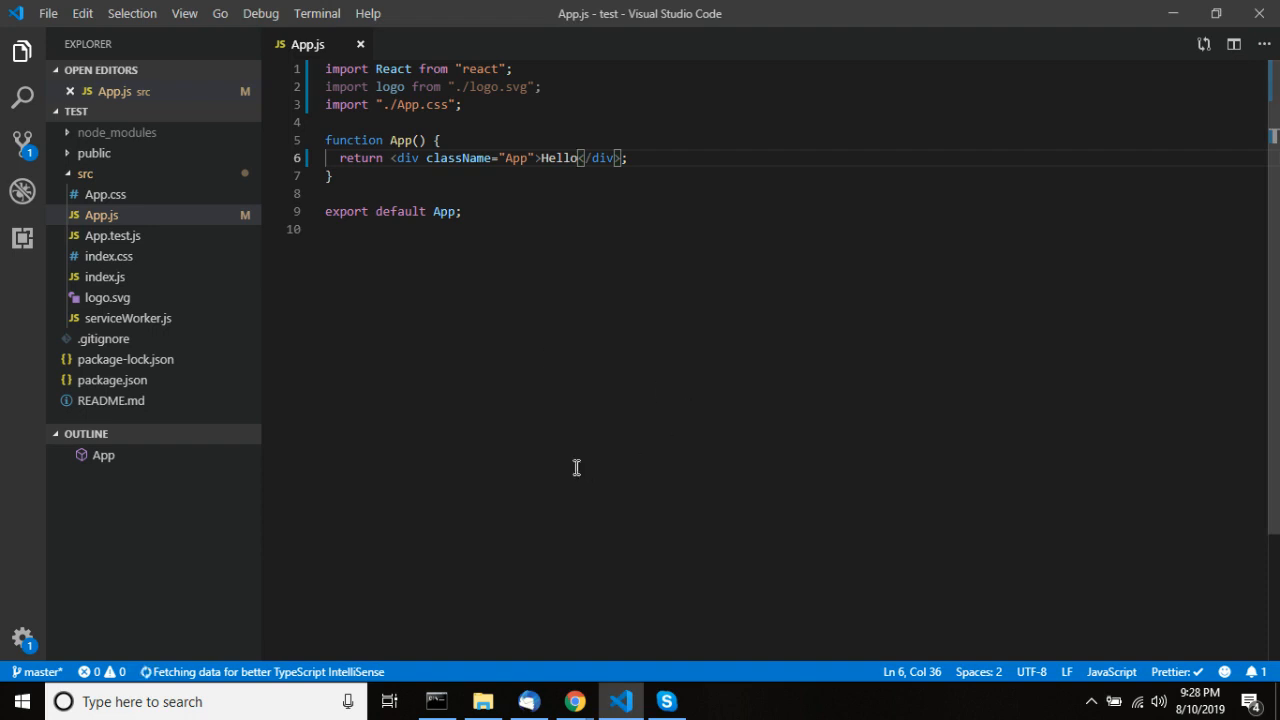
{"action": "key", "text": "ctrl+`"}
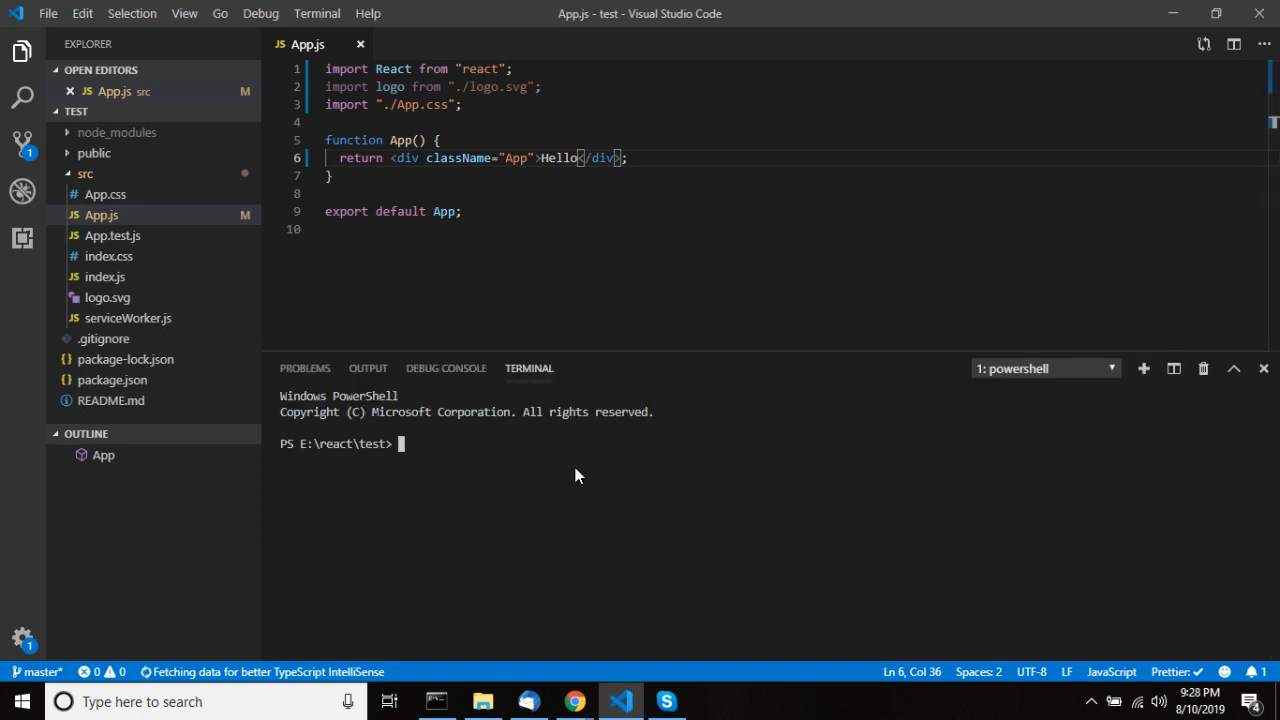
{"action": "type", "text": "npm install react-twitter-auth"}
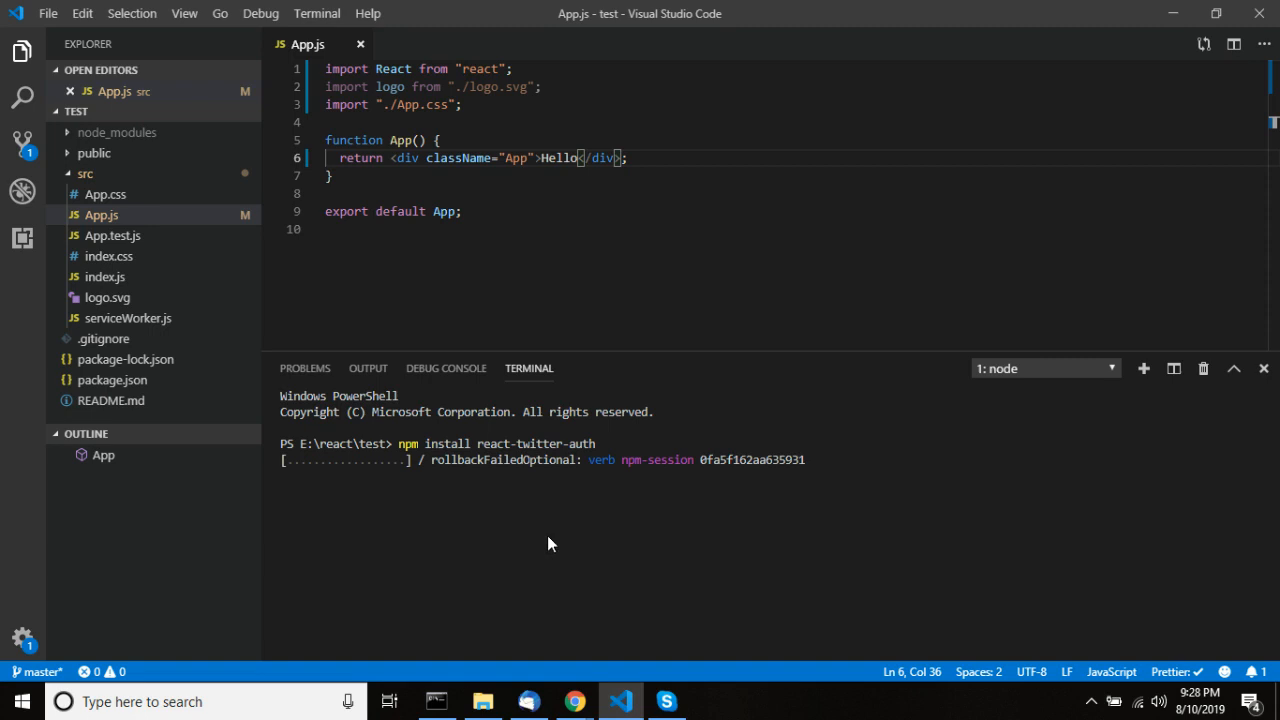
{"action": "mouse_move", "coordinate": [478, 516]}
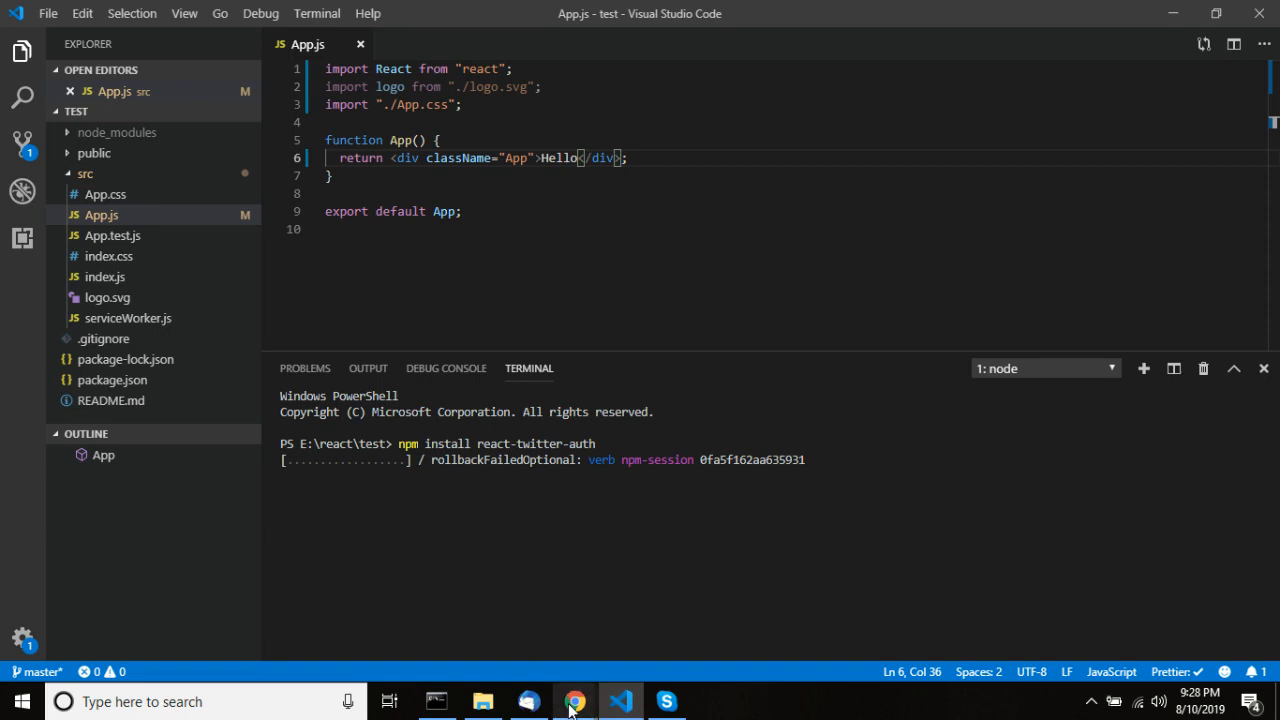
{"action": "left_click", "coordinate": [574, 700]}
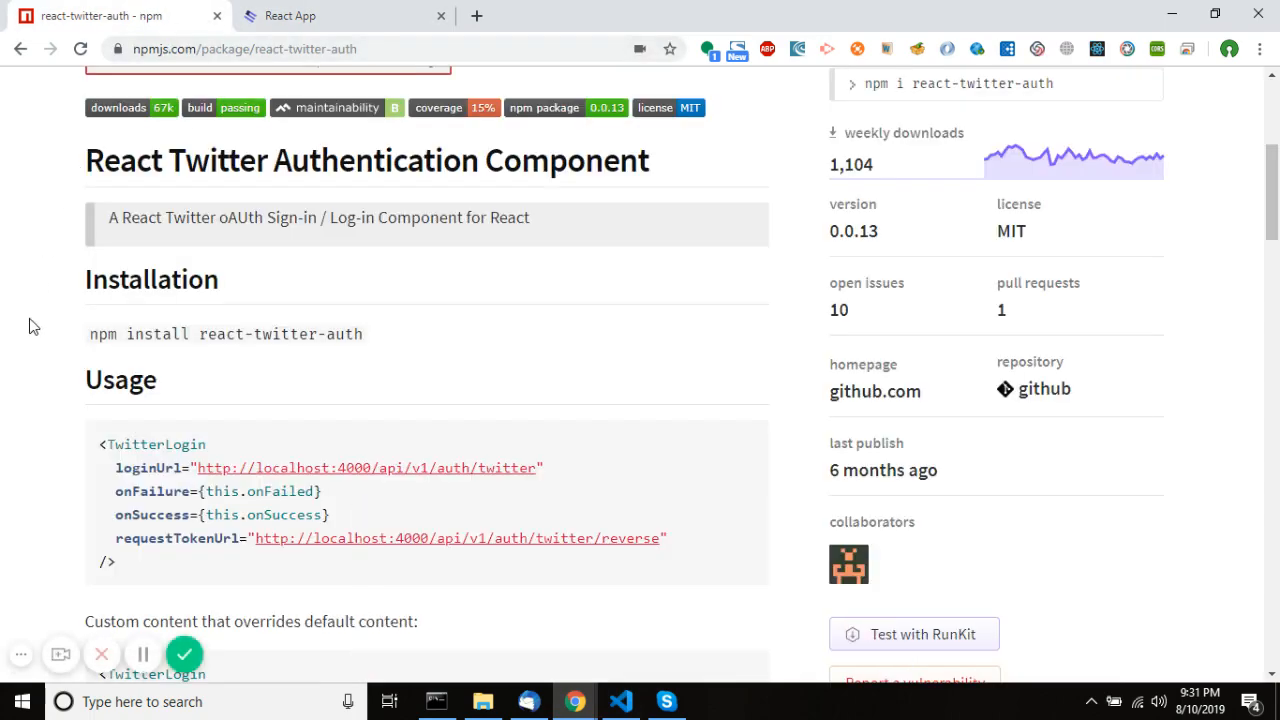
- Read through the Usage and Options sections of the npm page, then return to VS Code
{"action": "scroll", "scroll_direction": "down", "scroll_amount": 3}
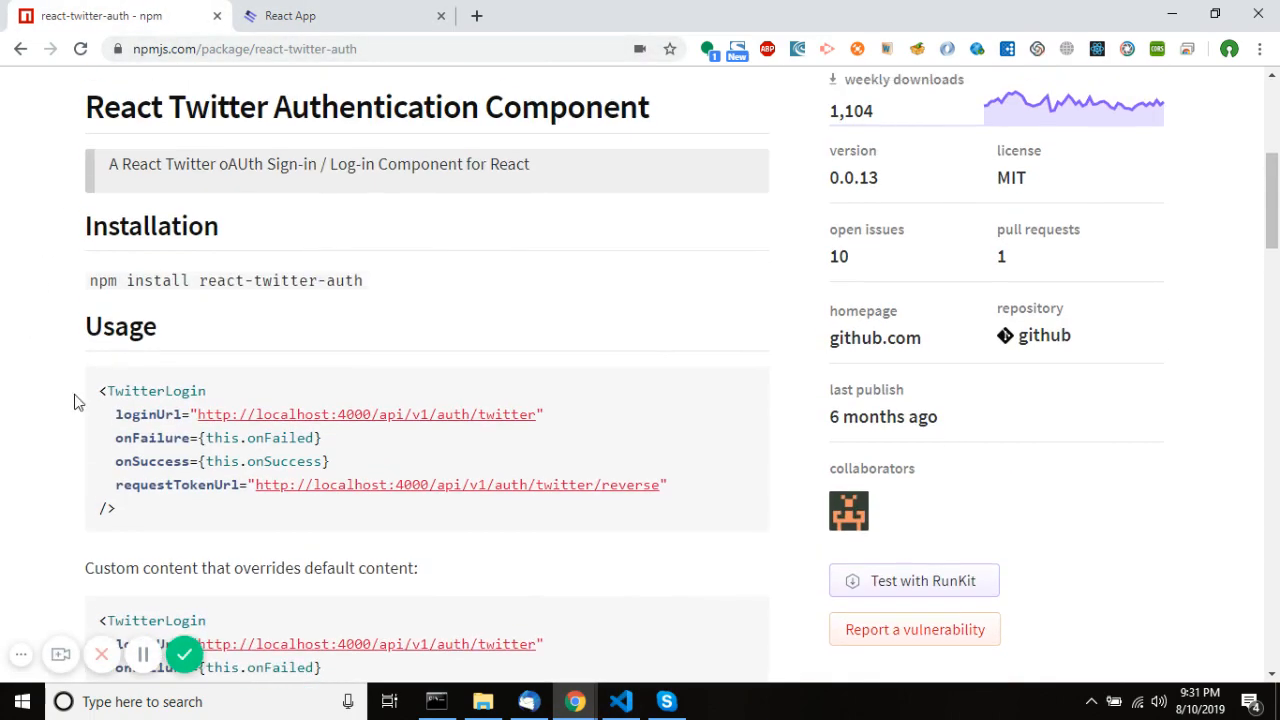
{"action": "mouse_move", "coordinate": [96, 440]}
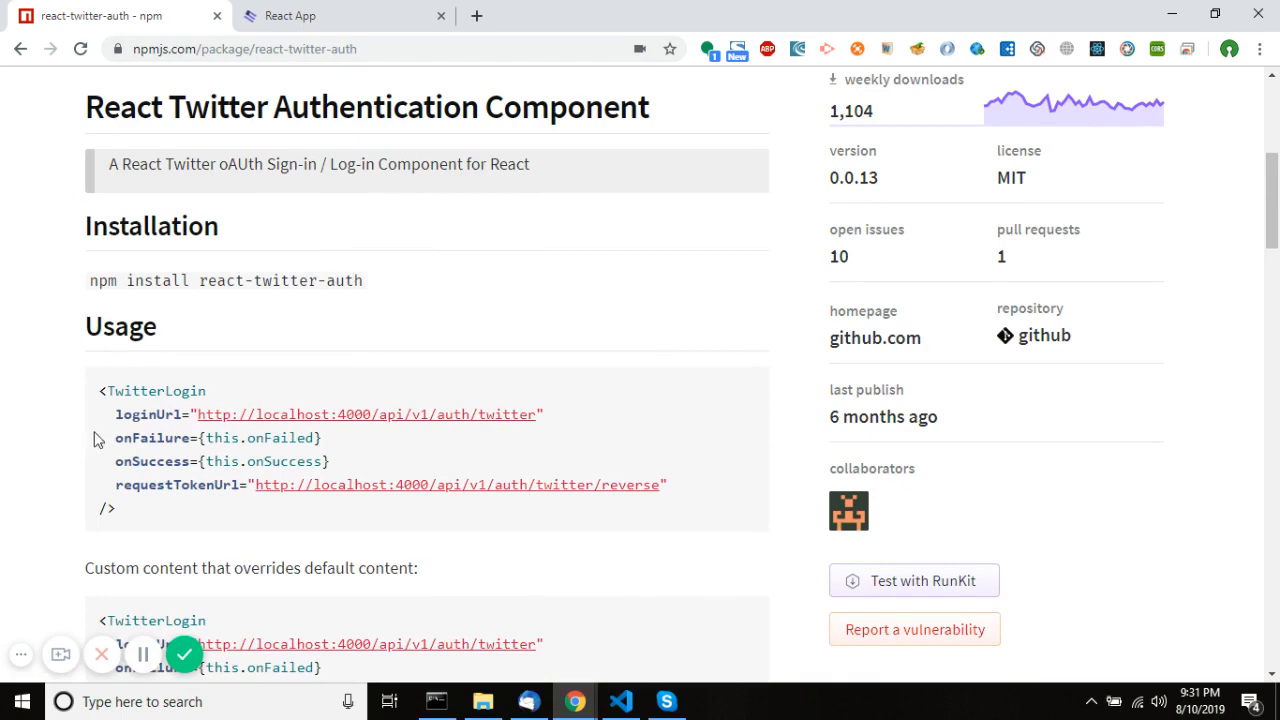
{"action": "scroll", "scroll_direction": "down", "scroll_amount": 3}
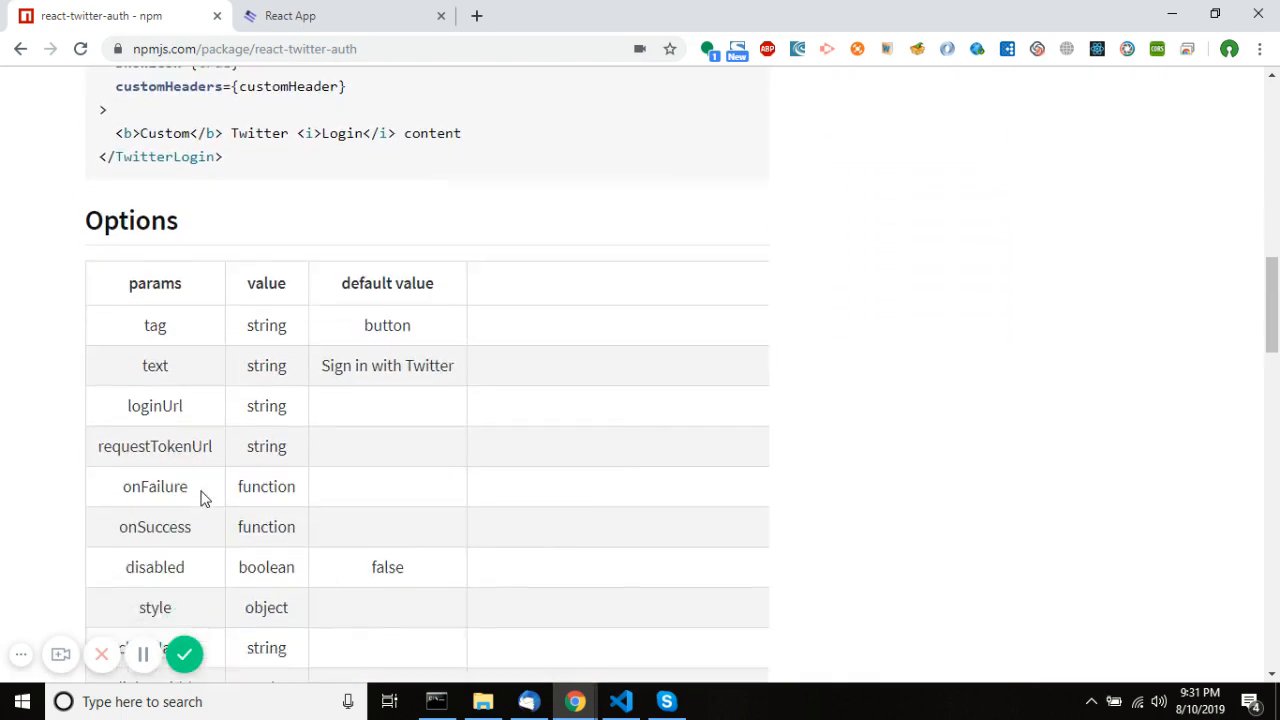
{"action": "scroll", "scroll_direction": "down", "scroll_amount": 3}
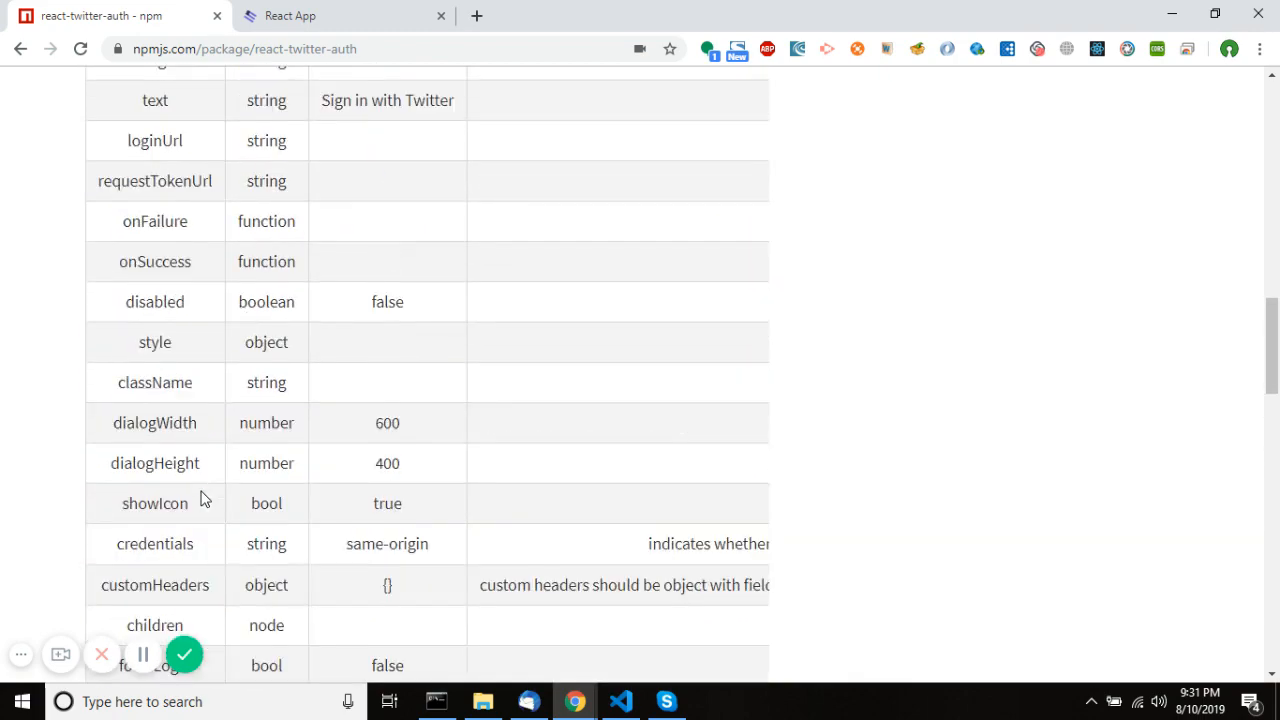
{"action": "scroll", "scroll_direction": "up", "scroll_amount": 3}
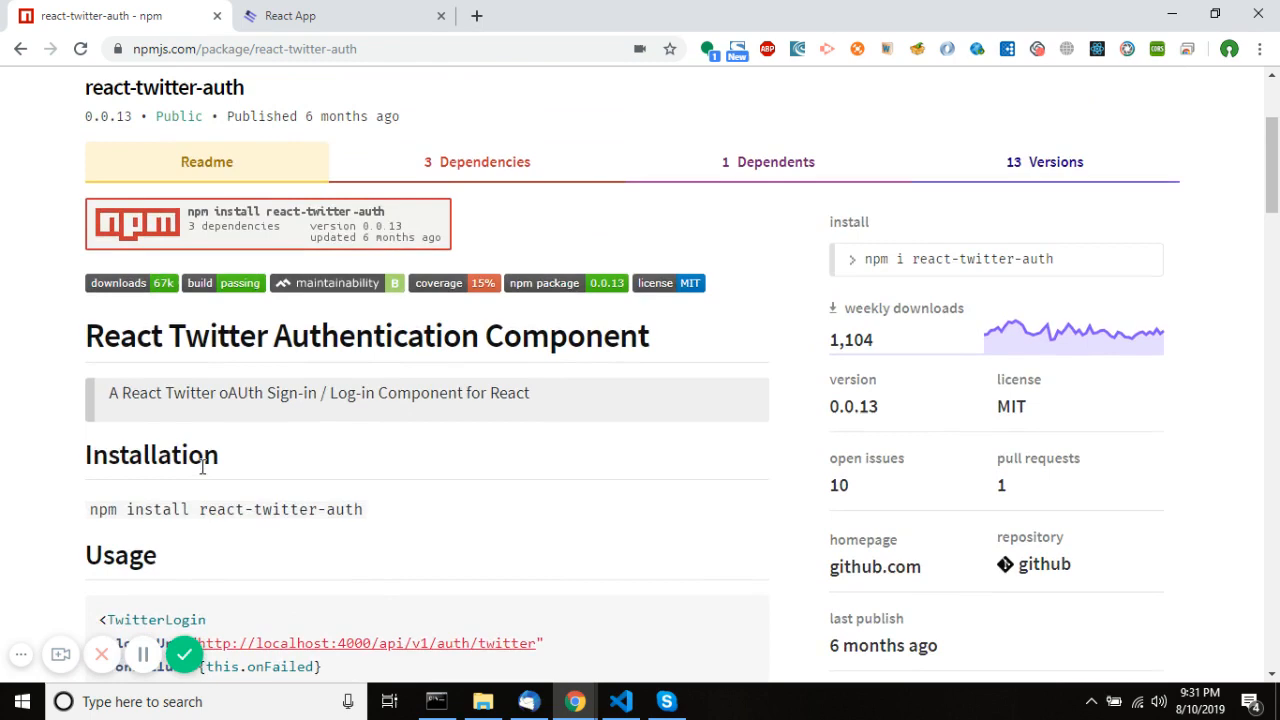
{"action": "scroll", "scroll_direction": "down", "scroll_amount": 3}
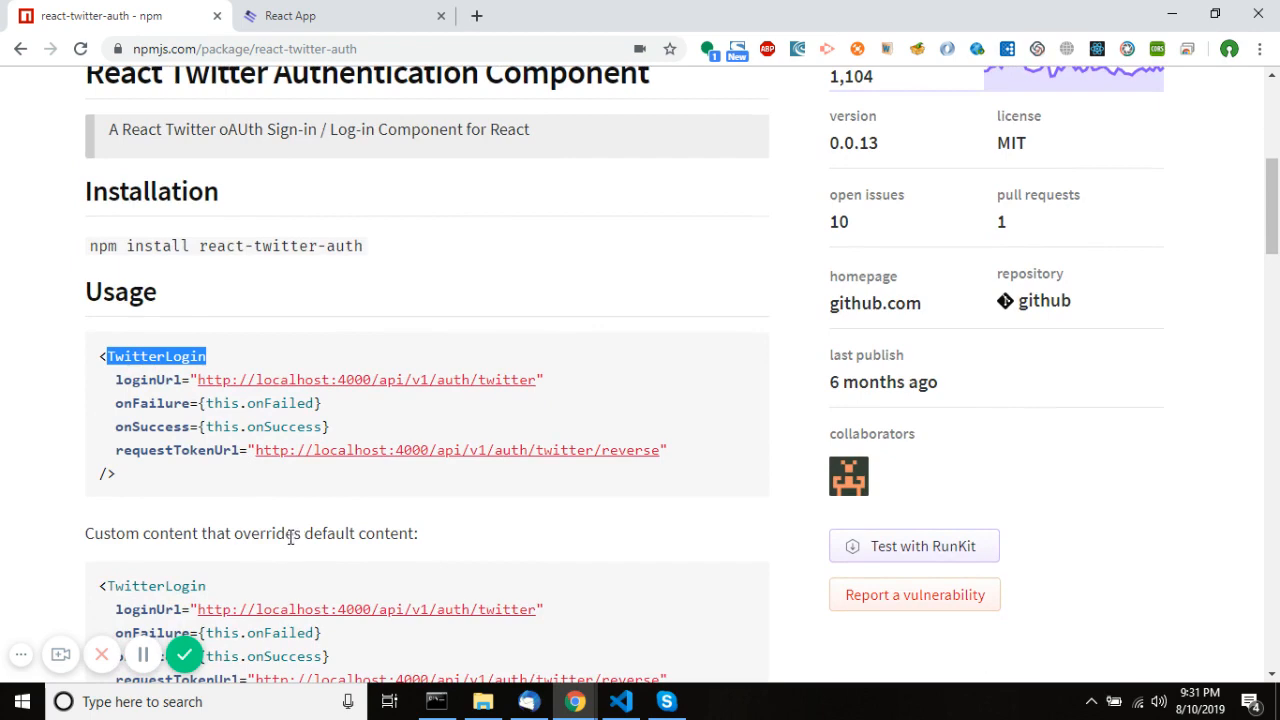
{"action": "scroll", "scroll_direction": "down", "scroll_amount": 3}
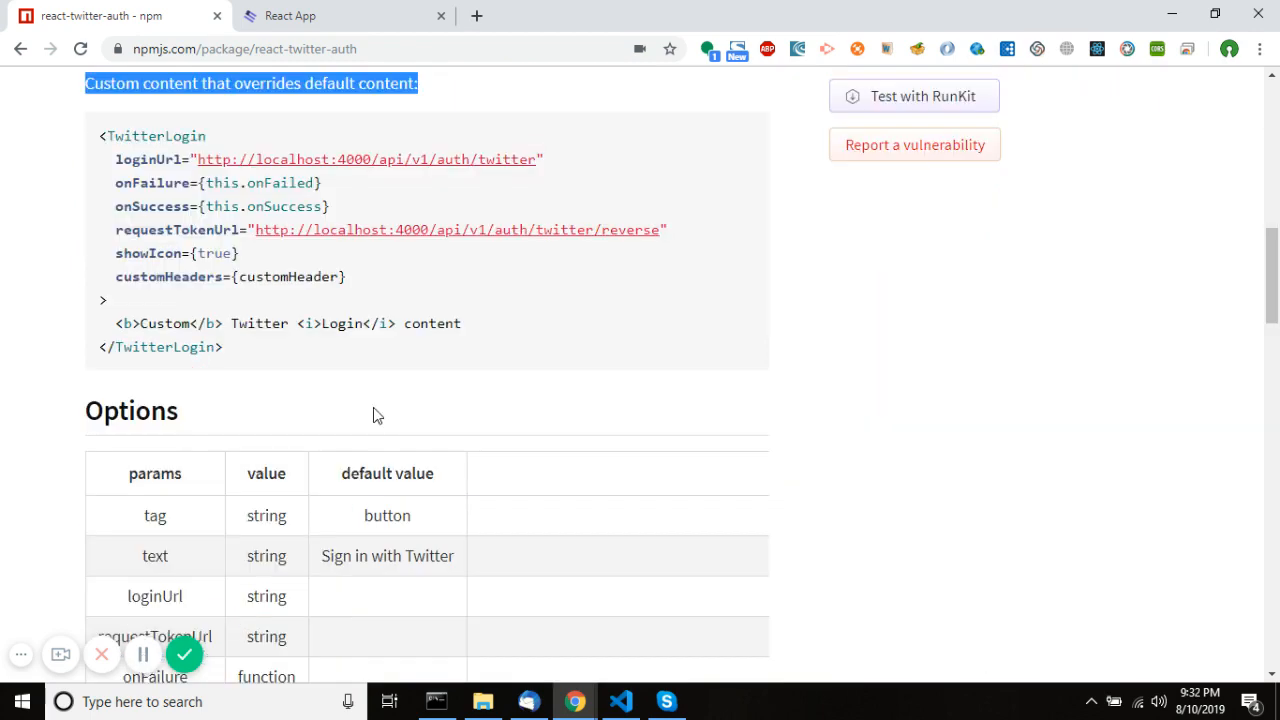
{"action": "left_click", "coordinate": [620, 700]}
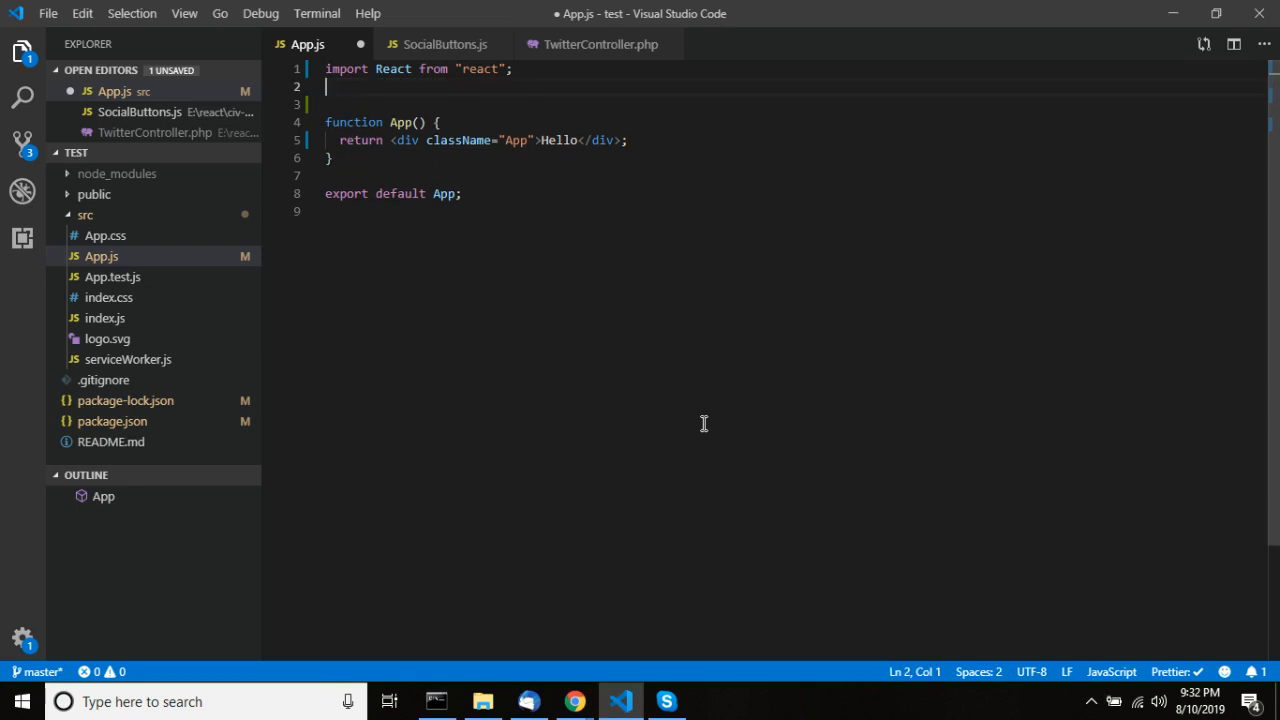
- Add import TwitterLogin from "react-twitter-auth" on line 2 of App.js and save
{"action": "type", "text": "import Twitter"}
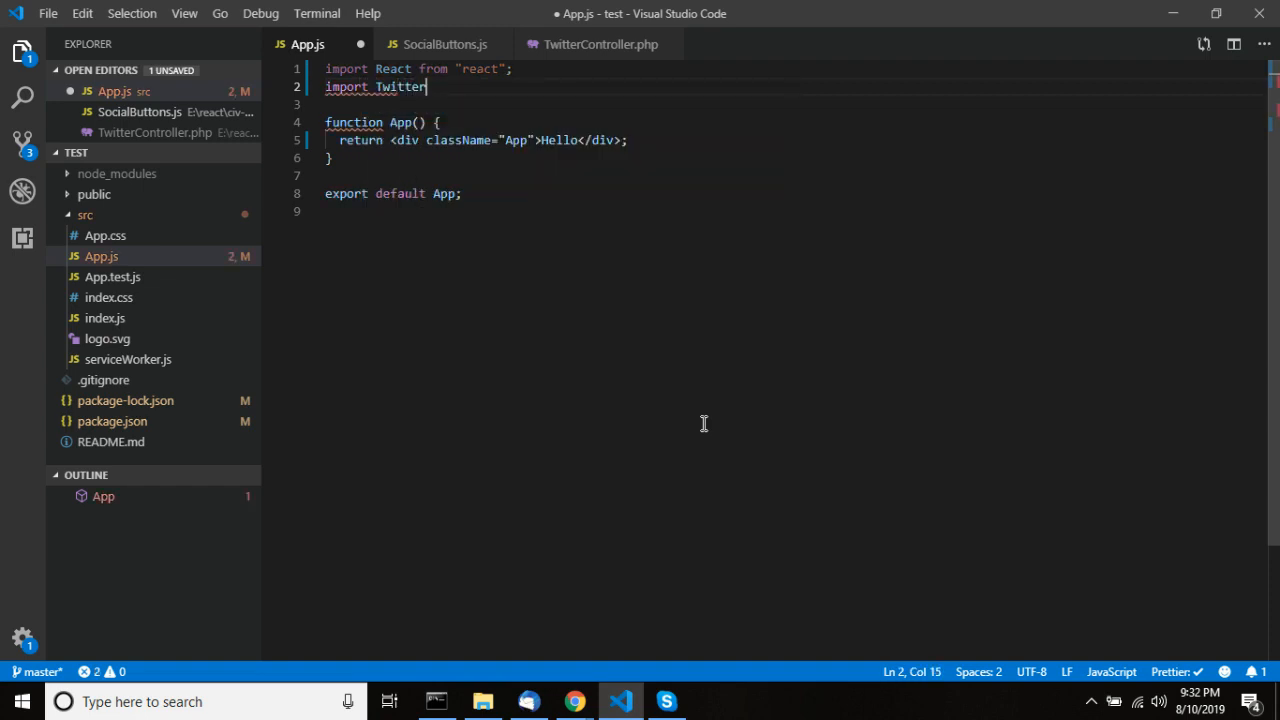
{"action": "type", "text": "Lo"}
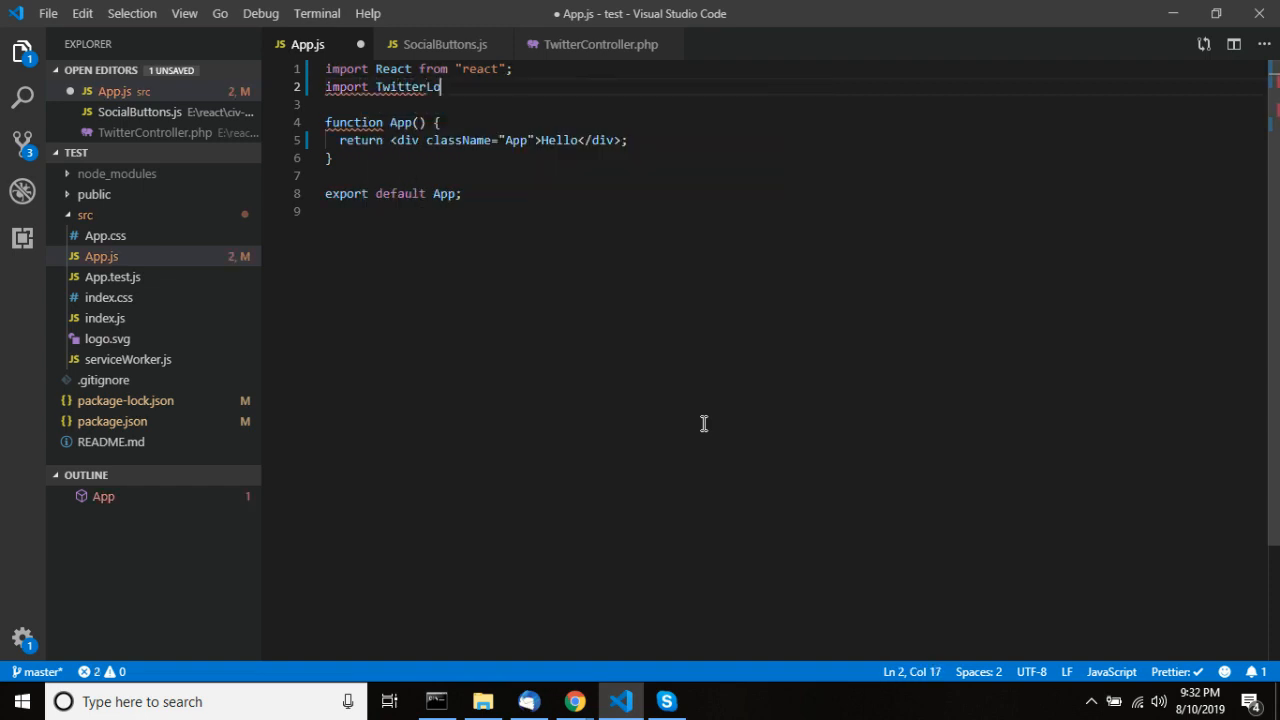
{"action": "type", "text": "gin from"}
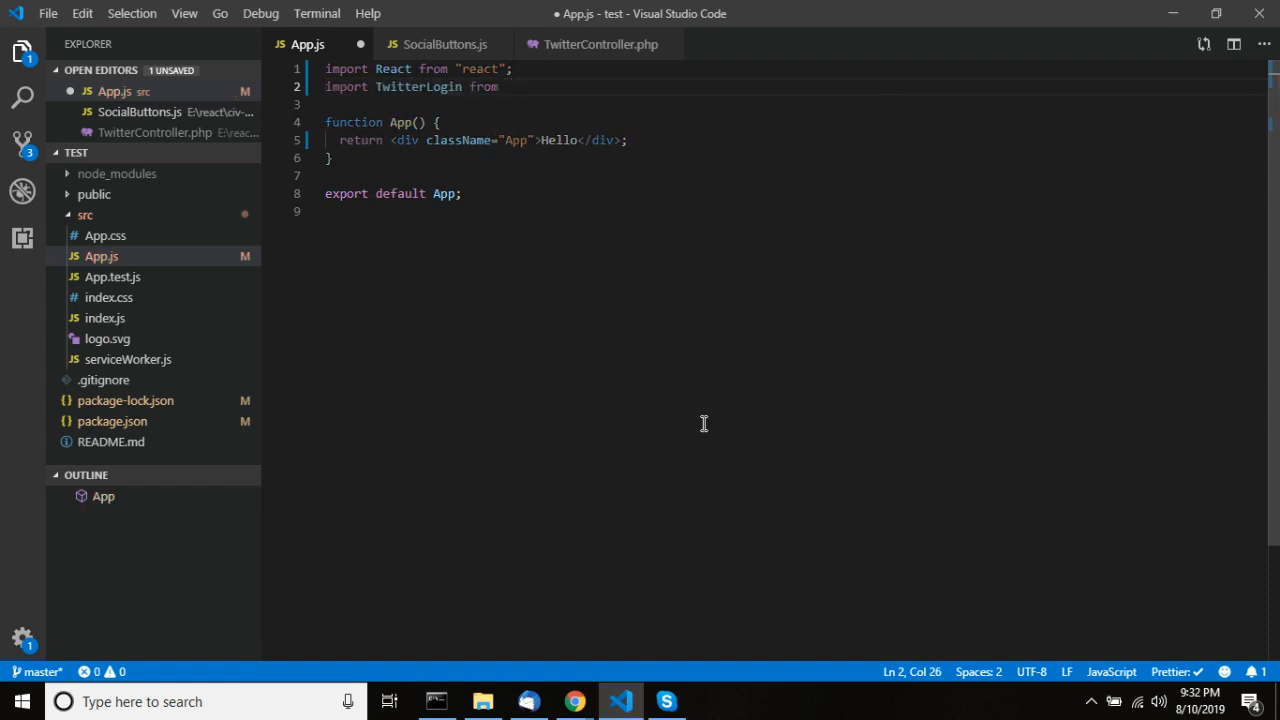
{"action": "type", "text": "reat\""}
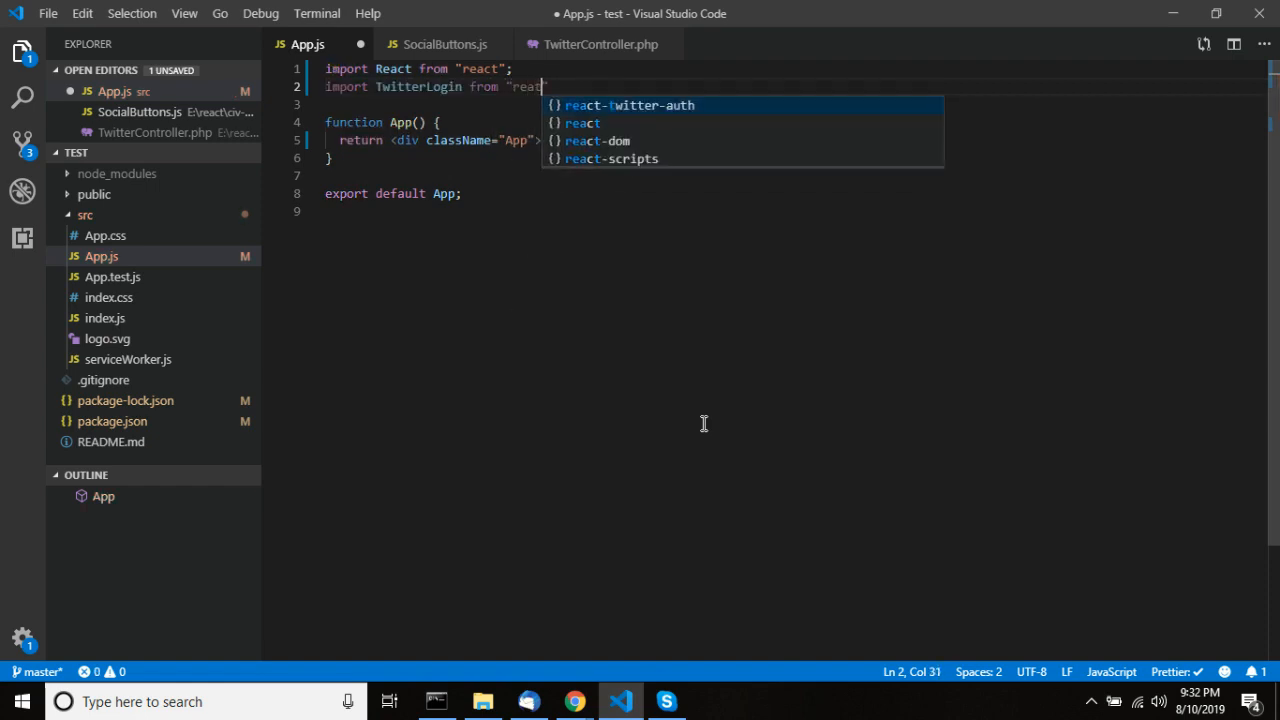
{"action": "type", "text": "-twitter-auth"}
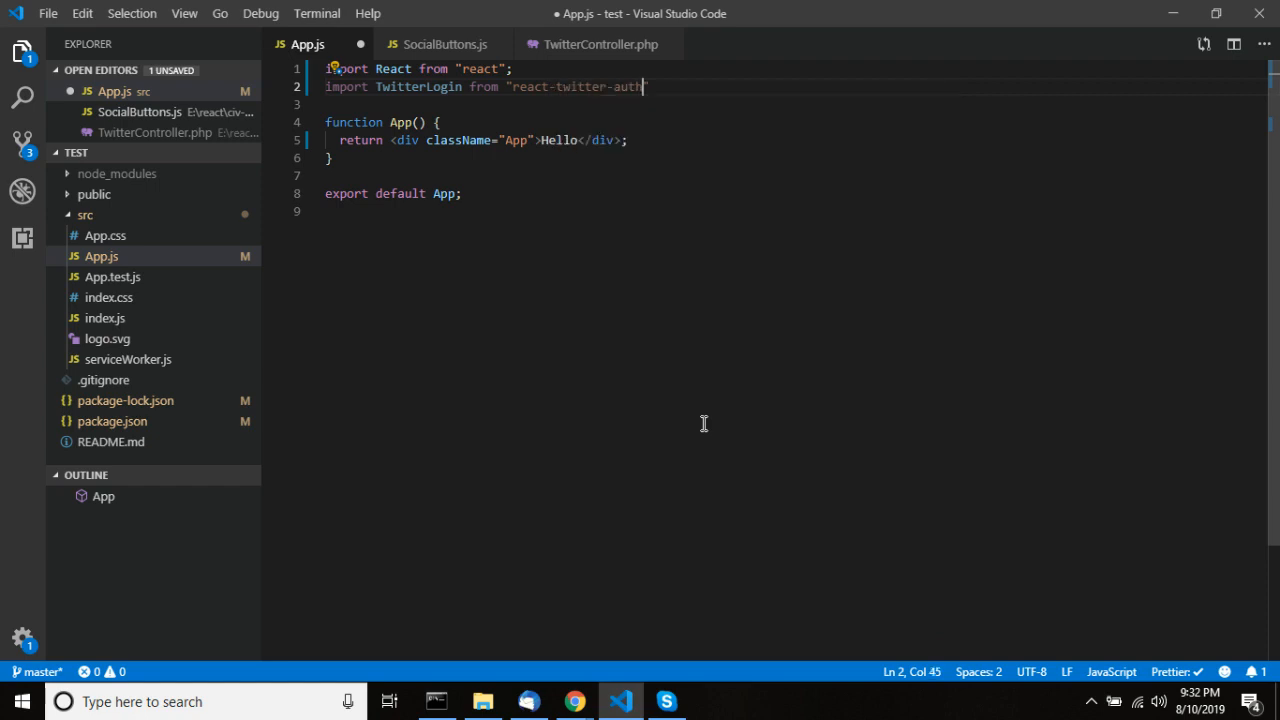
{"action": "key", "text": "ctrl+s"}
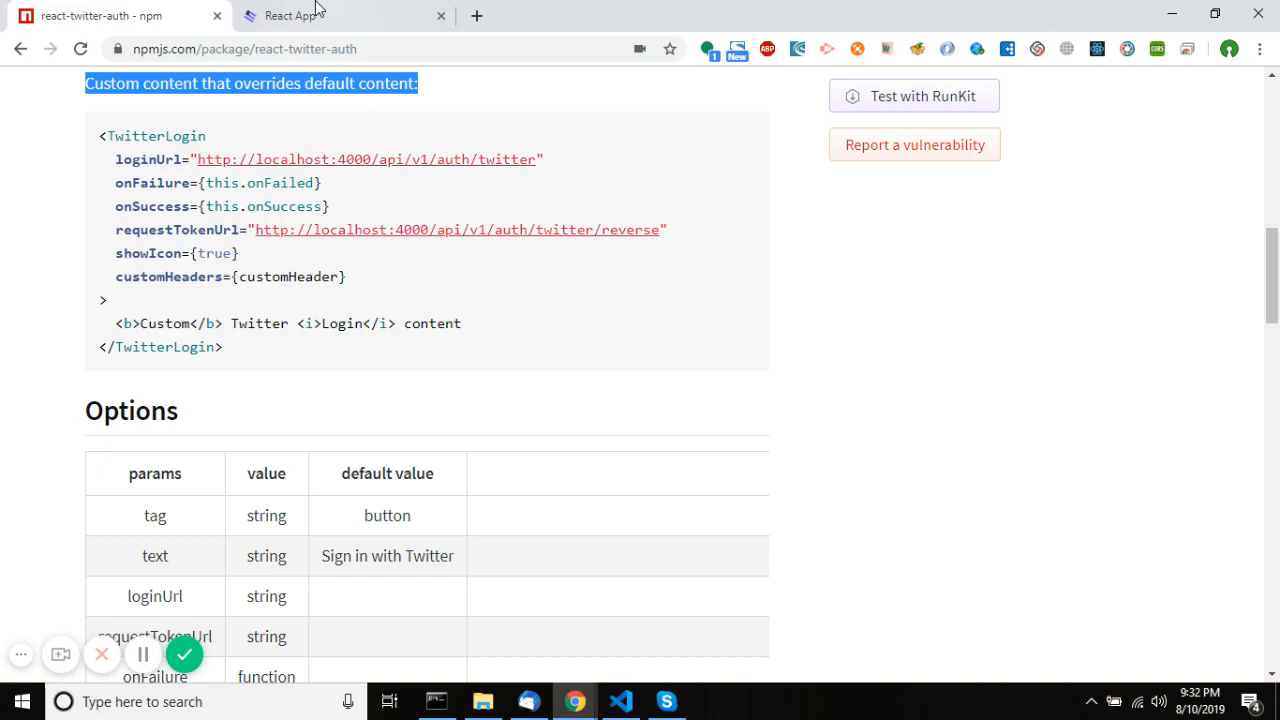
- Copy the basic <TwitterLogin ... /> usage snippet from the npm page
{"action": "left_click", "coordinate": [620, 700]}
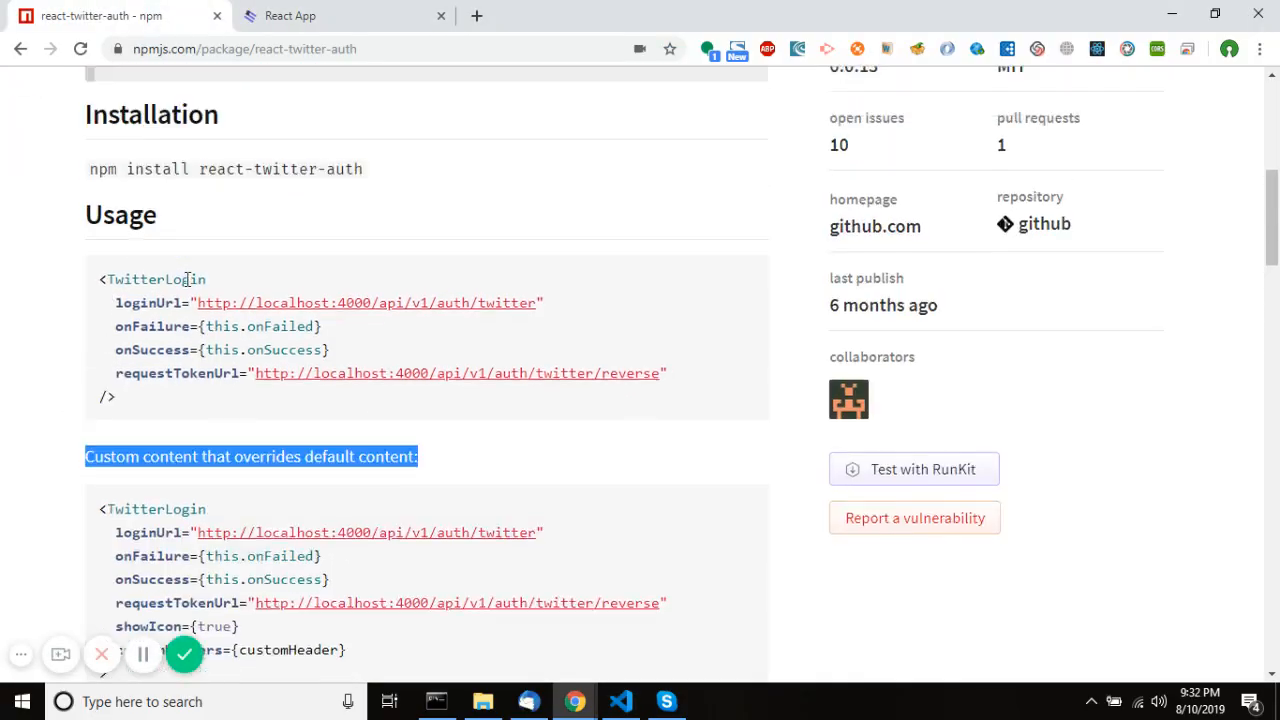
{"action": "scroll", "scroll_direction": "down", "scroll_amount": 3}
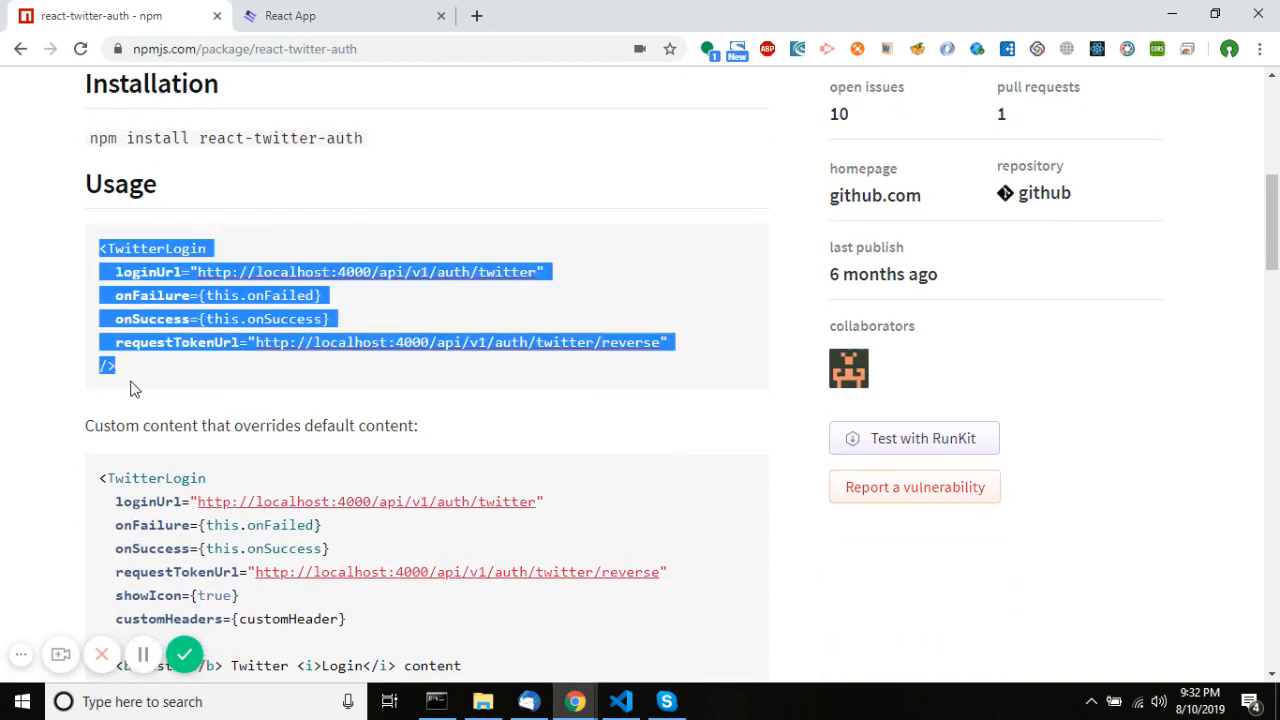
{"action": "left_click", "coordinate": [620, 700]}
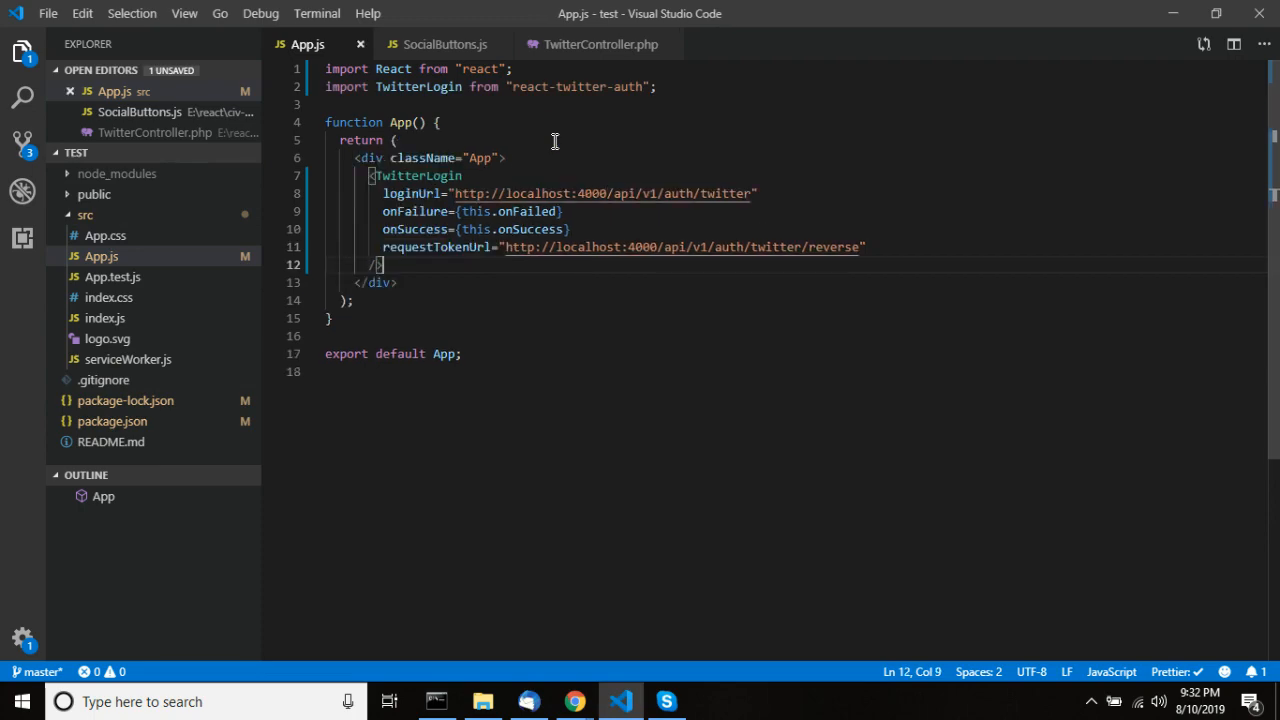
{"action": "mouse_move", "coordinate": [500, 290]}
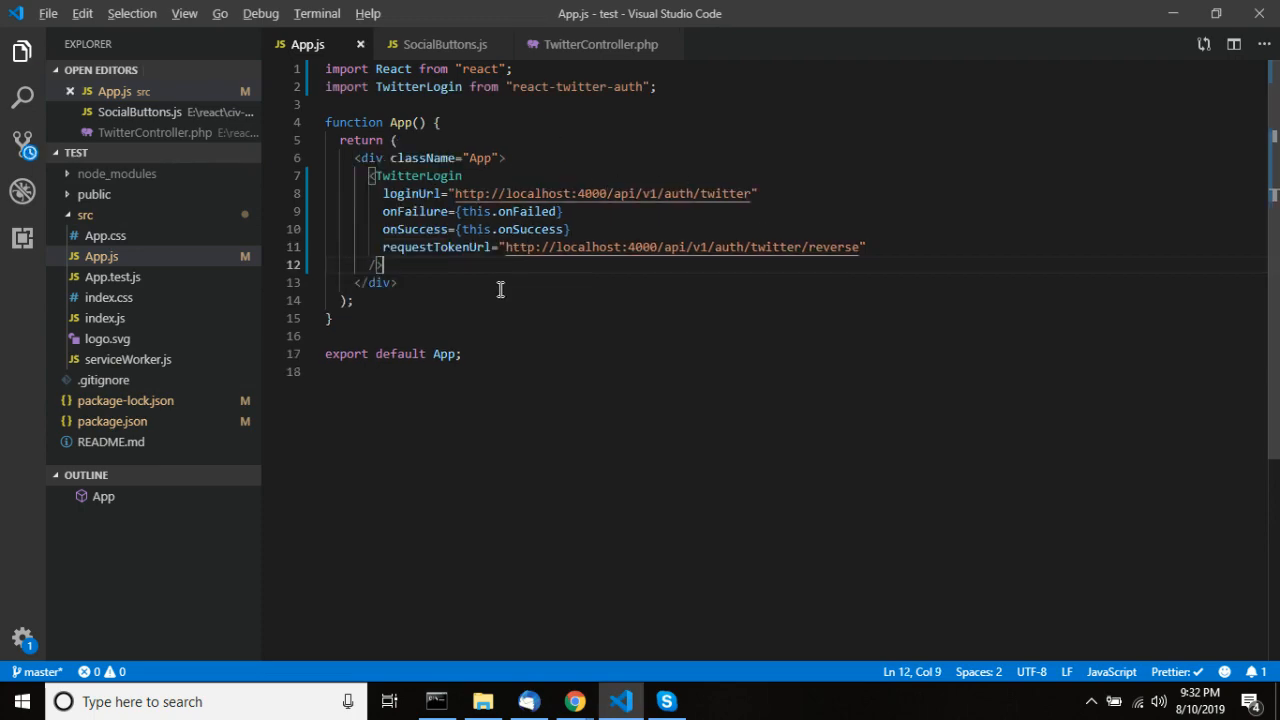
- Paste the snippet, create class App extends Component and cut the onFailed/onSuccess handlers into it
{"action": "left_click", "coordinate": [572, 700]}
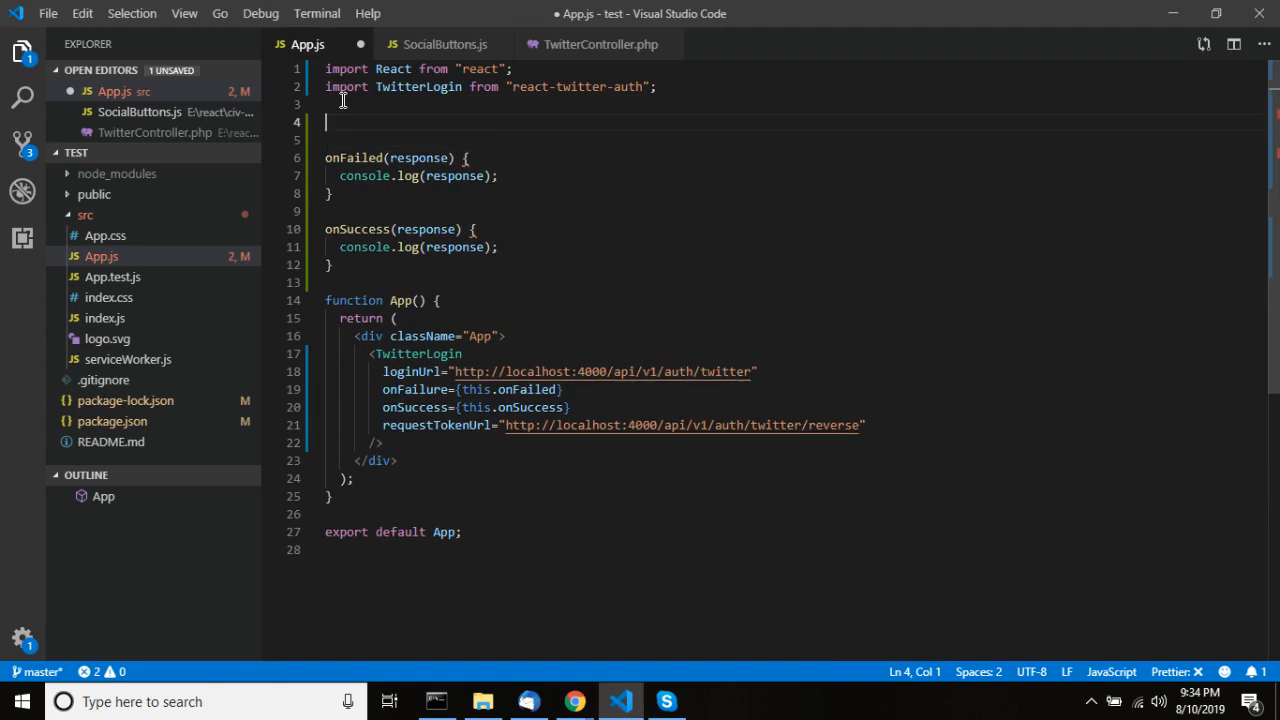
{"action": "type", "text": "ccc"}
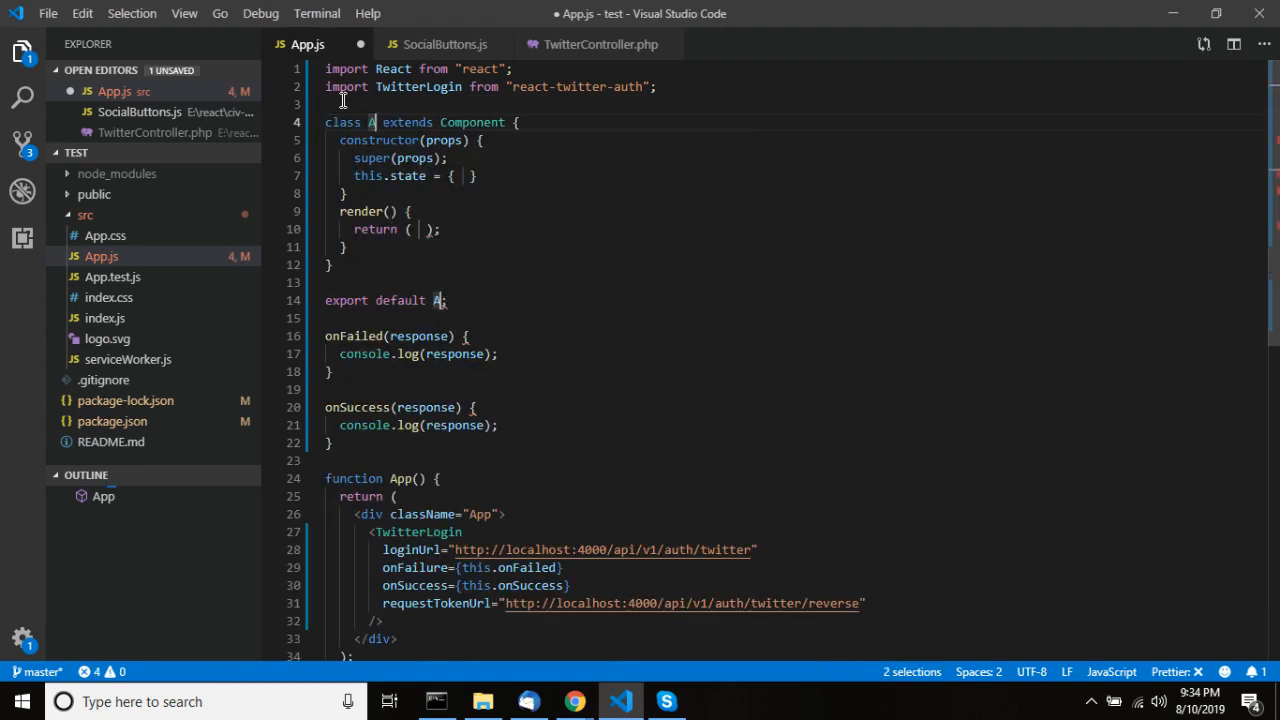
{"action": "type", "text": "pp"}
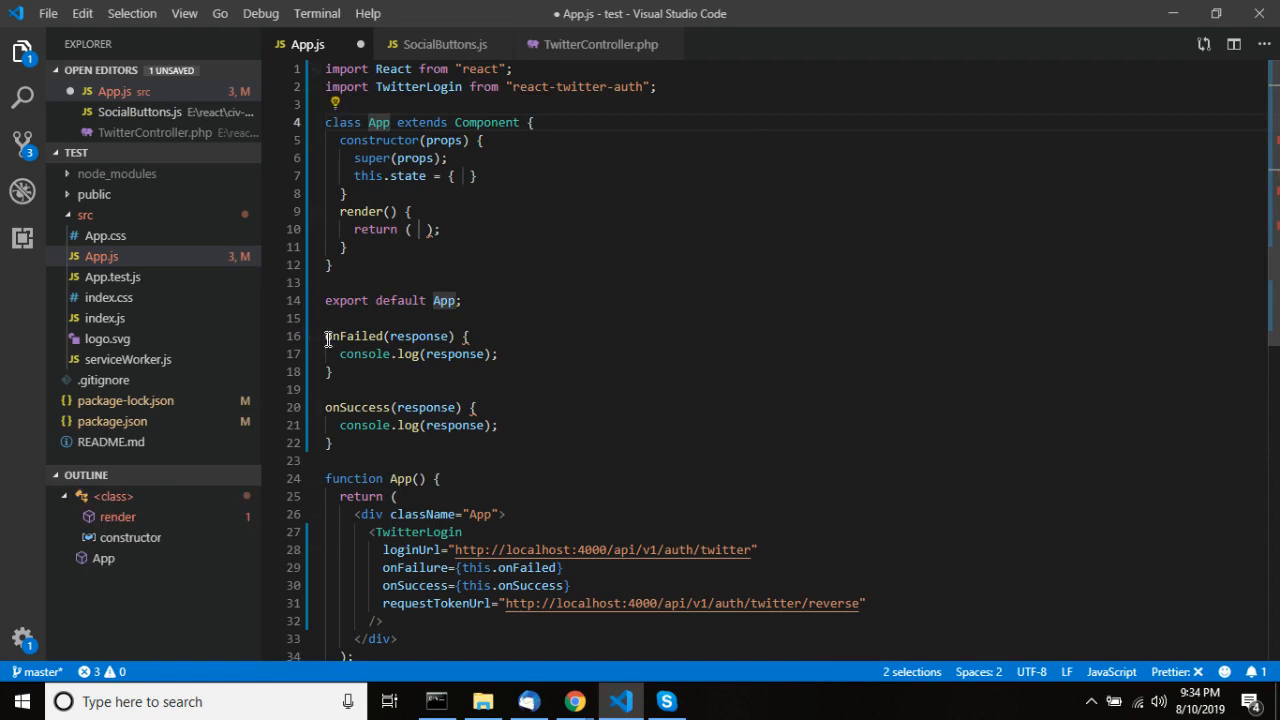
{"action": "left_click_drag", "start_coordinate": [324, 336], "coordinate": [340, 444]}
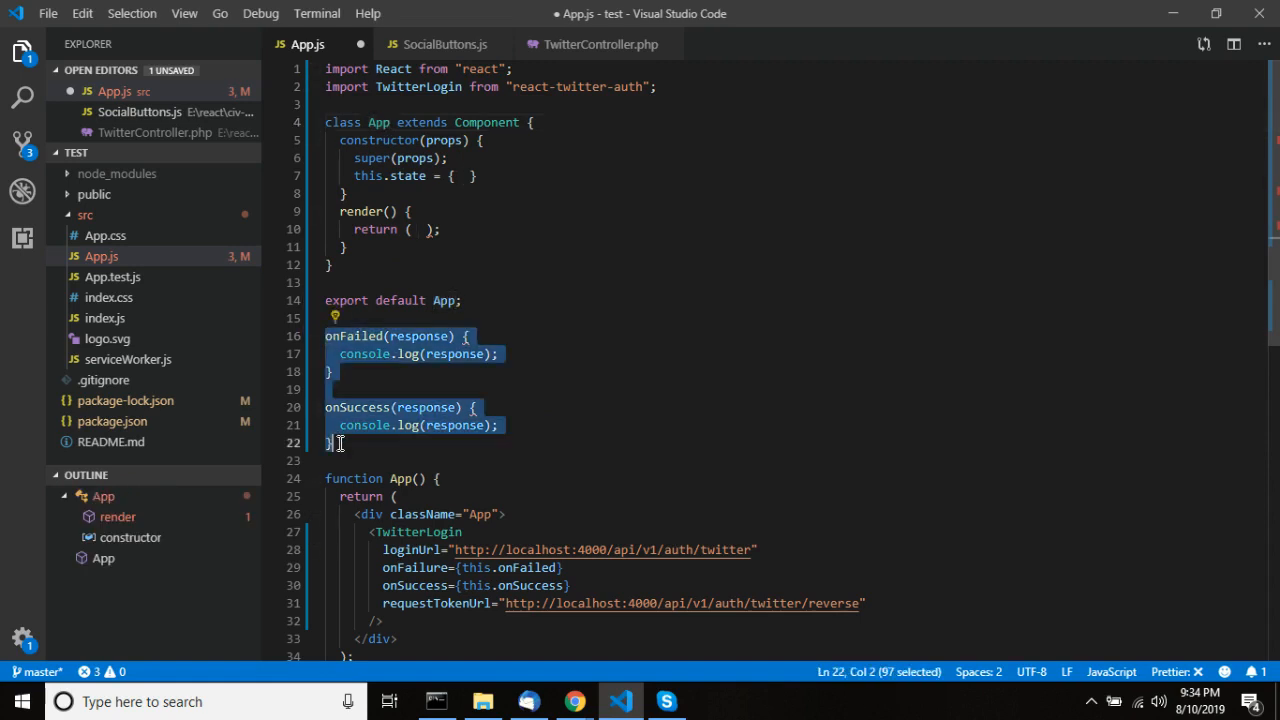
{"action": "key", "text": "Delete"}
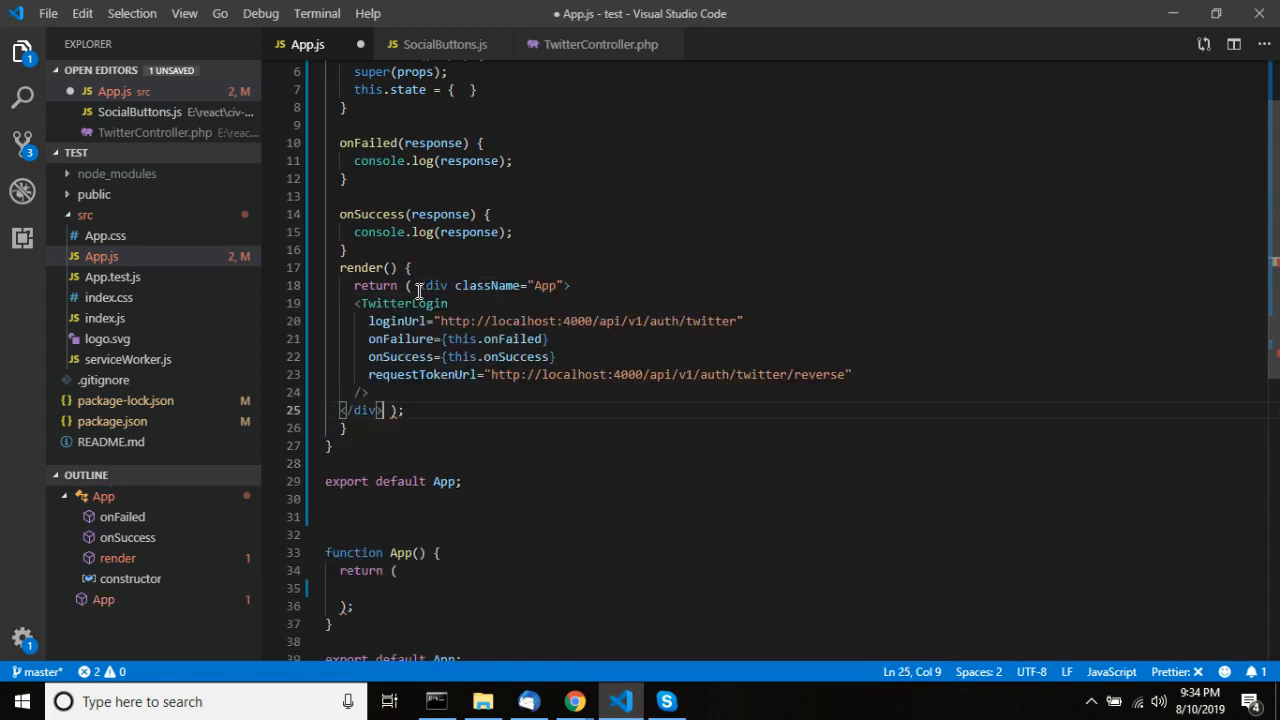
- Move the TwitterLogin JSX into render() and save App.js
{"action": "key", "text": "ctrl+s"}
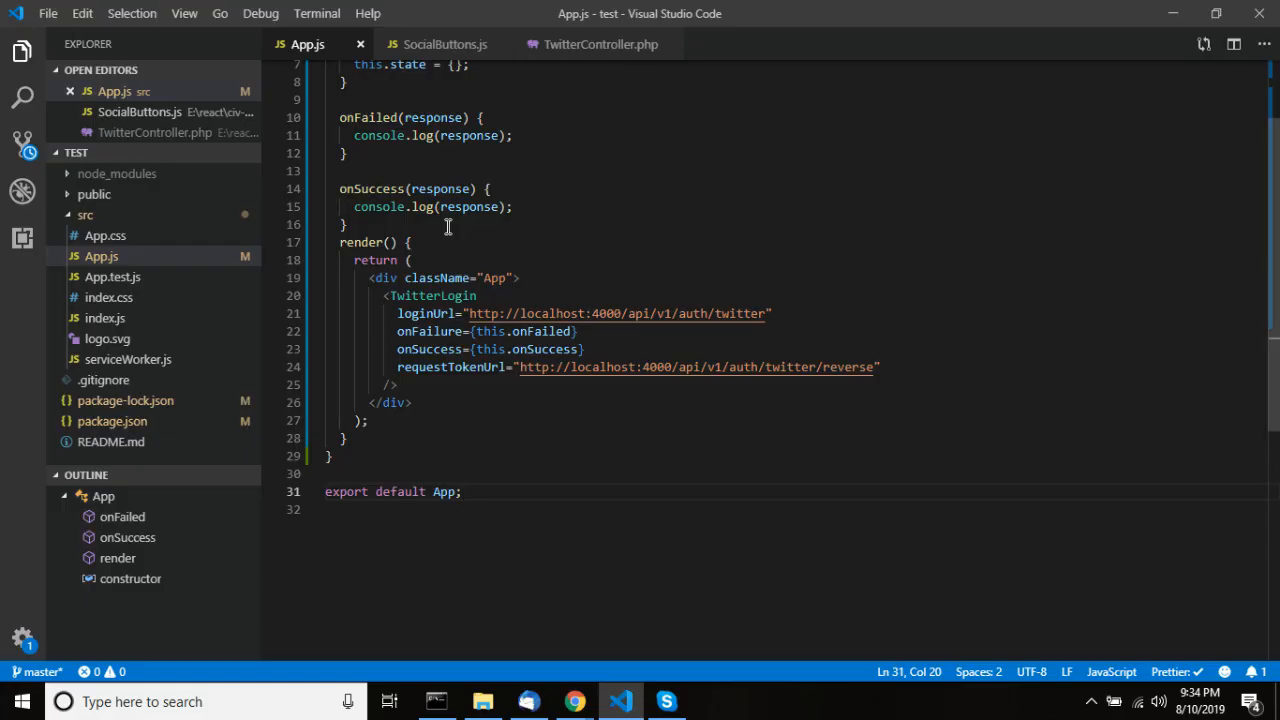
{"action": "double_click", "coordinate": [432, 296]}
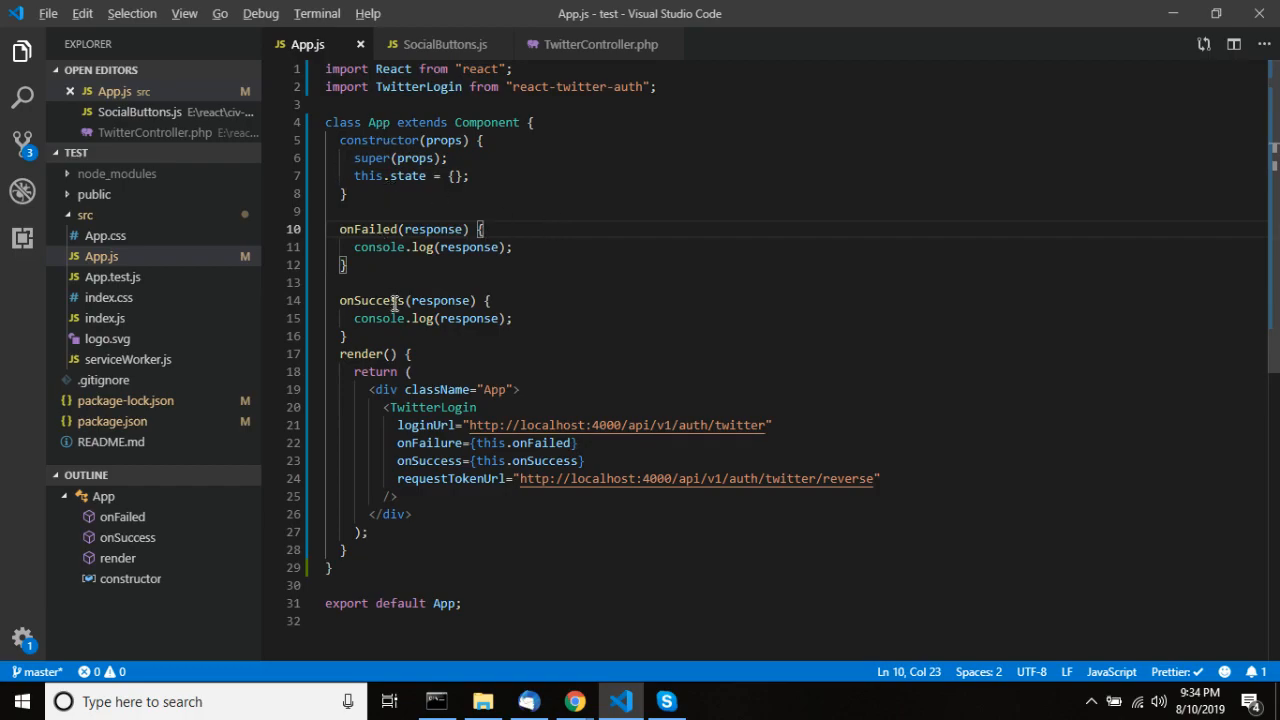
- View the 'Component is not defined' compile error at localhost:3000 and return to the editor
{"action": "left_click", "coordinate": [572, 700]}
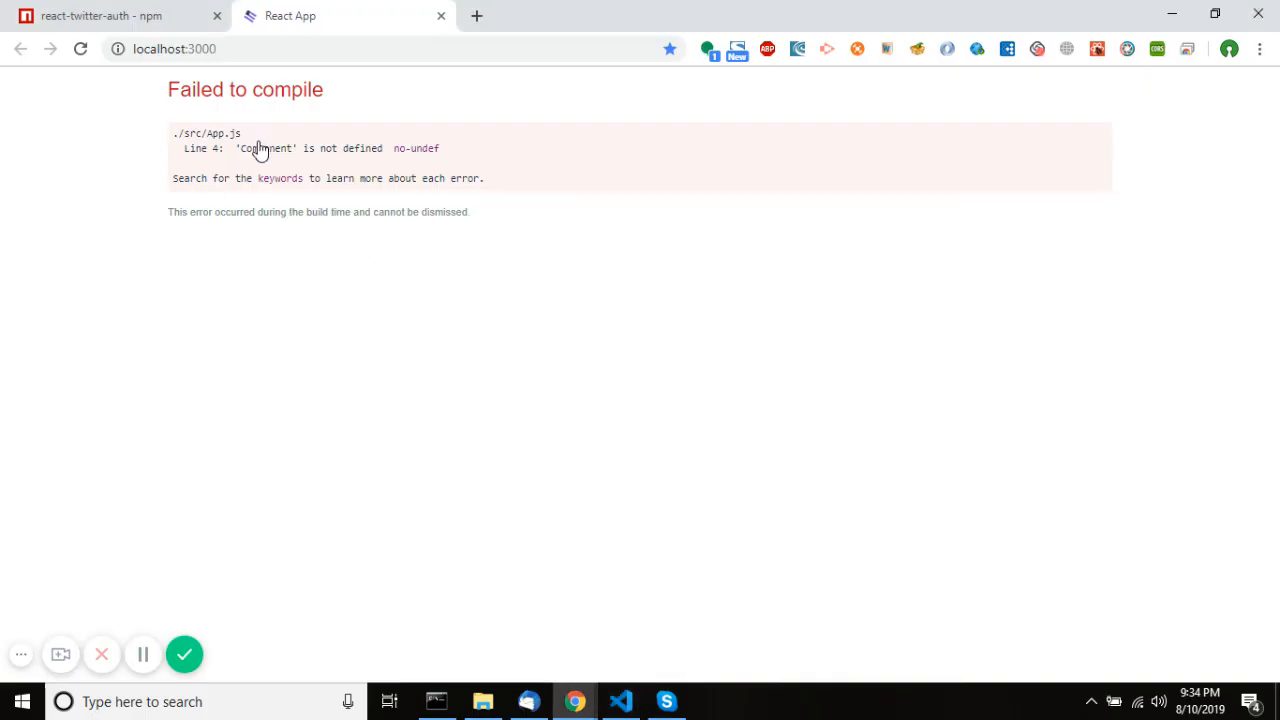
{"action": "mouse_move", "coordinate": [372, 190]}
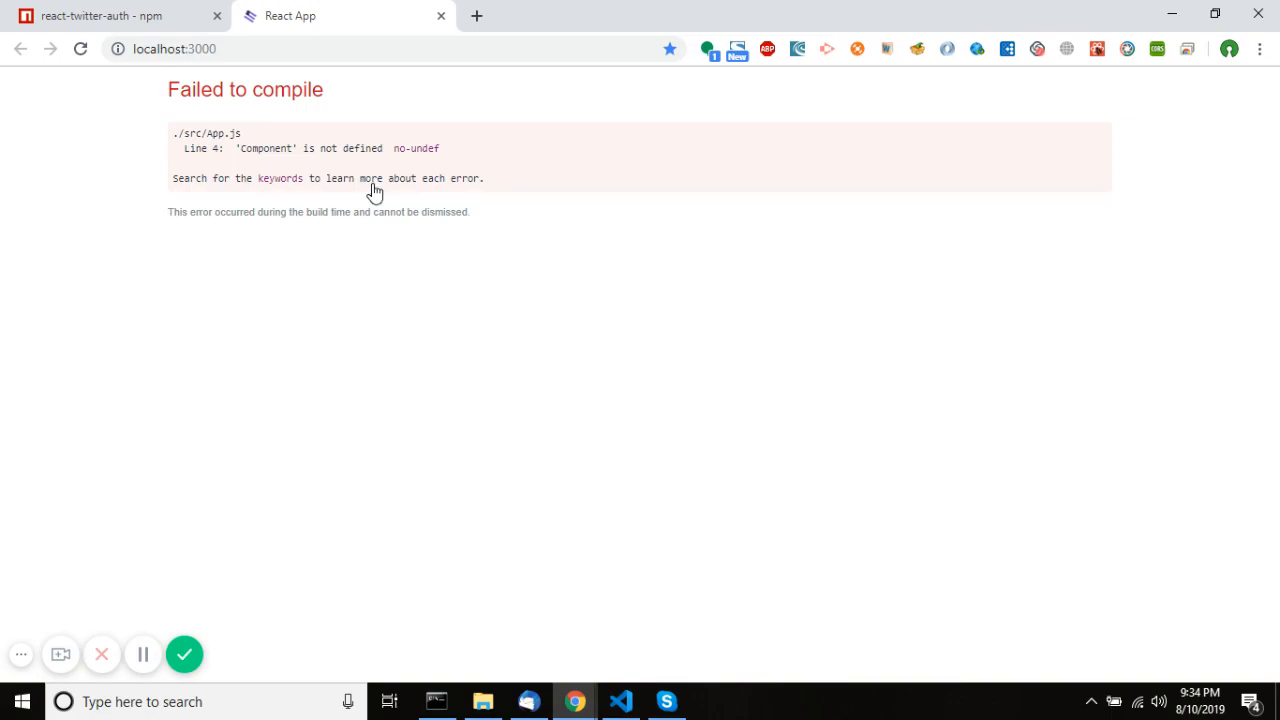
{"action": "left_click", "coordinate": [620, 700]}
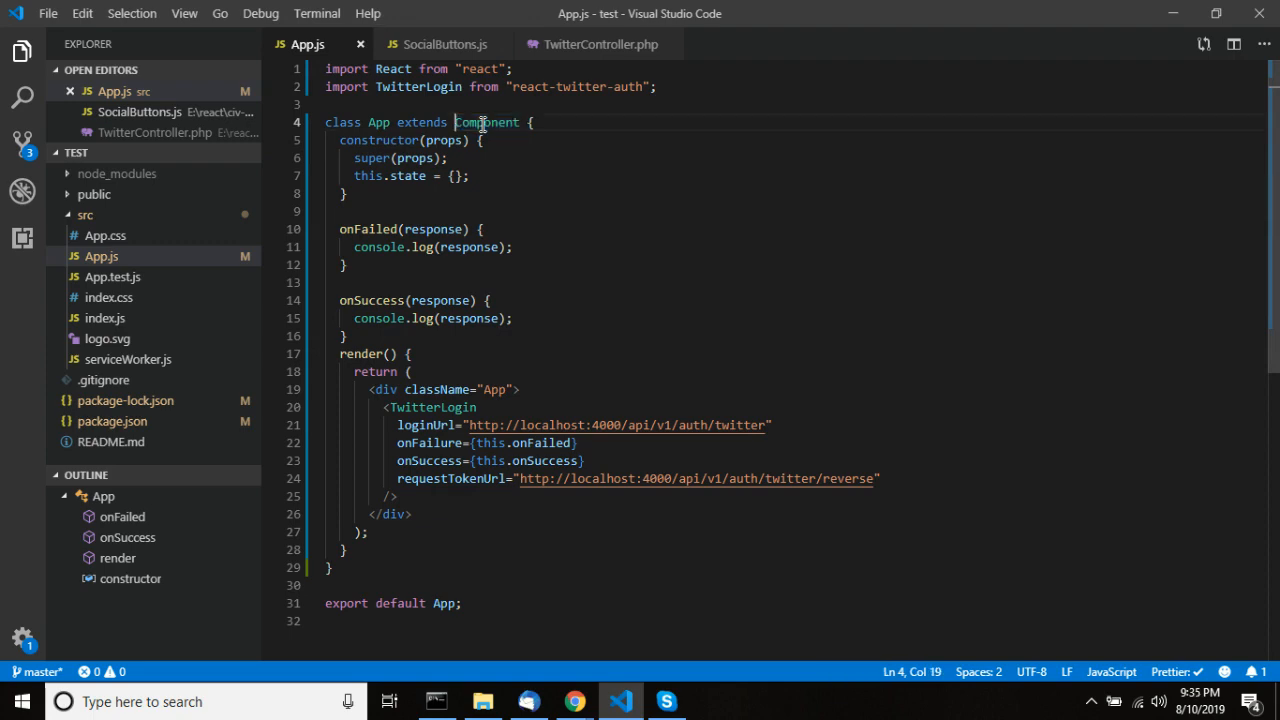
- Change the class to extend React.Component and select the requestTokenUrl string for editing
{"action": "type", "text": "React."}
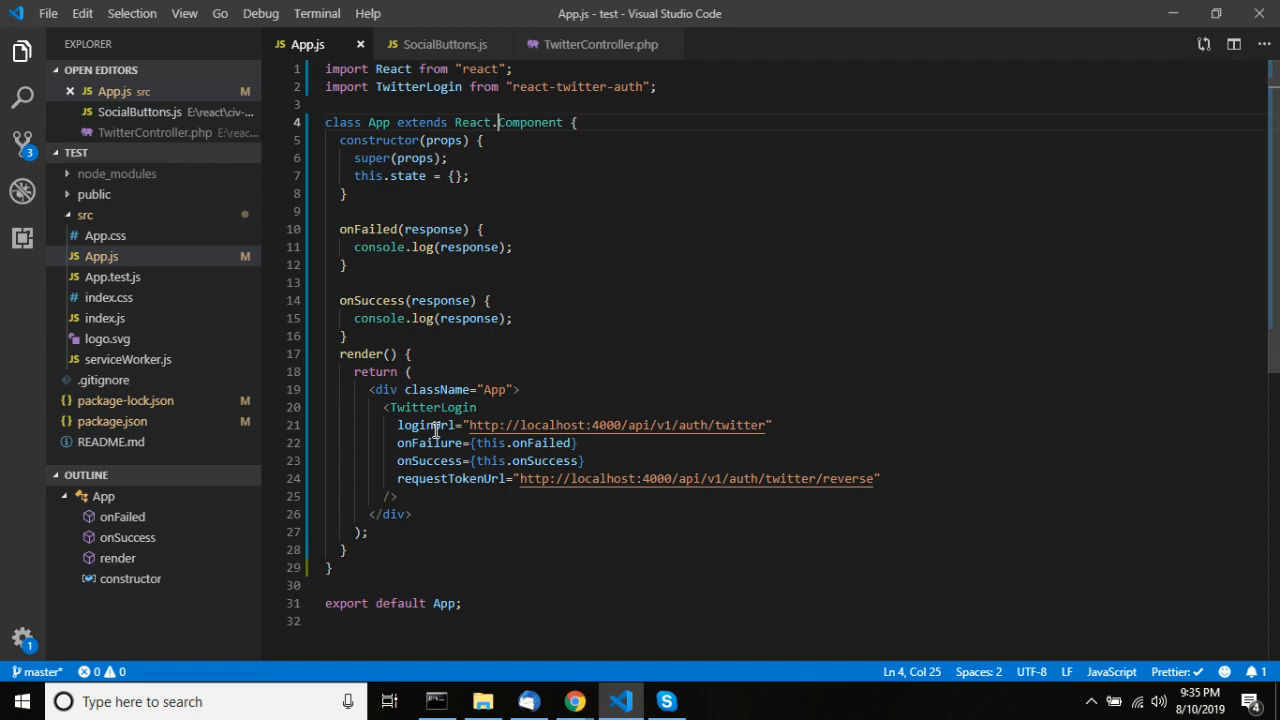
{"action": "double_click", "coordinate": [452, 478]}
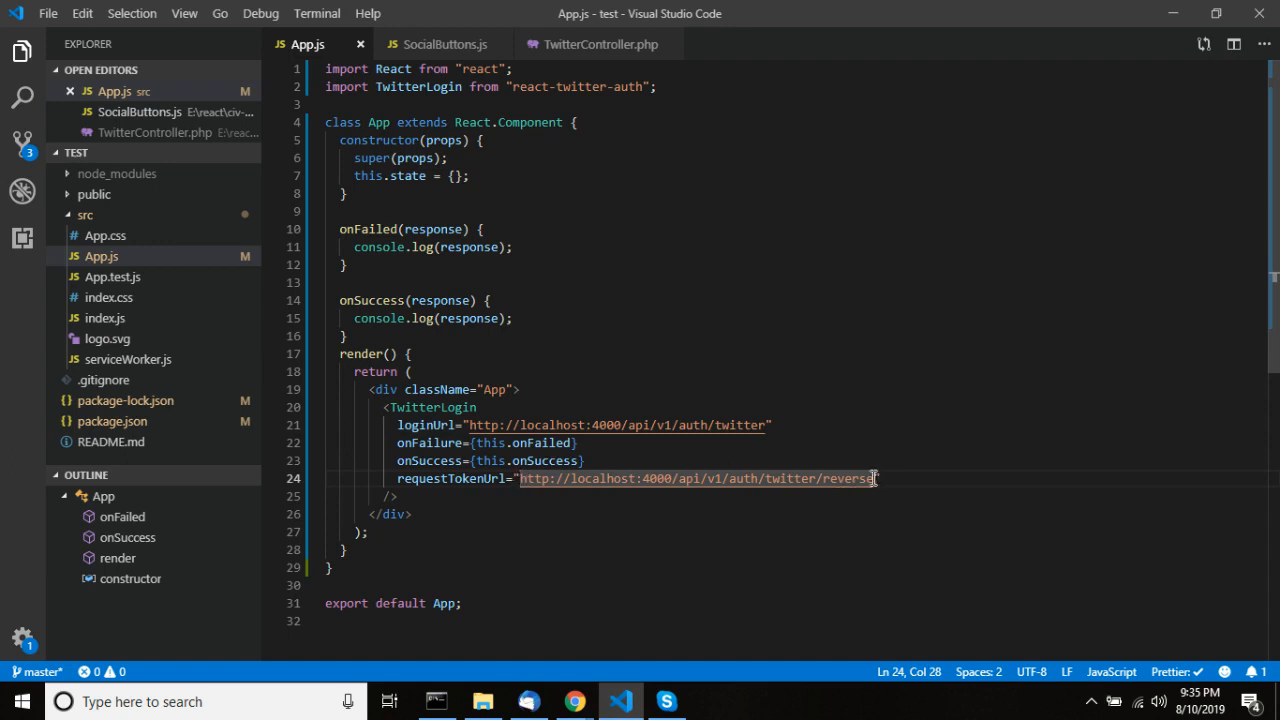
{"action": "left_click_drag", "start_coordinate": [520, 478], "coordinate": [872, 478]}
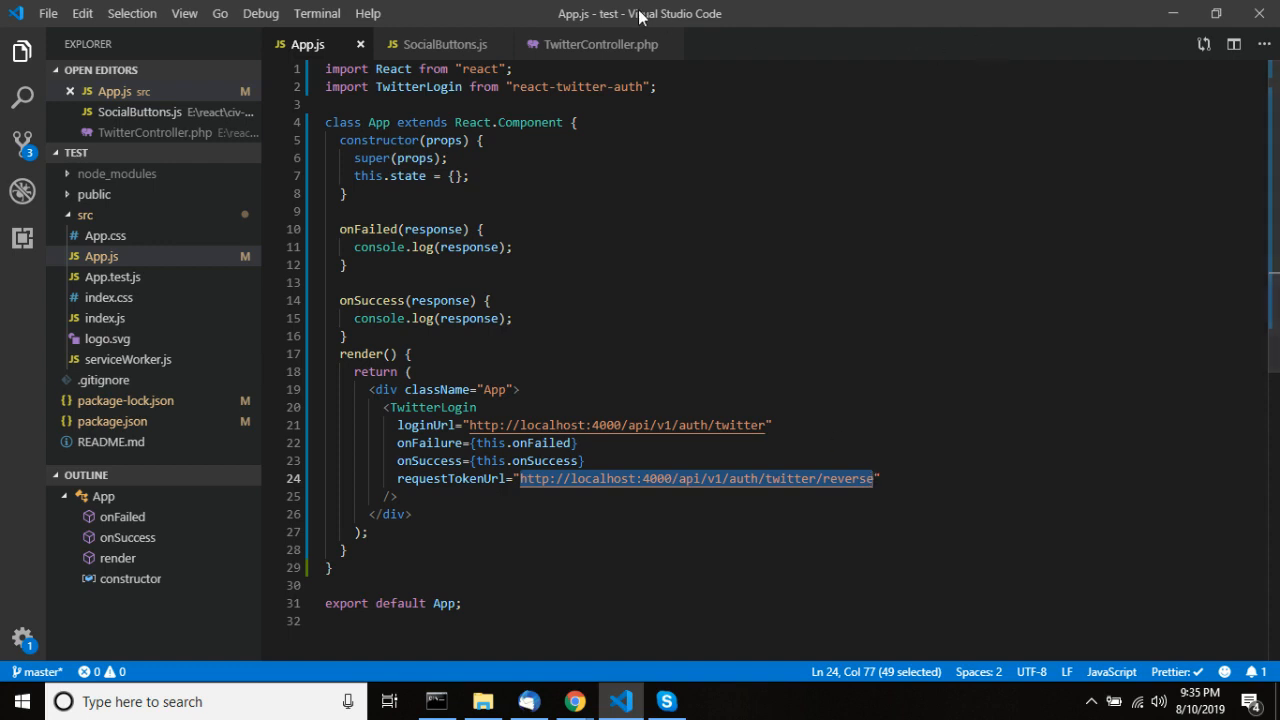
- Inspect the actionRequestToken method in TwitterController.php, then return to App.js
{"action": "left_click", "coordinate": [600, 44]}
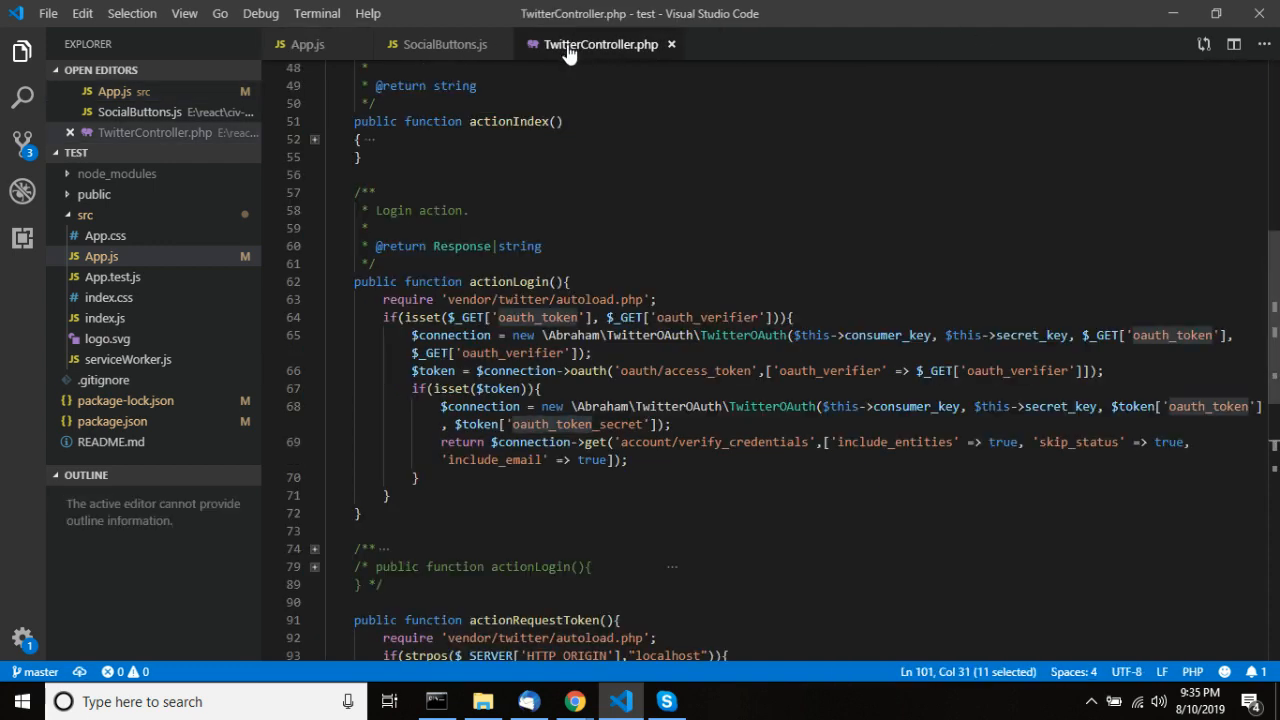
{"action": "mouse_move", "coordinate": [576, 240]}
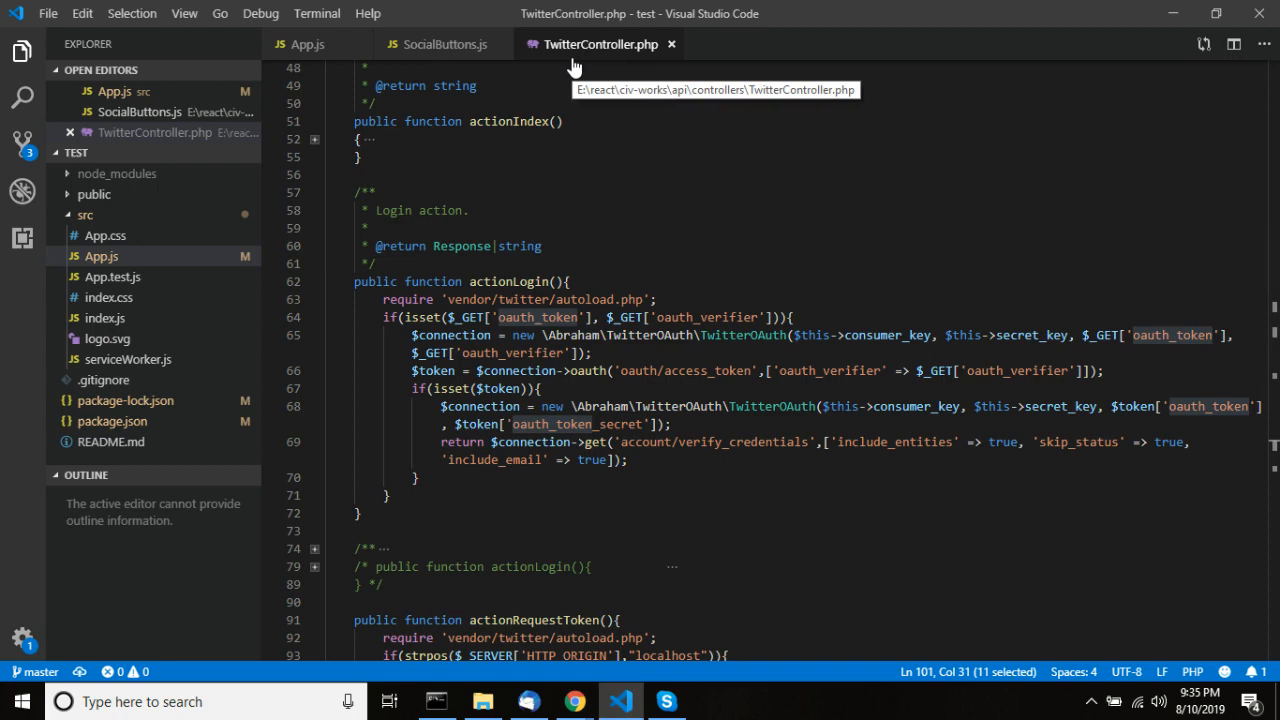
{"action": "mouse_move", "coordinate": [496, 448]}
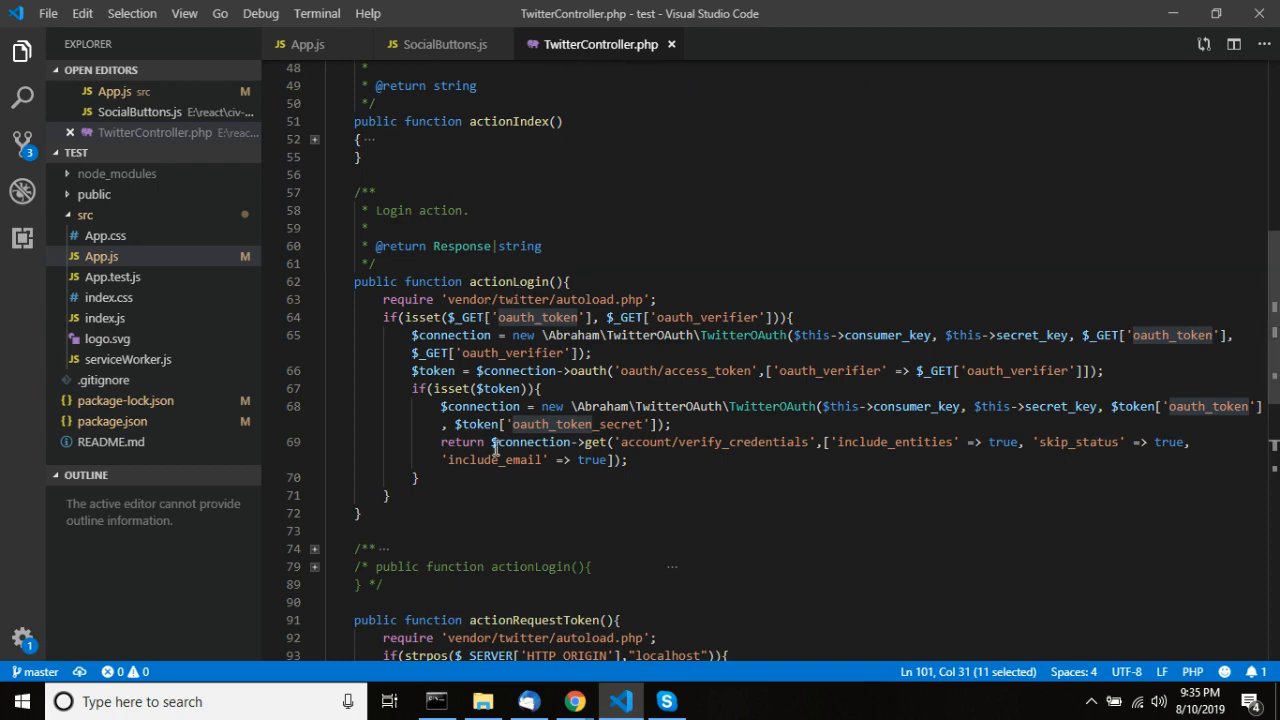
{"action": "scroll", "scroll_direction": "down", "scroll_amount": 3}
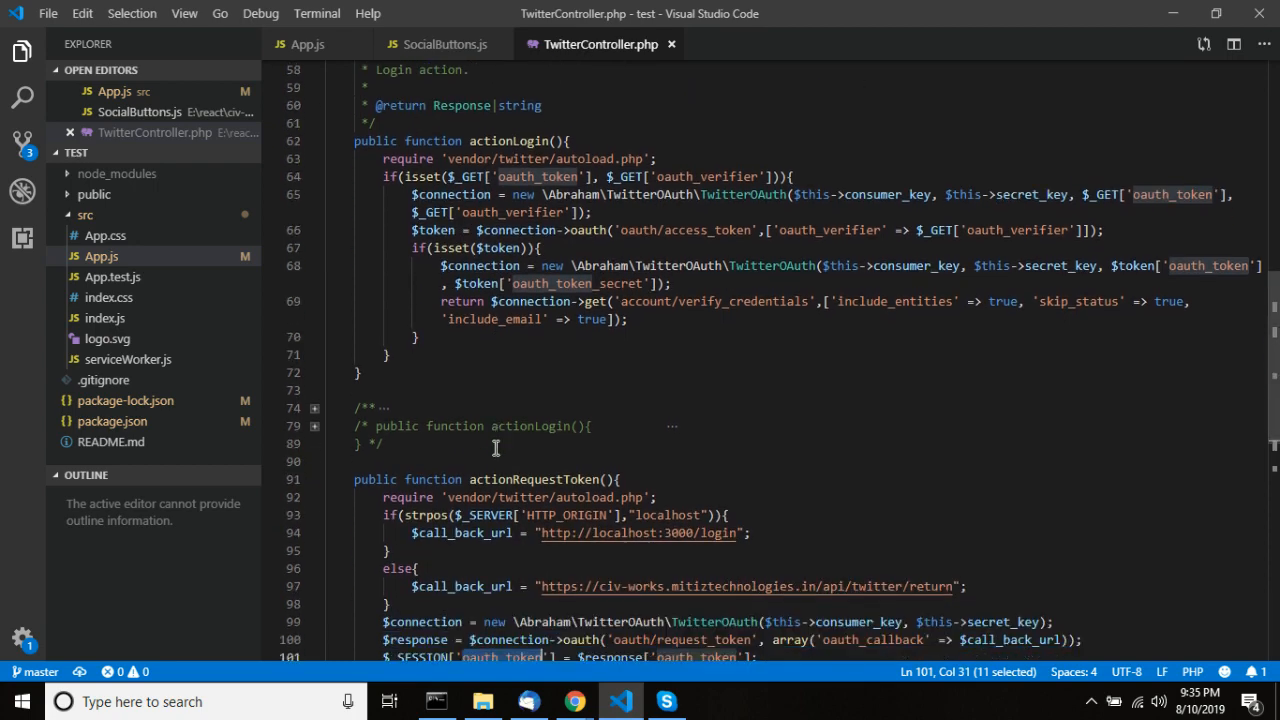
{"action": "scroll", "scroll_direction": "down", "scroll_amount": 3}
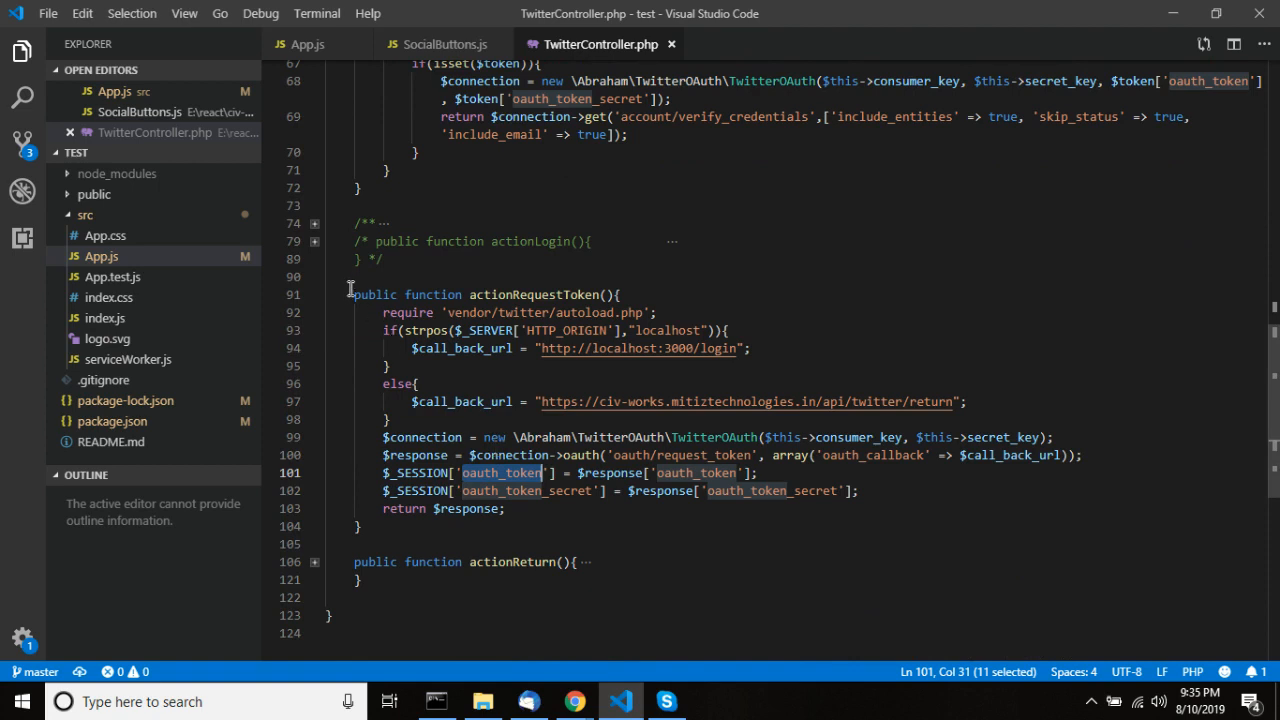
{"action": "left_click_drag", "start_coordinate": [354, 294], "coordinate": [366, 528]}
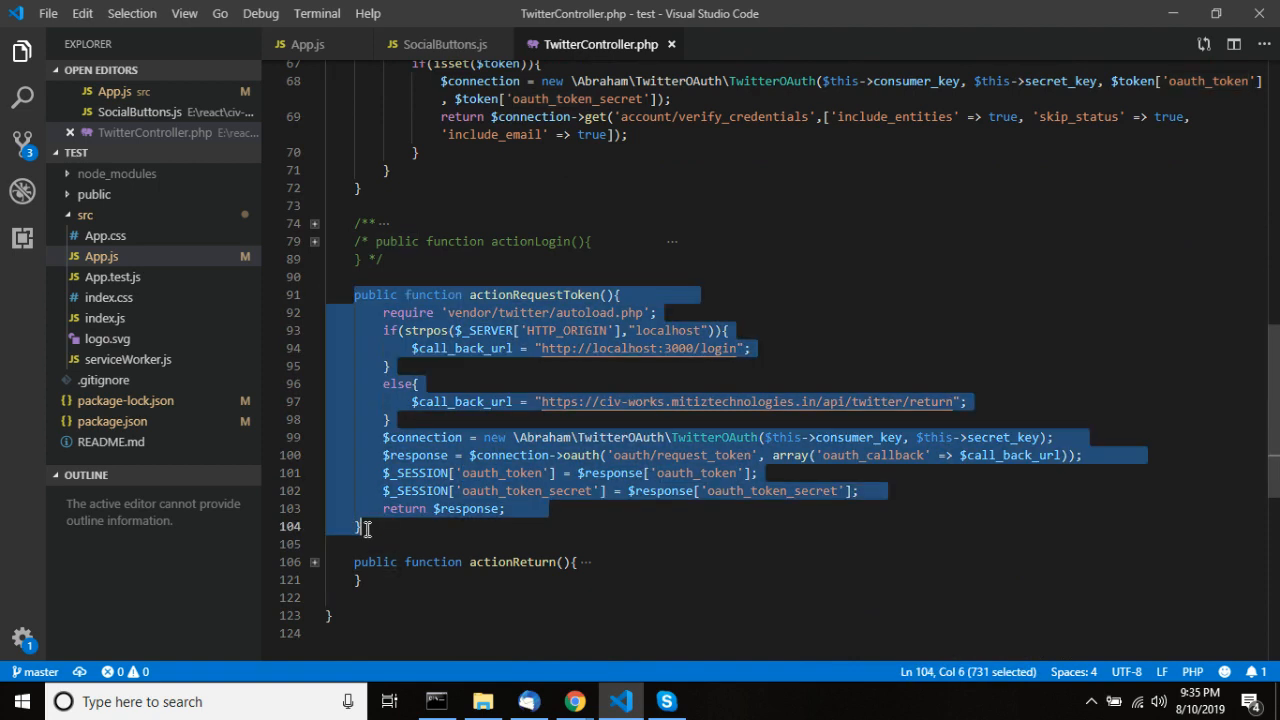
{"action": "left_click", "coordinate": [590, 206]}
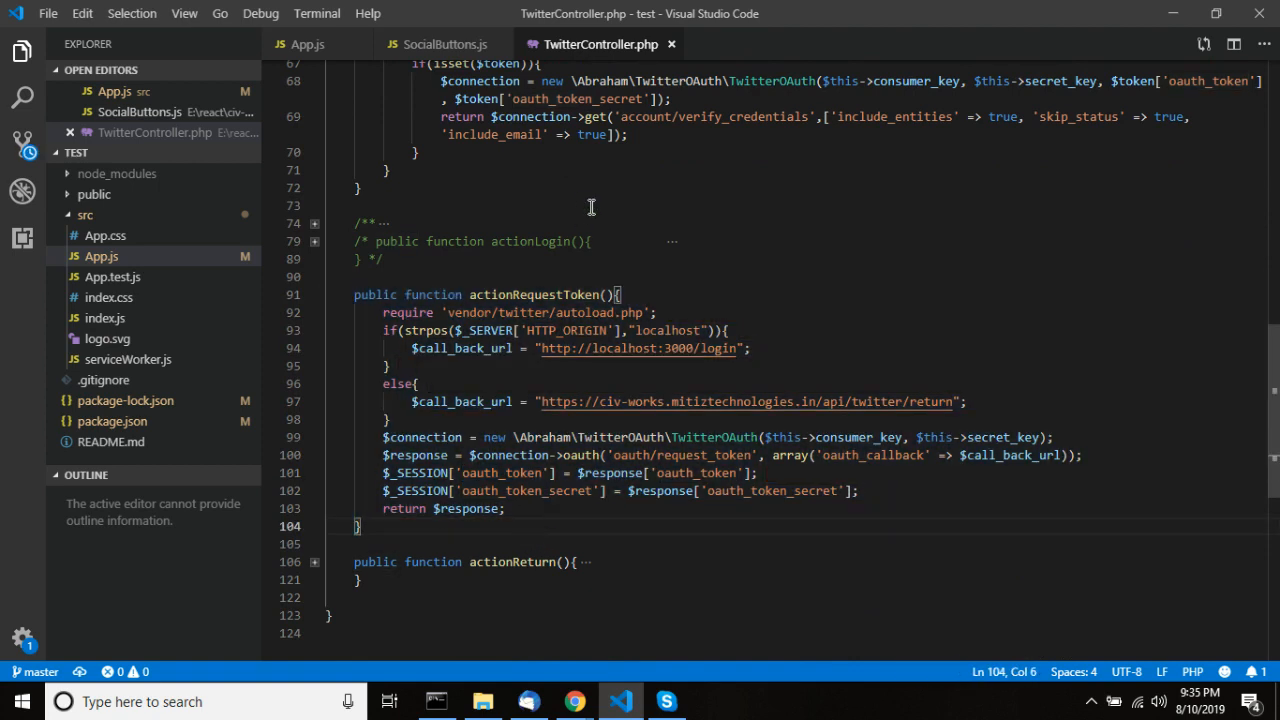
{"action": "double_click", "coordinate": [532, 294]}
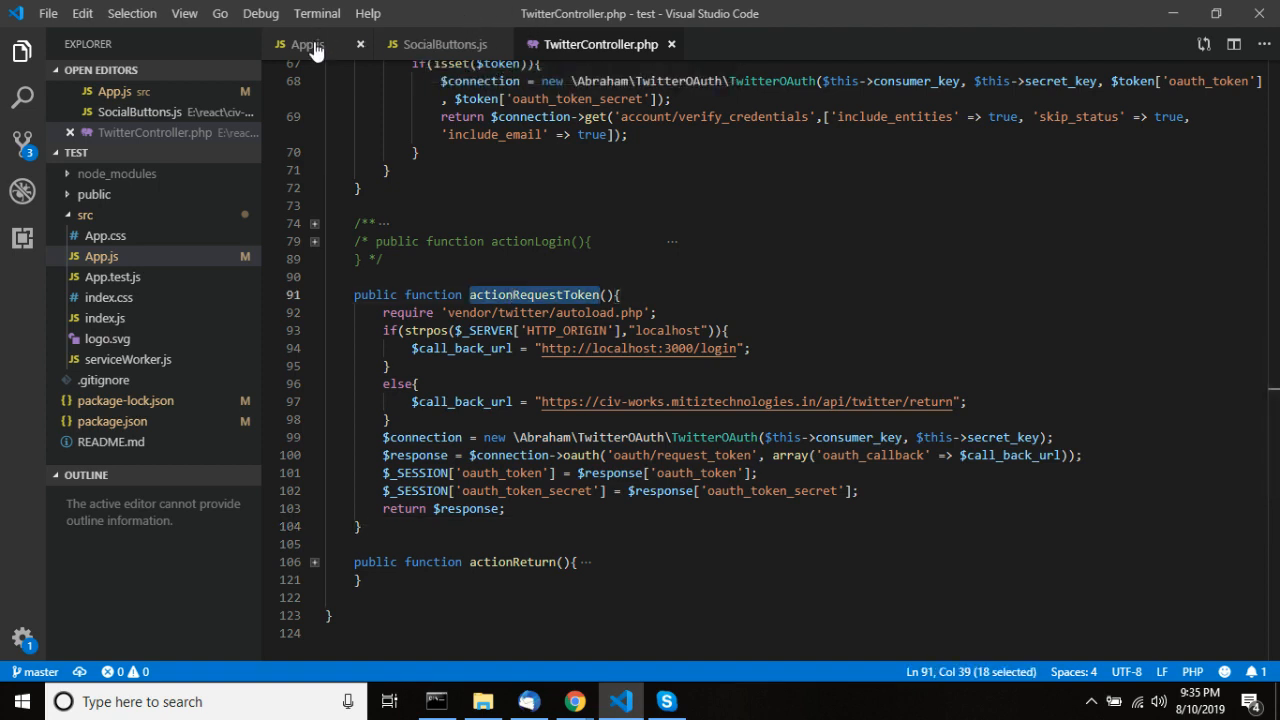
{"action": "left_click", "coordinate": [304, 44]}
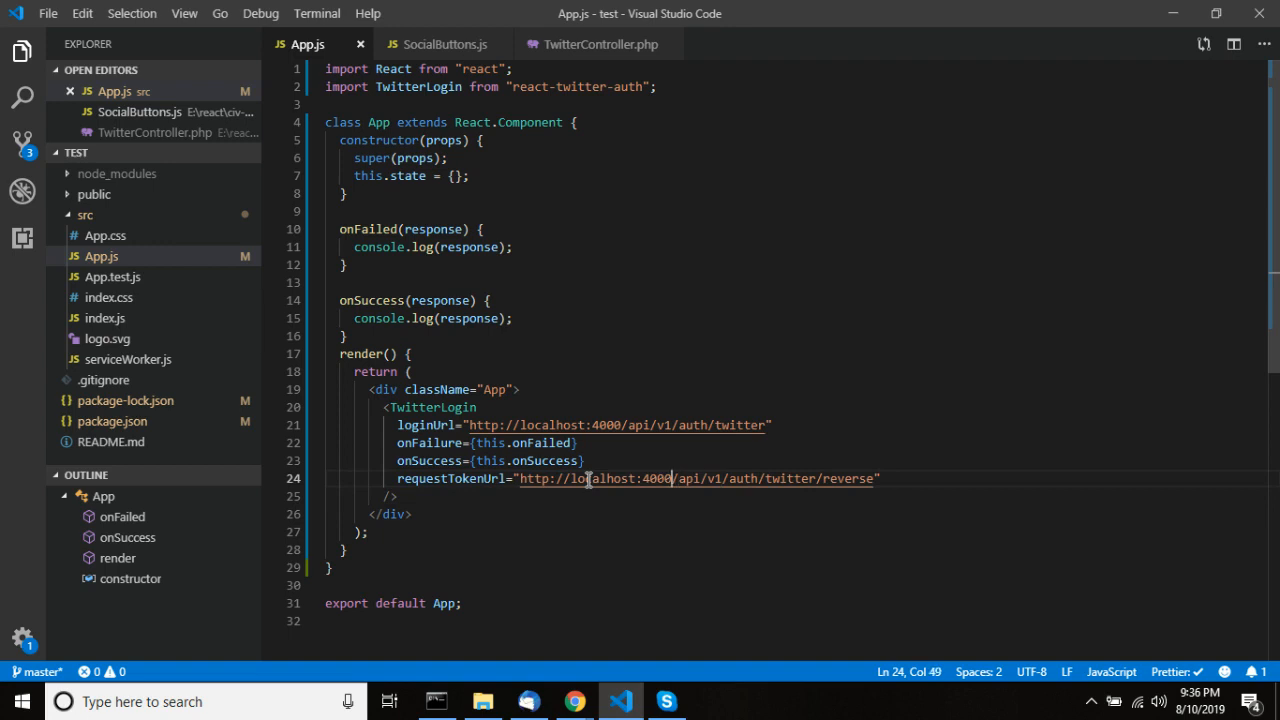
{"action": "left_click_drag", "start_coordinate": [520, 478], "coordinate": [820, 478]}
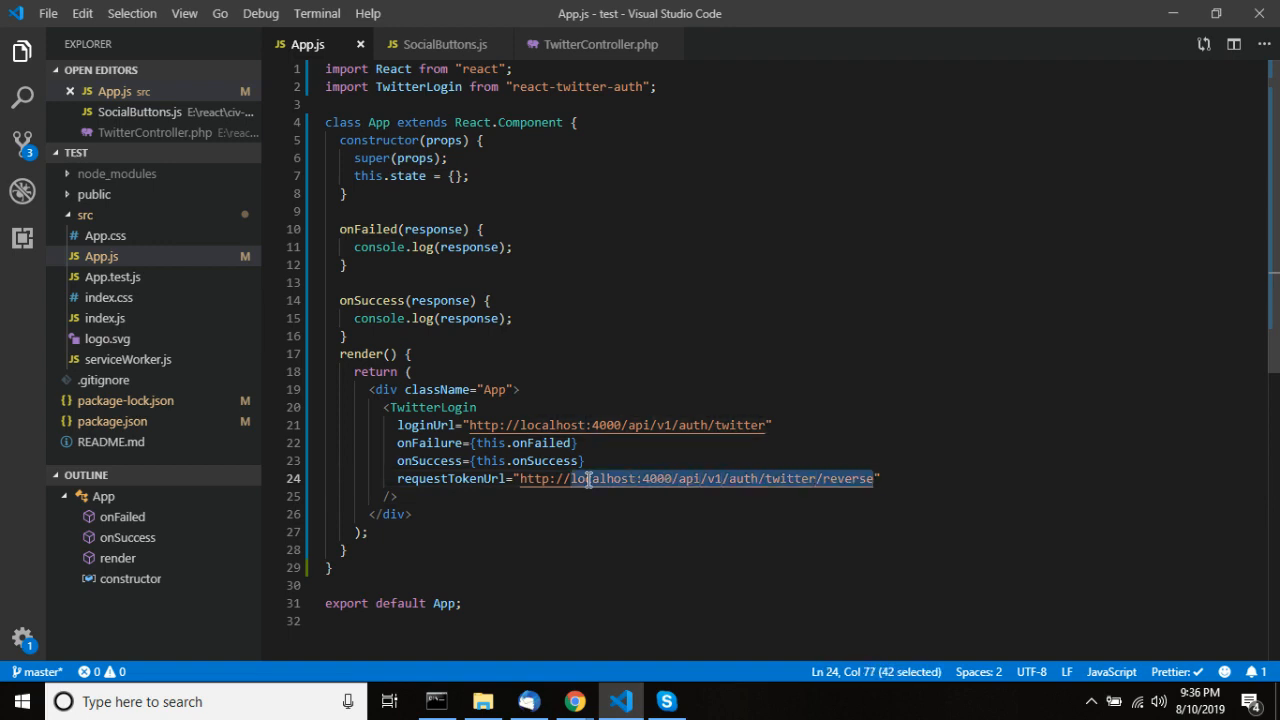
{"action": "type", "text": "http://example\""}
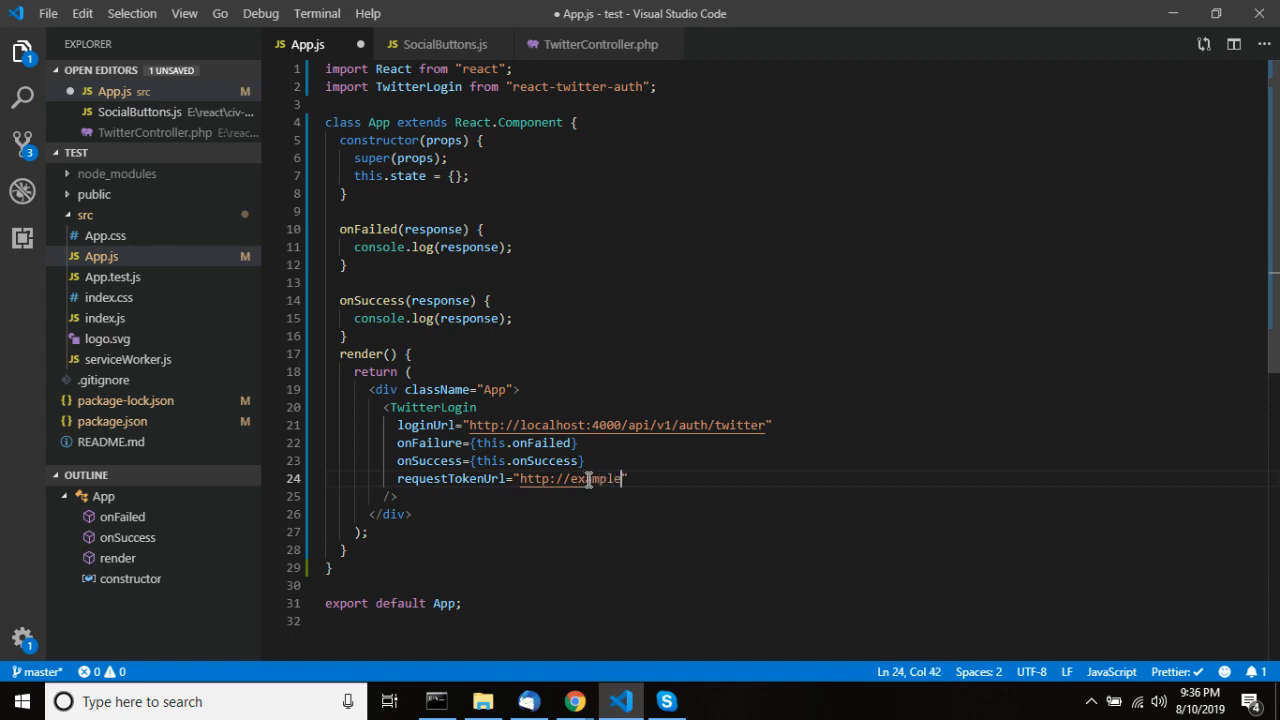
{"action": "type", "text": ".com/t"}
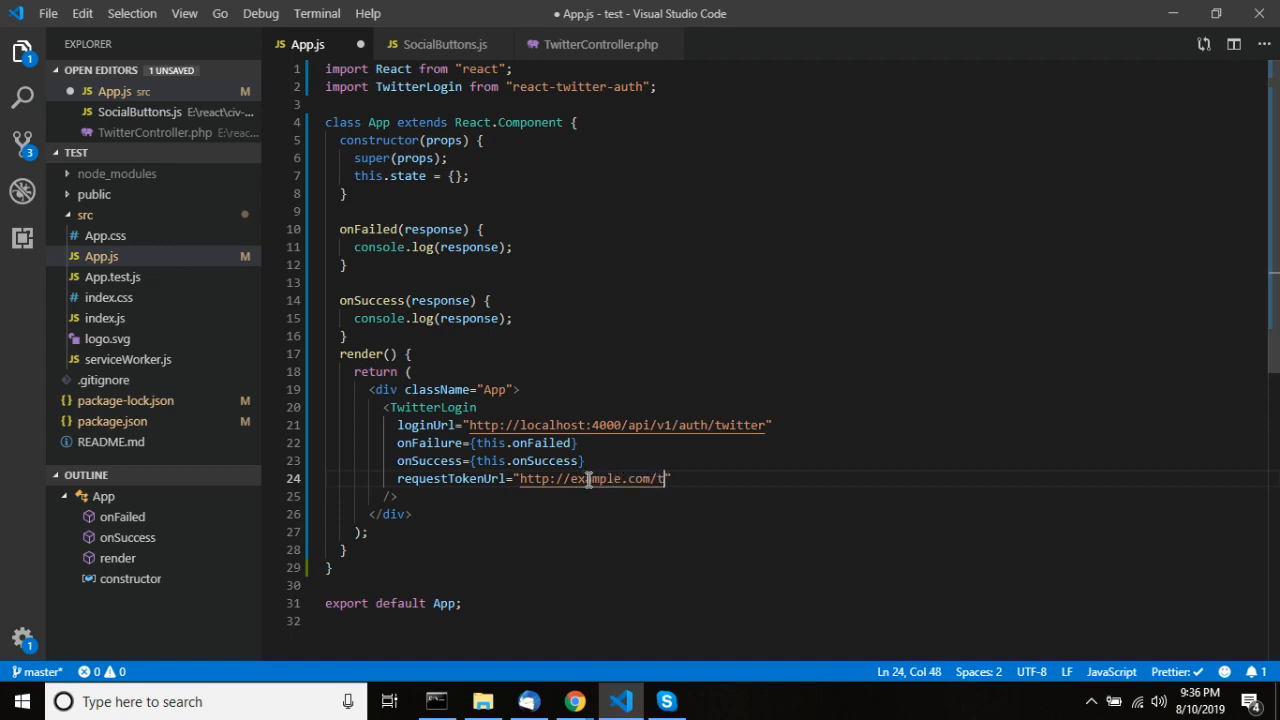
{"action": "key", "text": "alt+tab"}
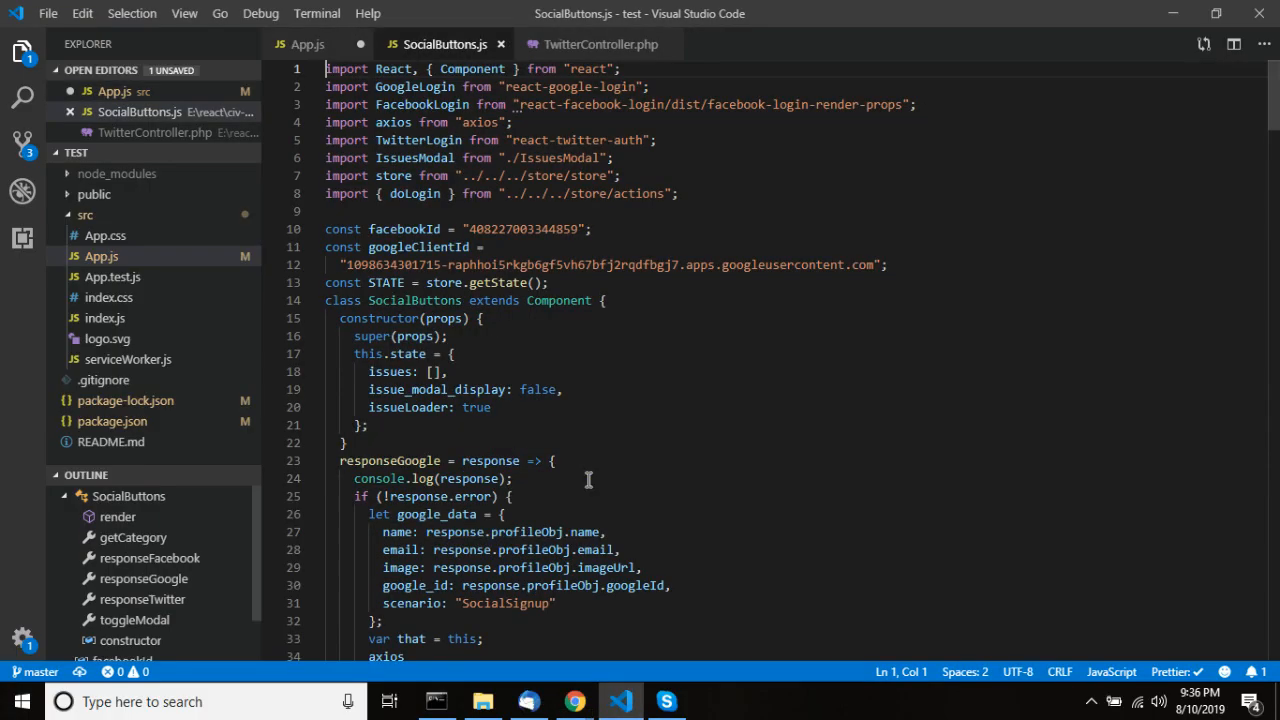
{"action": "left_click", "coordinate": [600, 44]}
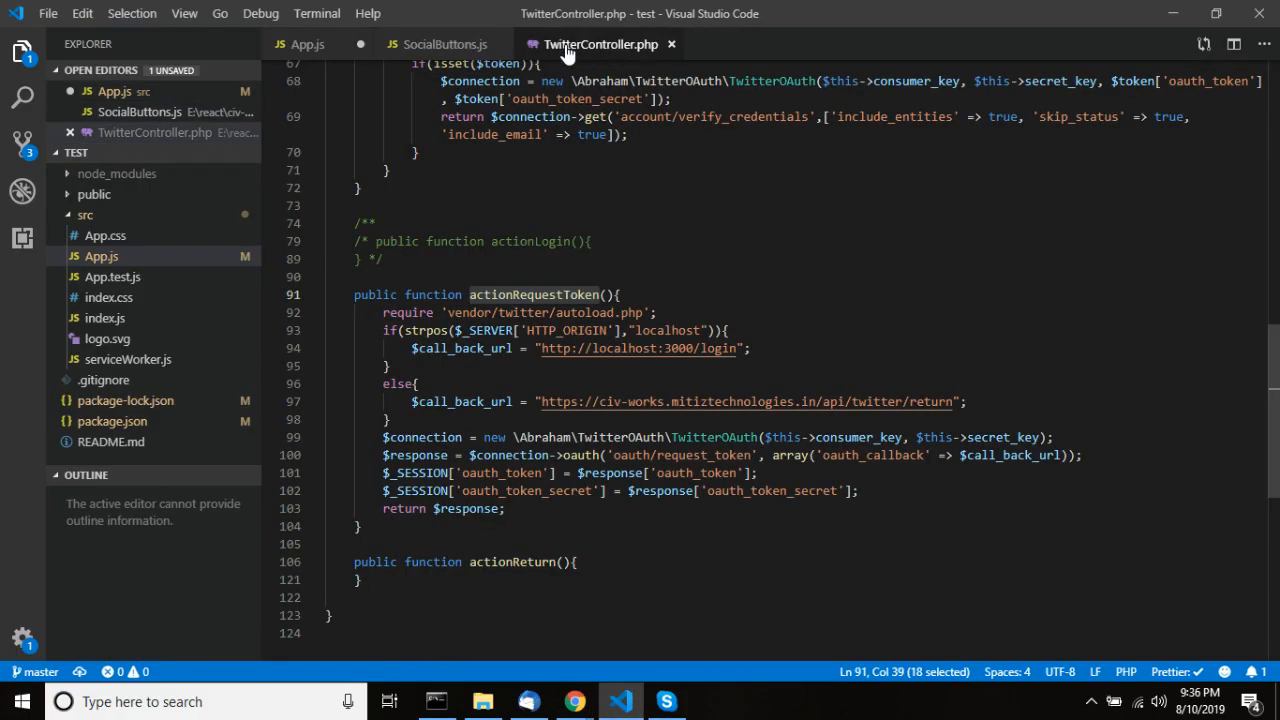
{"action": "left_click", "coordinate": [308, 44]}
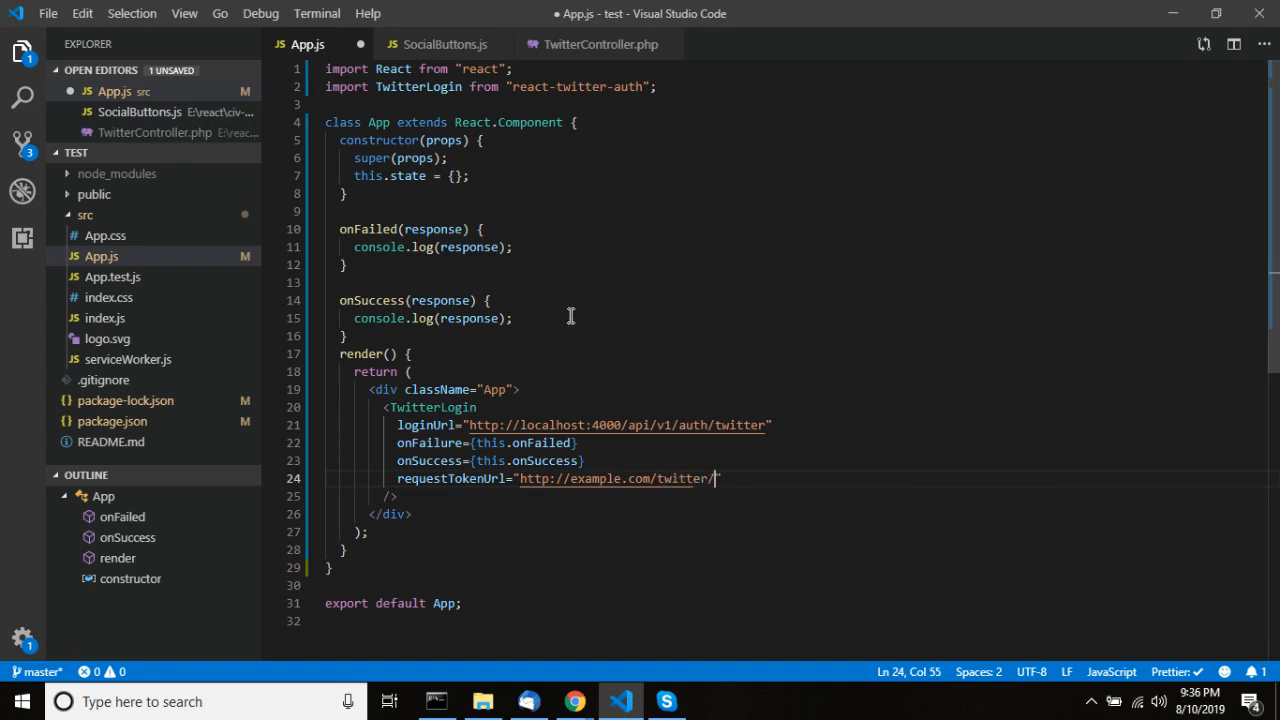
{"action": "type", "text": "request"}
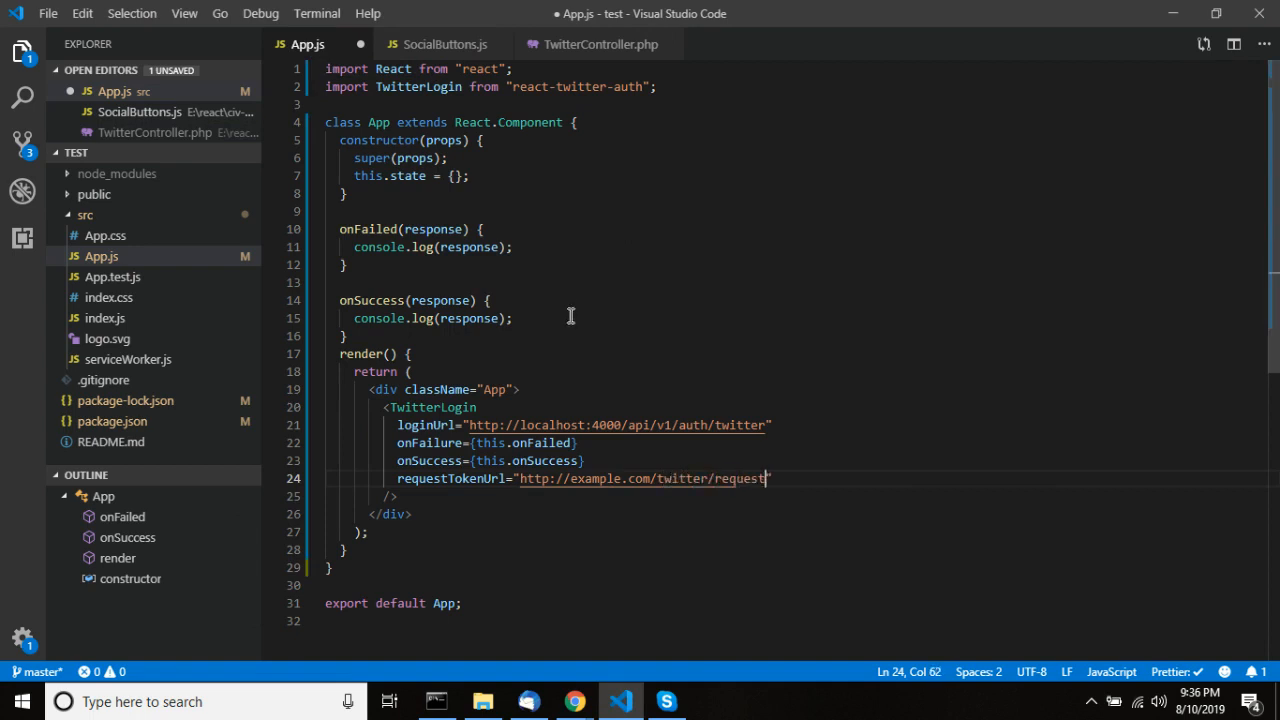
{"action": "type", "text": "-token"}
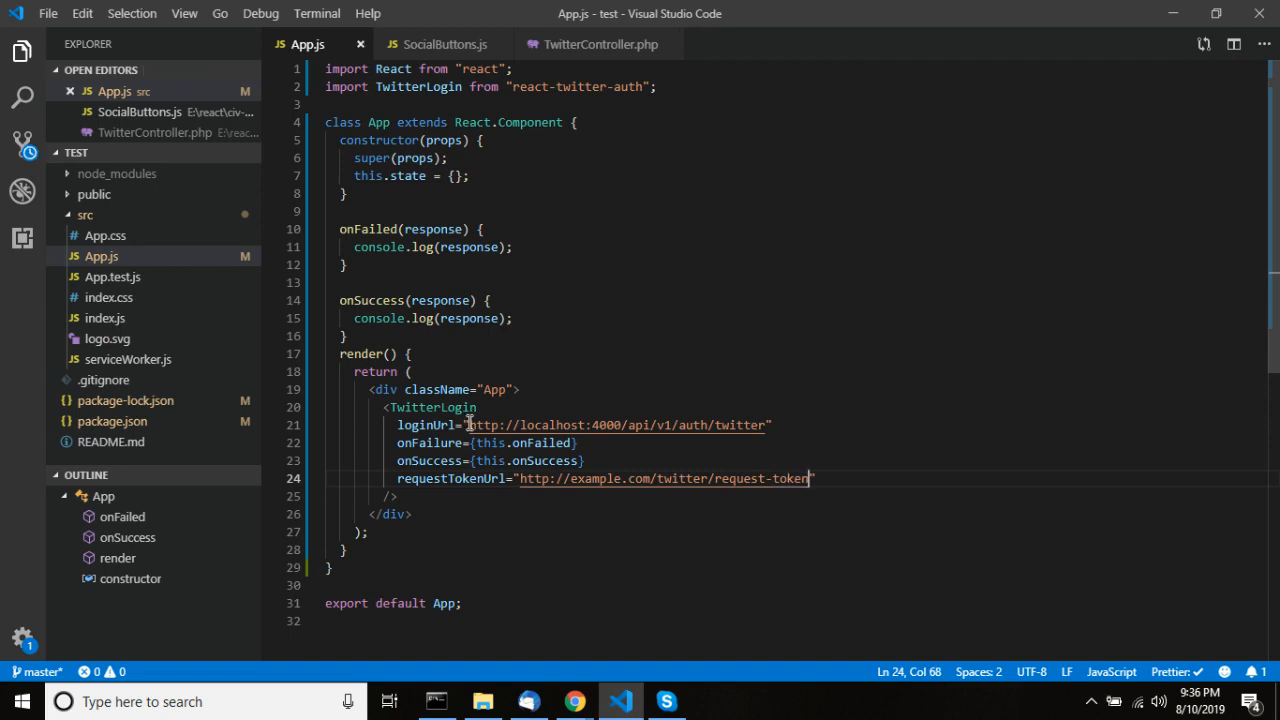
{"action": "double_click", "coordinate": [664, 478]}
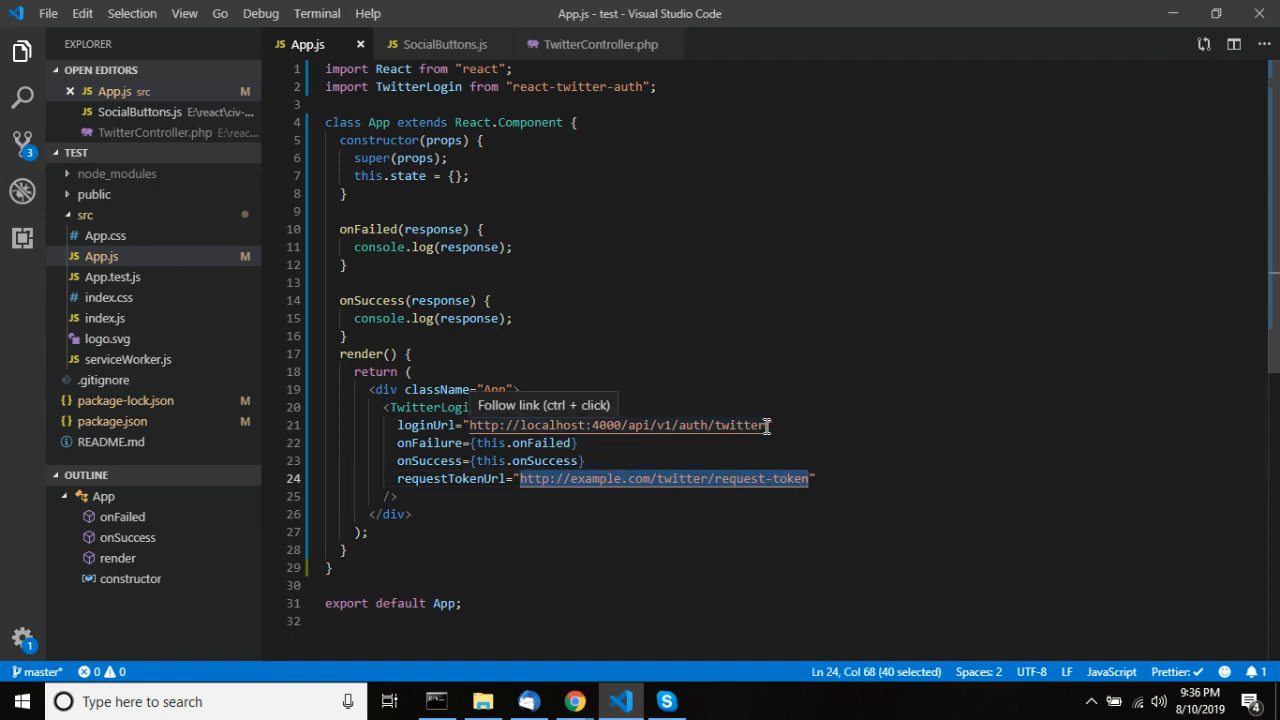
{"action": "left_click", "coordinate": [540, 444]}
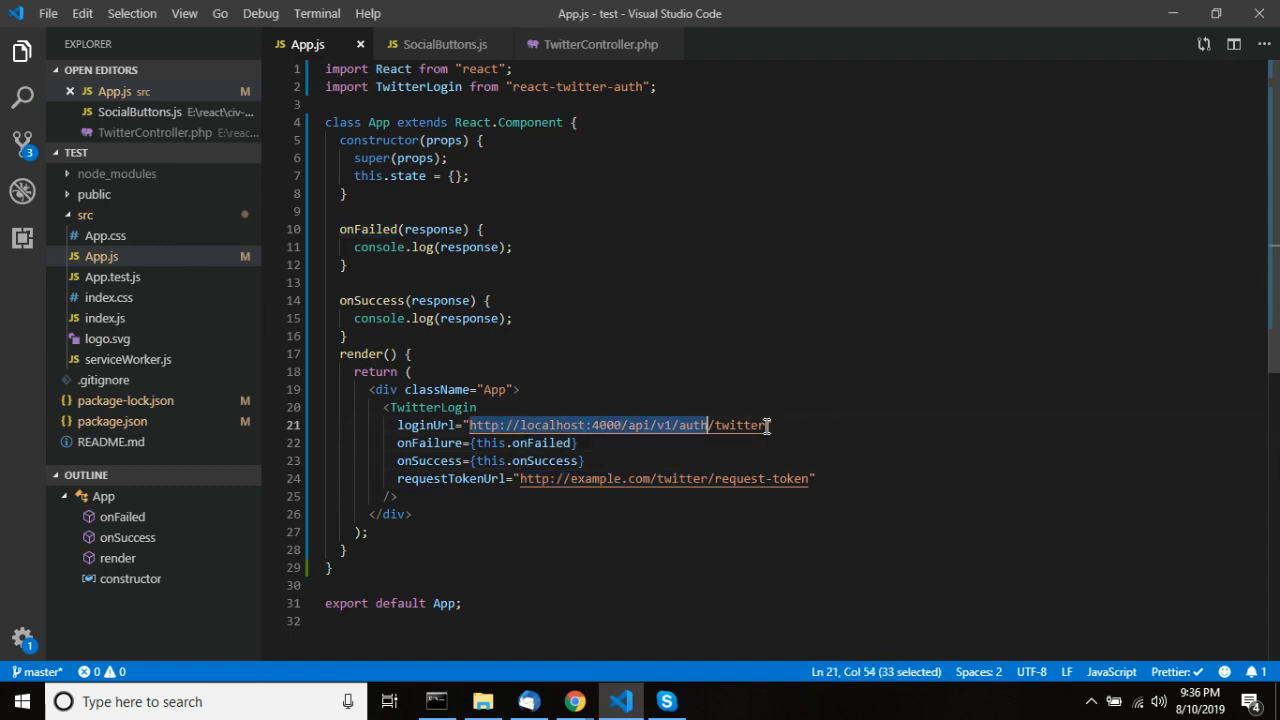
{"action": "type", "text": "http://example.com/twitter/request-token"}
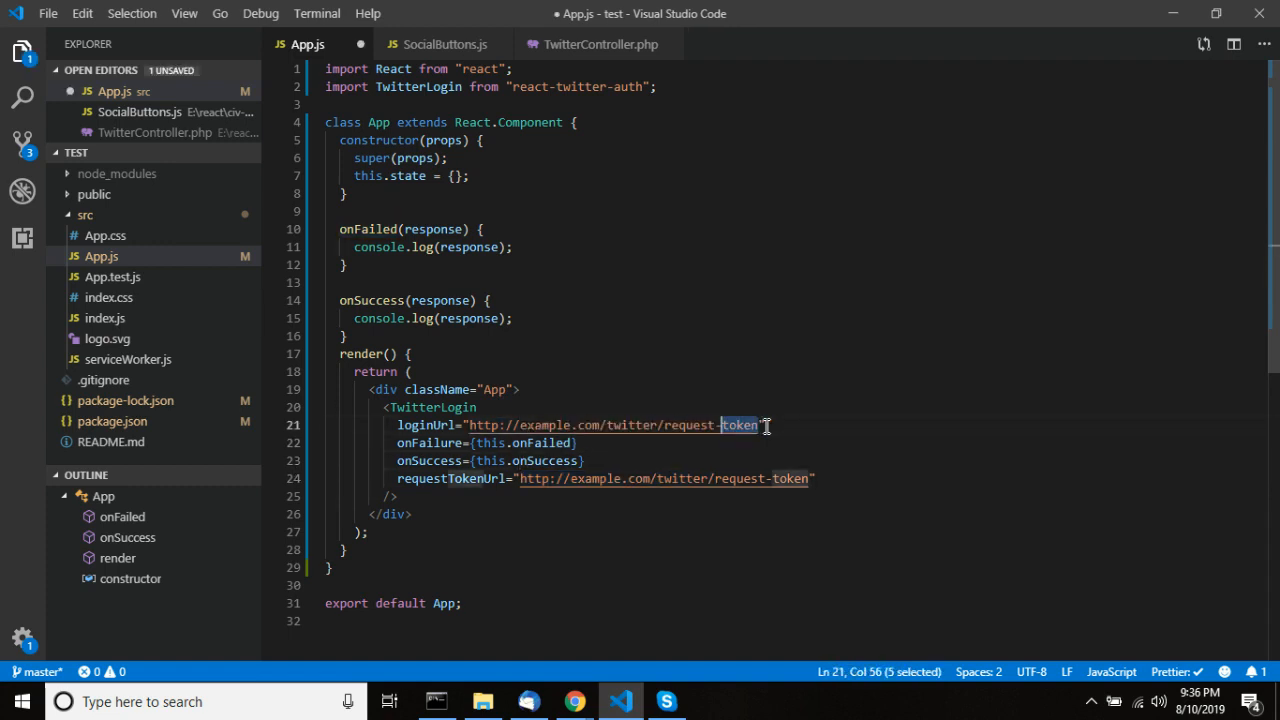
{"action": "type", "text": "login"}
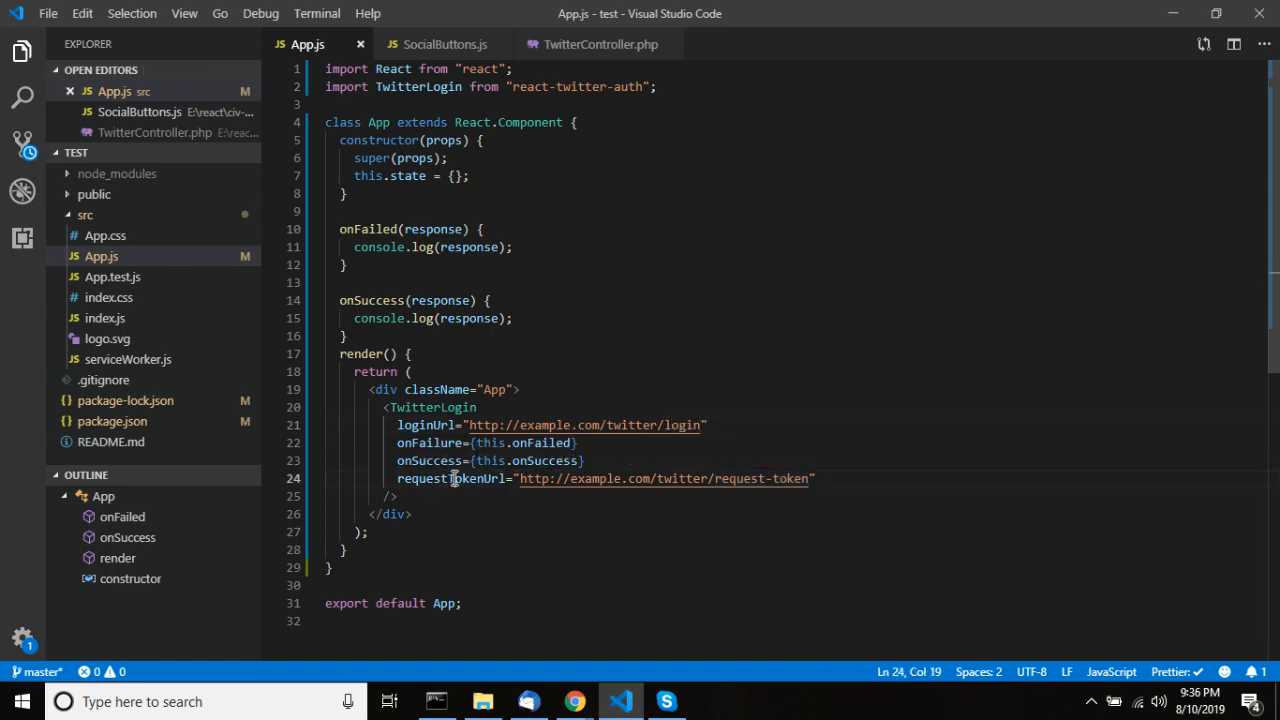
{"action": "double_click", "coordinate": [450, 478]}
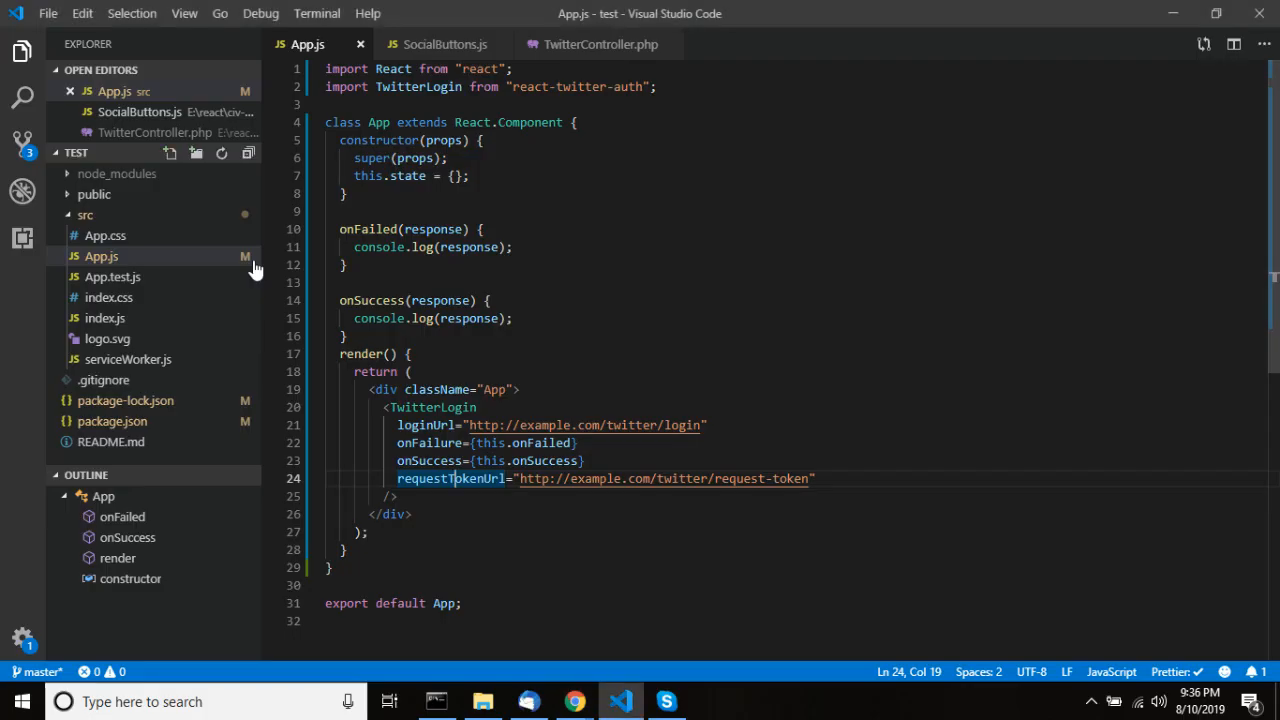
{"action": "left_click", "coordinate": [448, 478]}
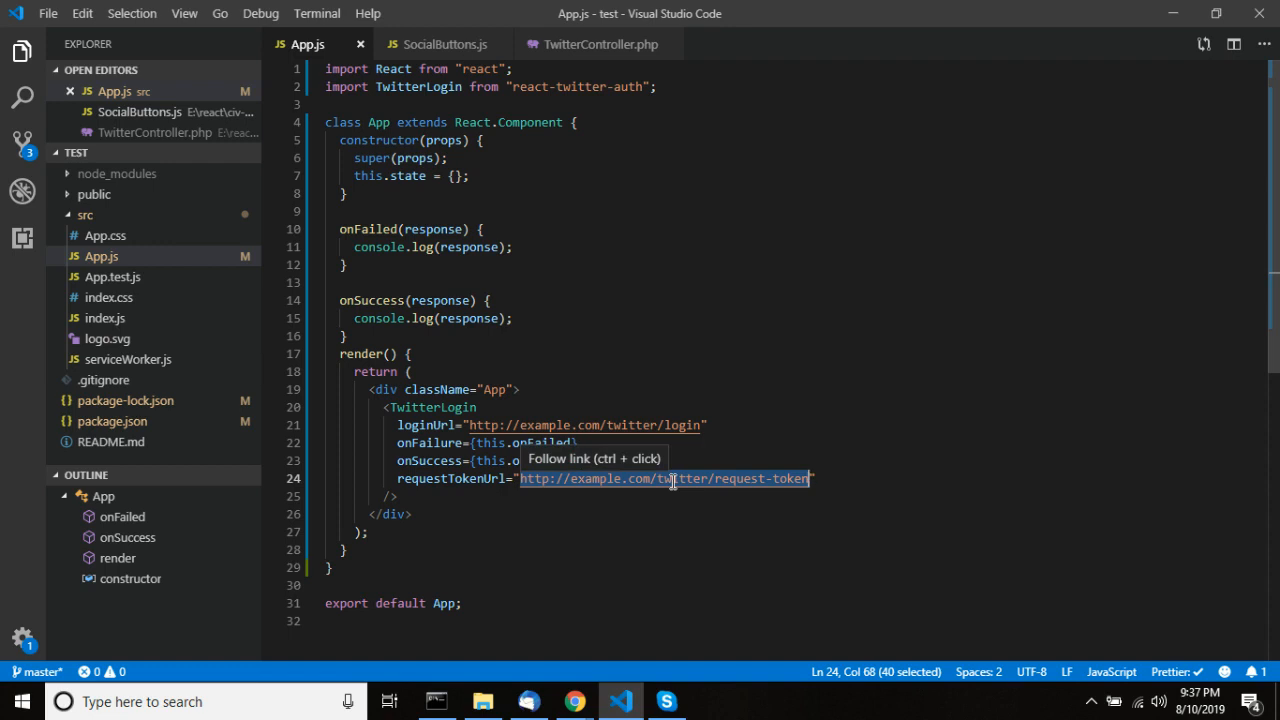
{"action": "type", "text": "civ-works.mitiztechnologies.com"}
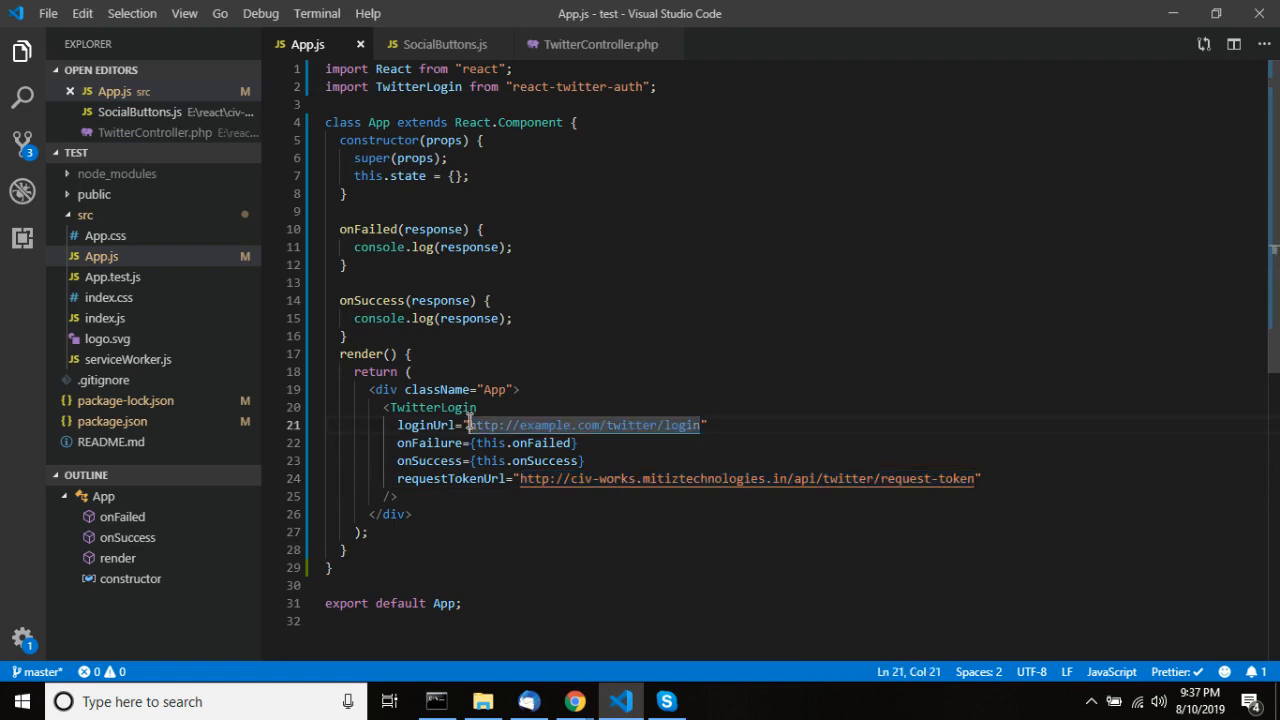
{"action": "type", "text": "http://civ-works.mitiztechnologies.in/api/twitter/request-token"}
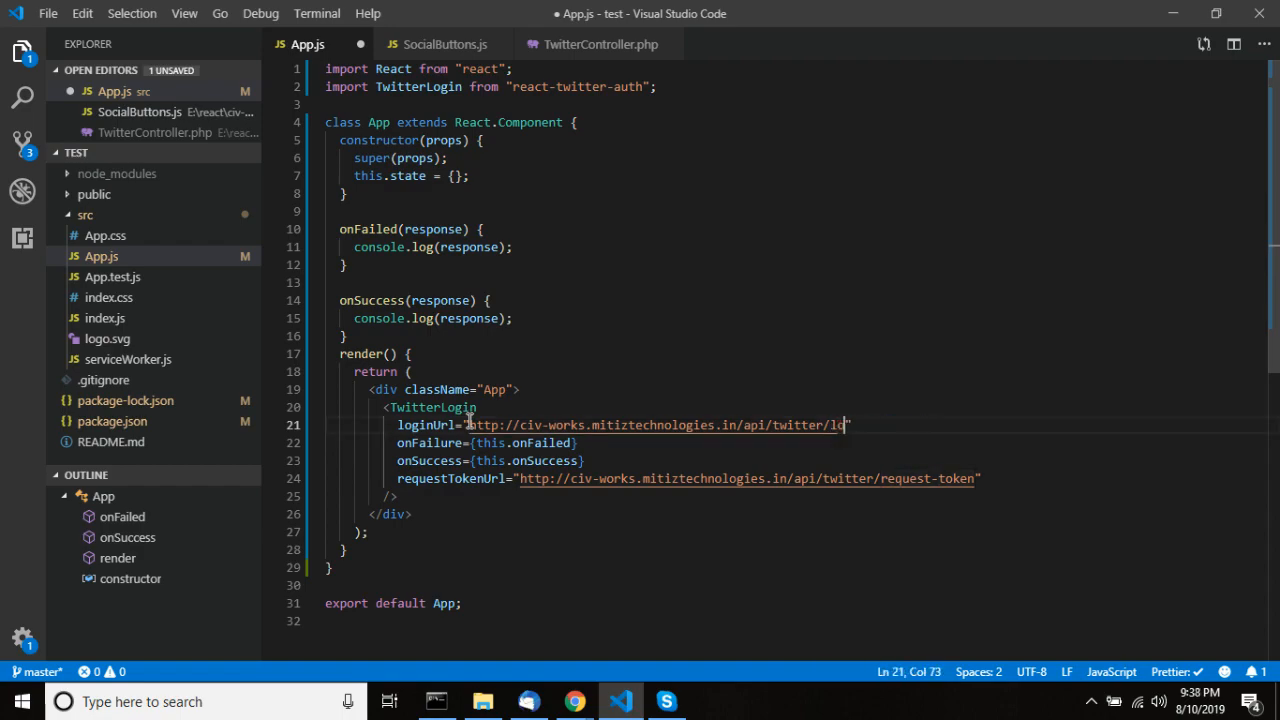
{"action": "left_click", "coordinate": [572, 700]}
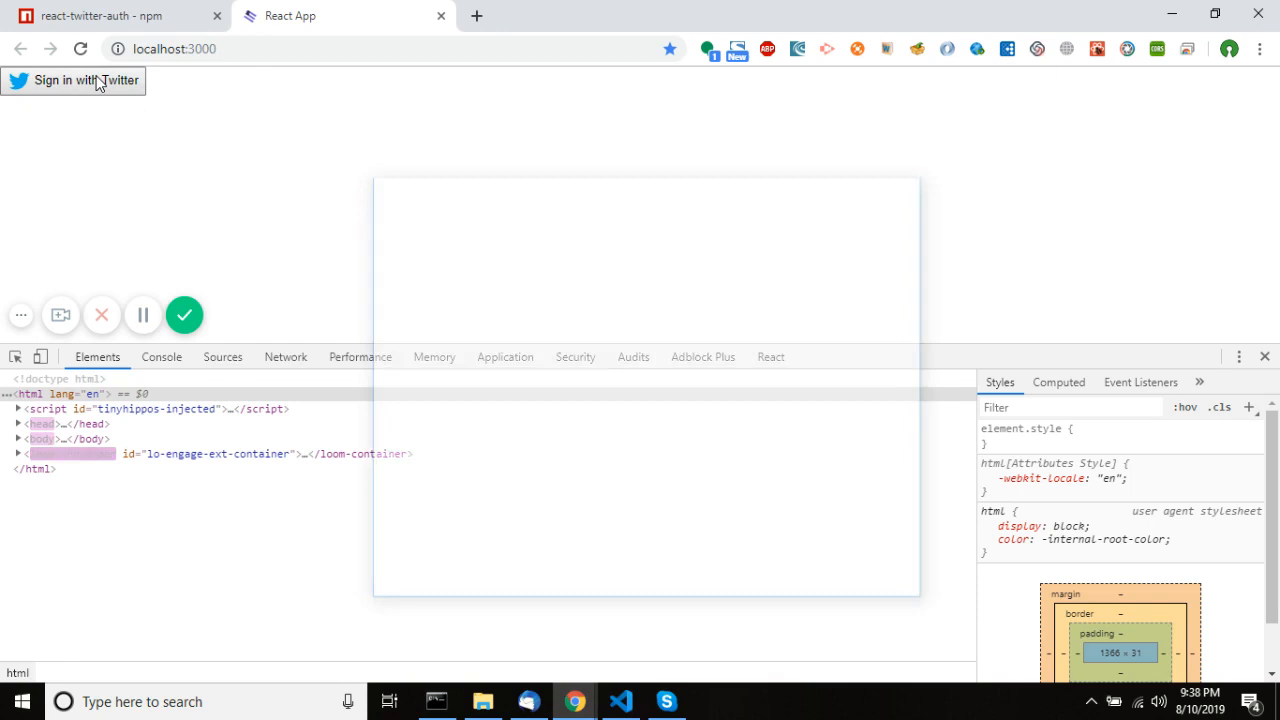
- Sign in with Twitter from localhost:3000 and focus the username field in the Civ.Works authorization popup
{"action": "left_click", "coordinate": [72, 80]}
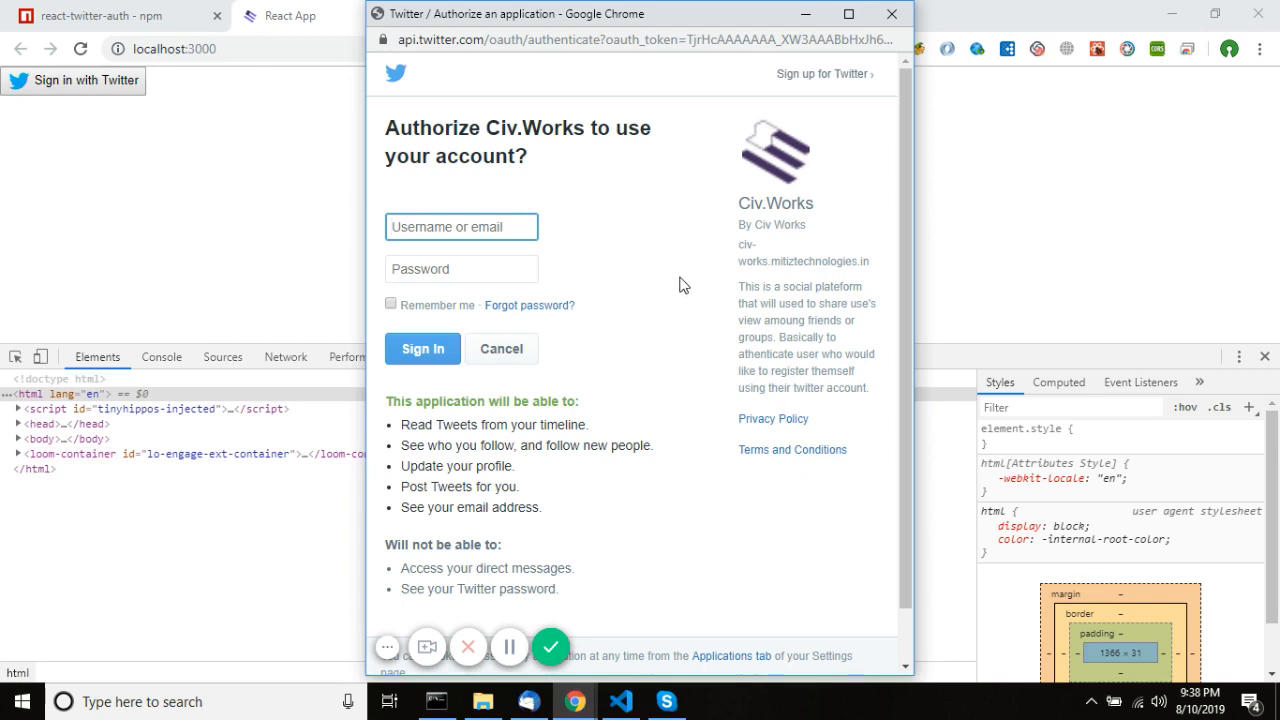
{"action": "left_click", "coordinate": [460, 228]}
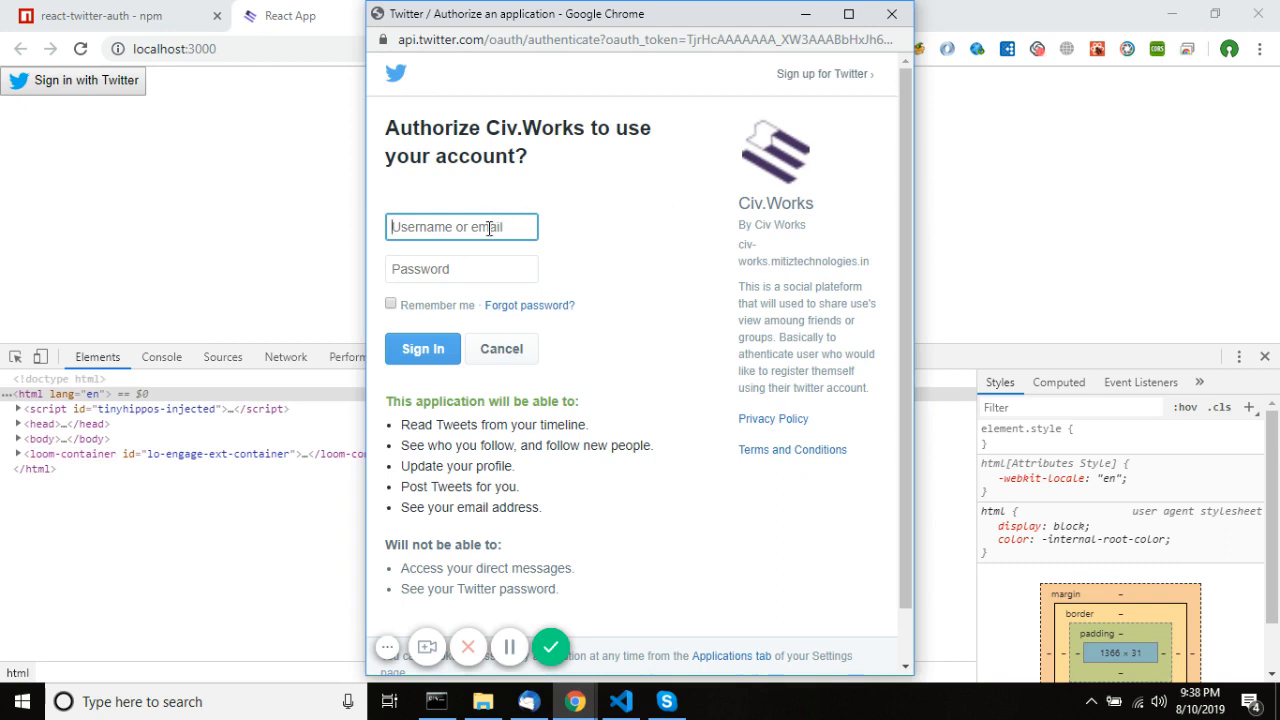
{"action": "left_click", "coordinate": [460, 226]}
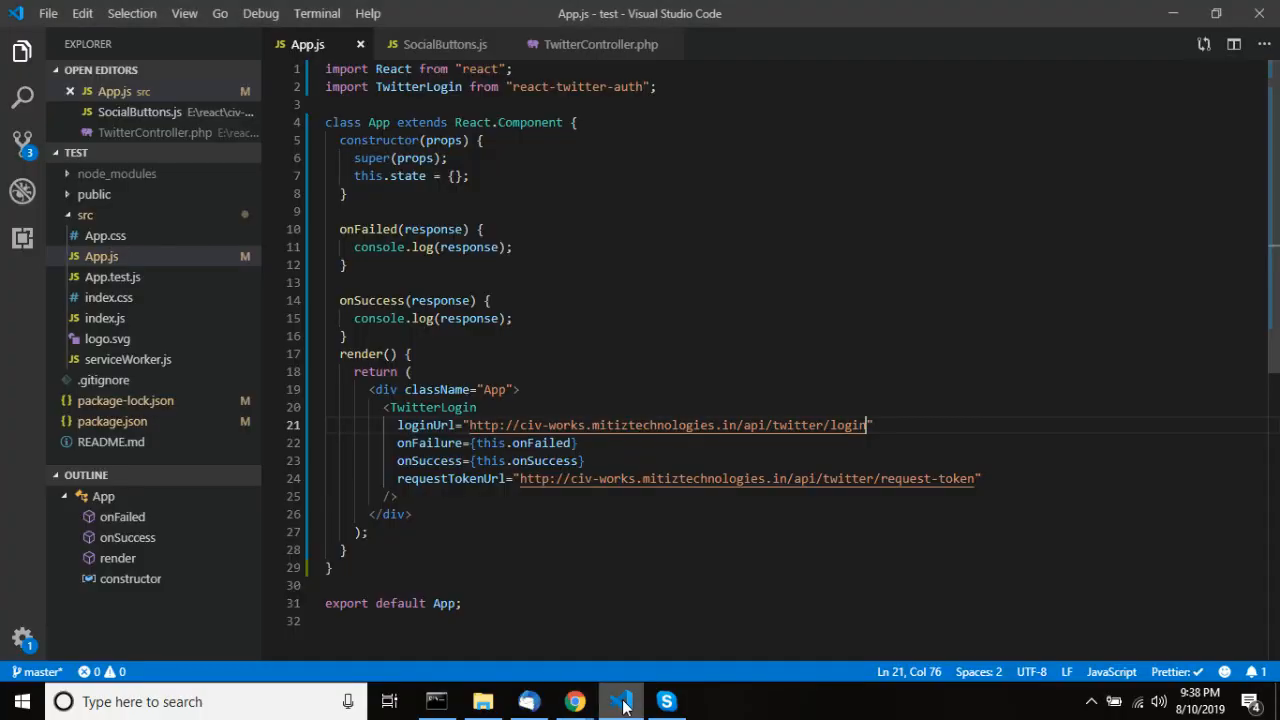
{"action": "mouse_move", "coordinate": [800, 430]}
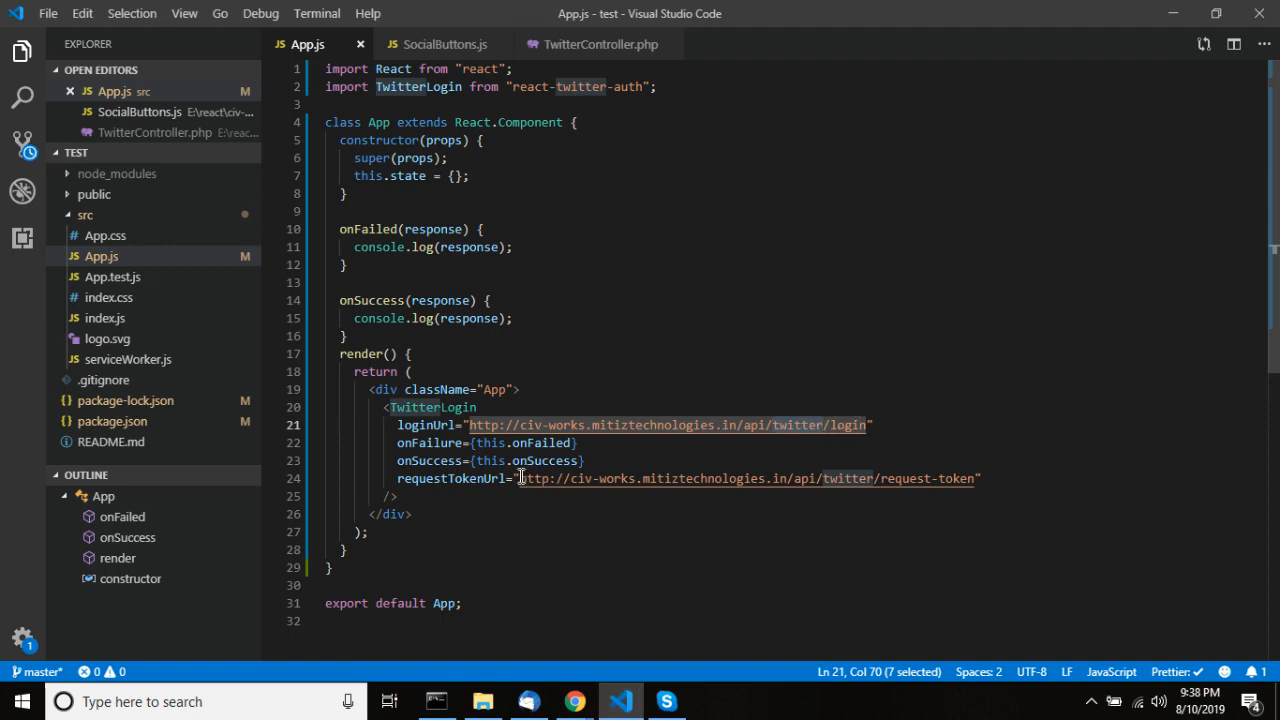
{"action": "left_click_drag", "start_coordinate": [518, 424], "coordinate": [980, 476]}
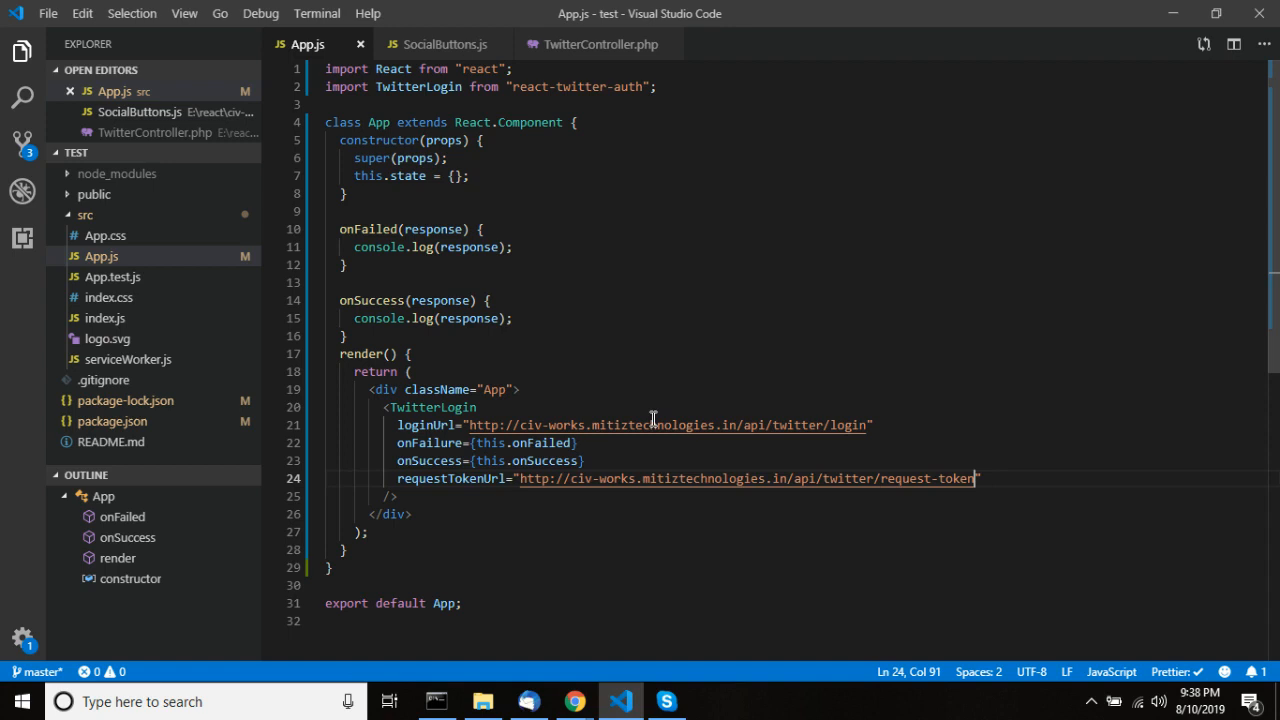
{"action": "double_click", "coordinate": [432, 408]}
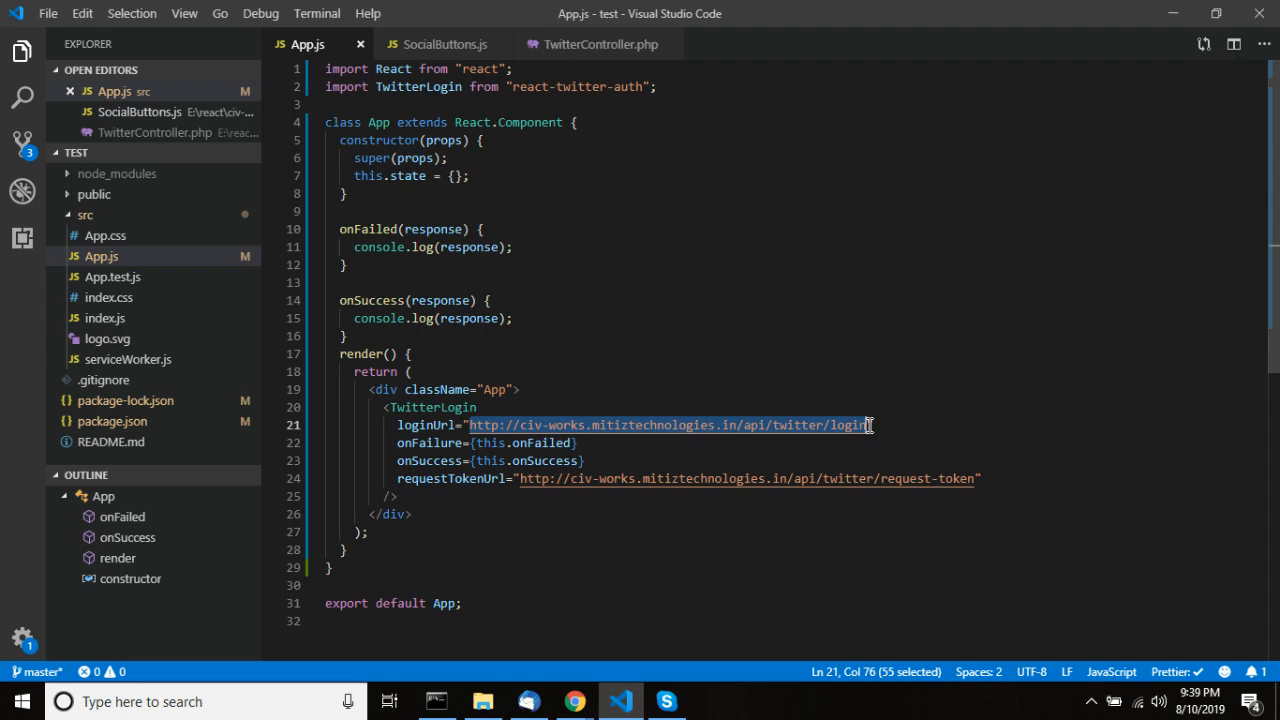
{"action": "left_click", "coordinate": [600, 44]}
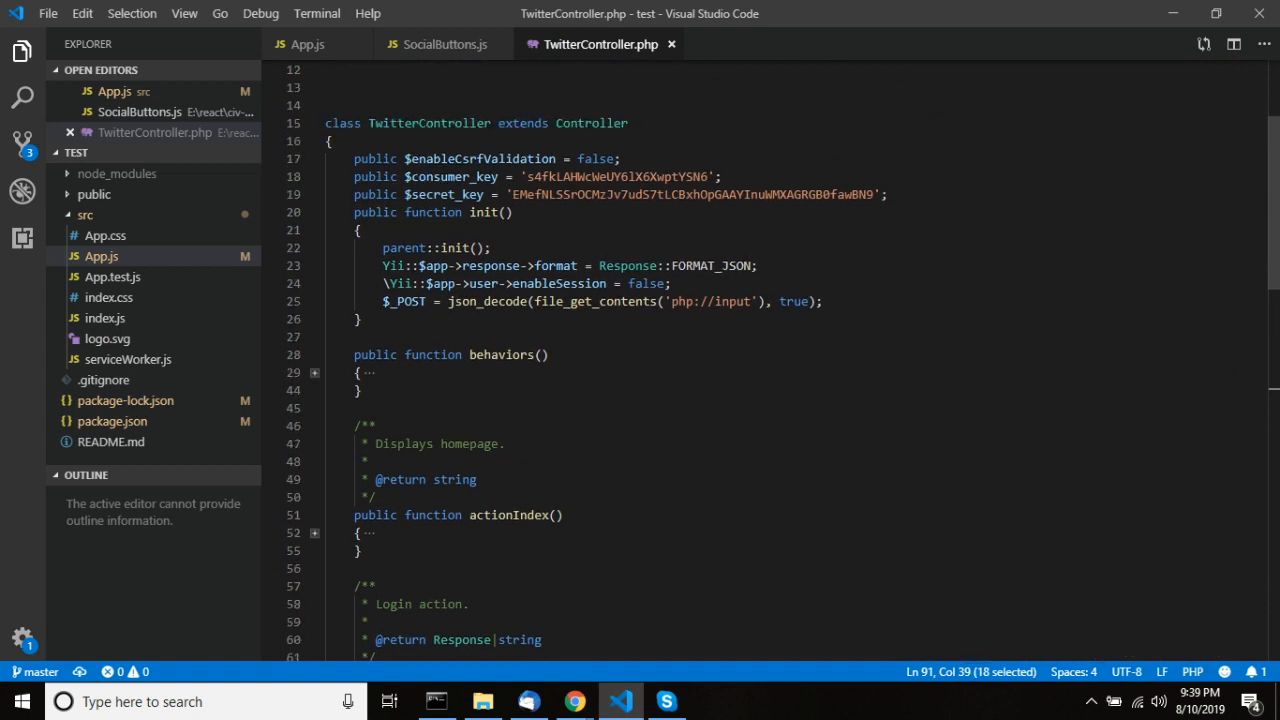
- Scroll to actionLogin in TwitterController.php and select the TwitterOAuth class name
{"action": "scroll", "scroll_direction": "down", "scroll_amount": 3}
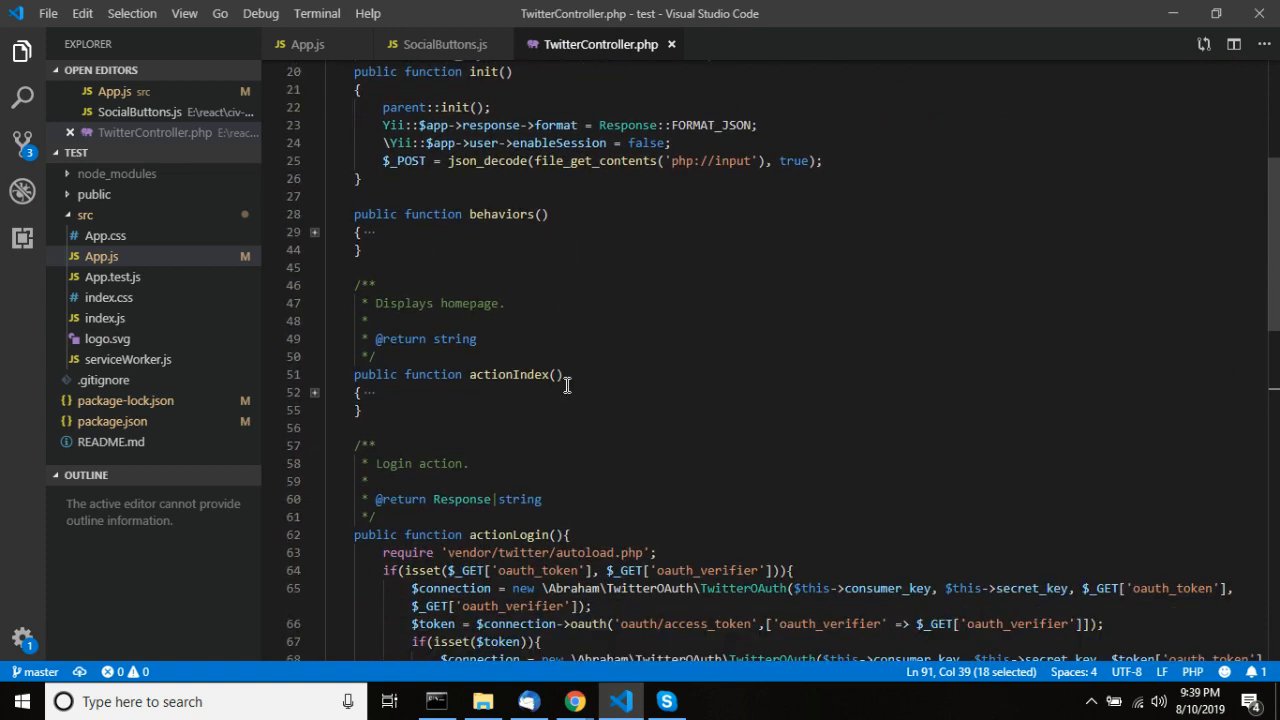
{"action": "scroll", "scroll_direction": "down", "scroll_amount": 3}
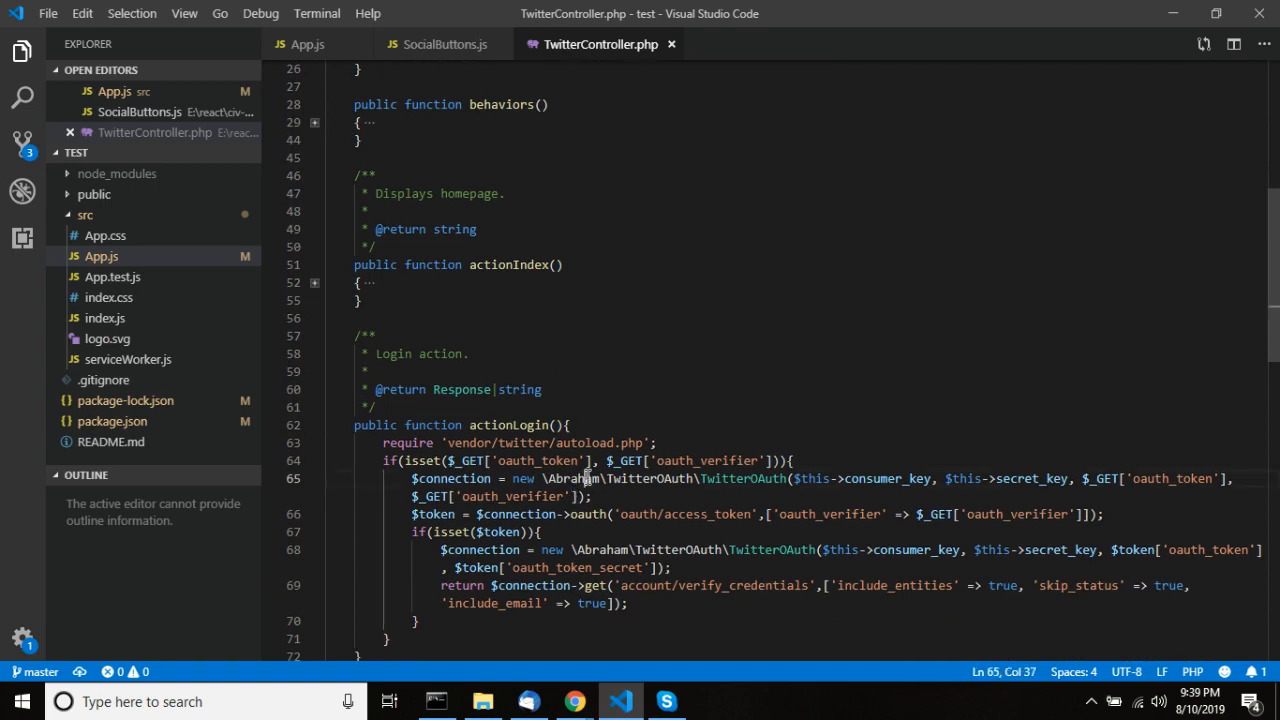
{"action": "double_click", "coordinate": [648, 478]}
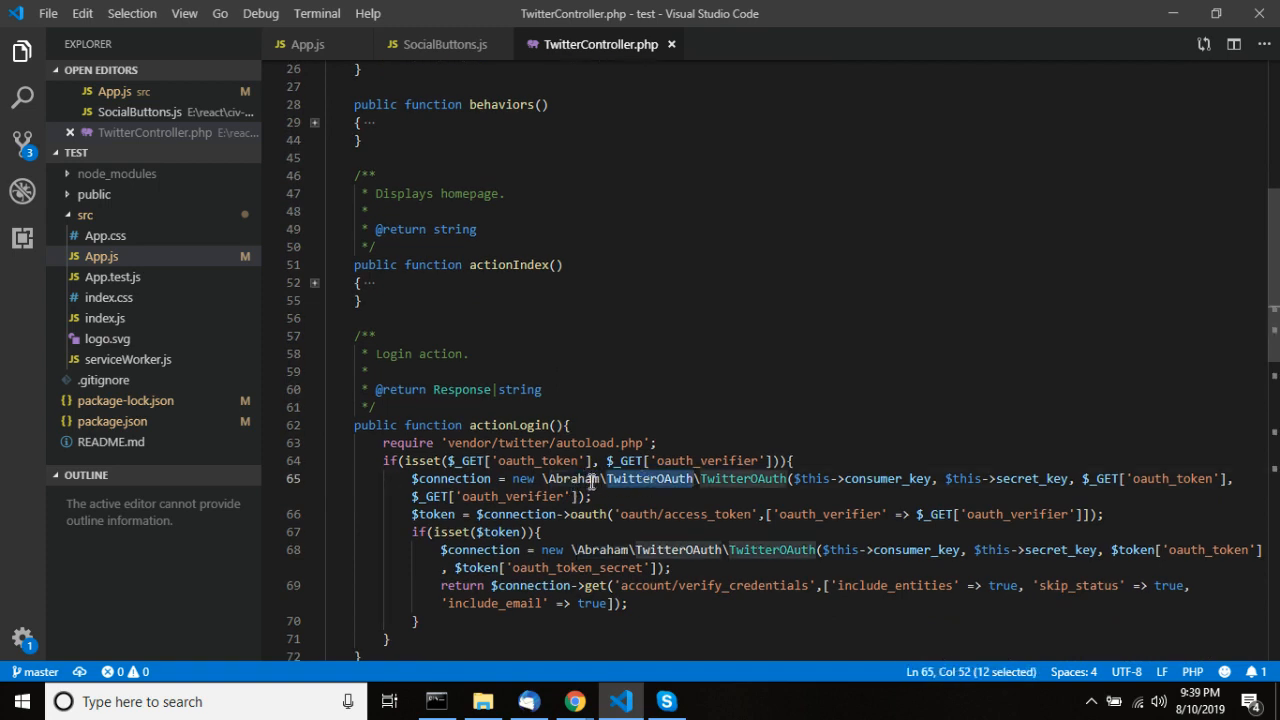